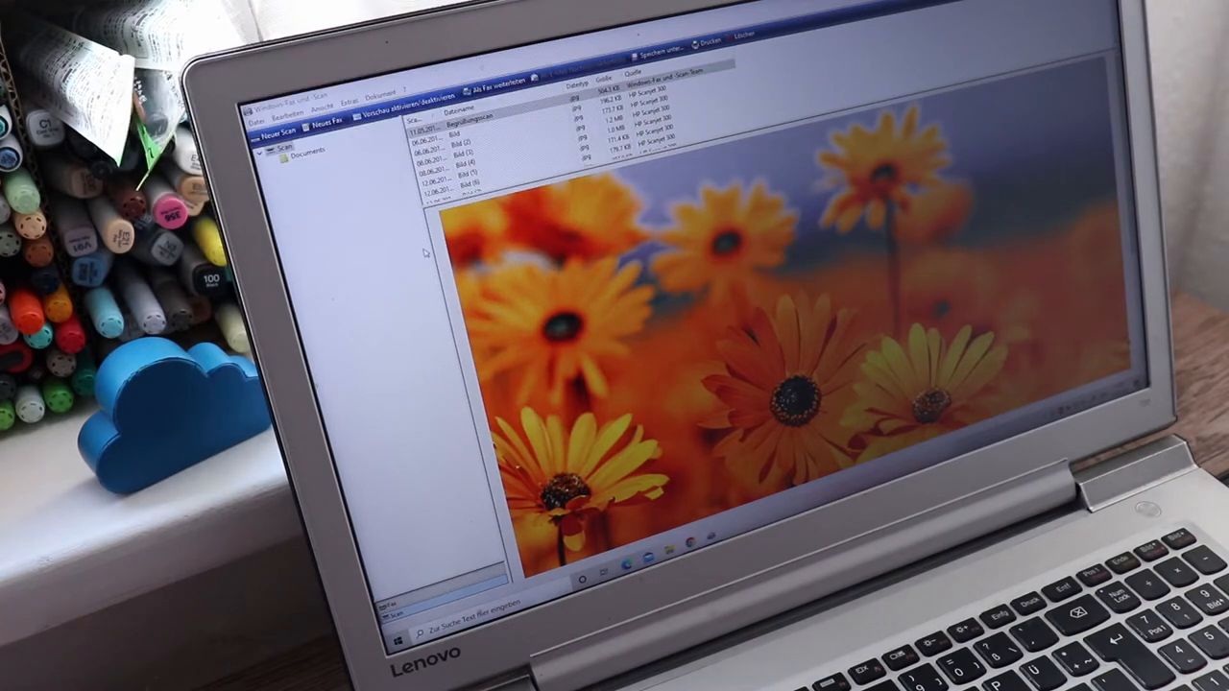
- Select the scanned pencil page and send it to Clip Studio Paint
left_click(281, 123)
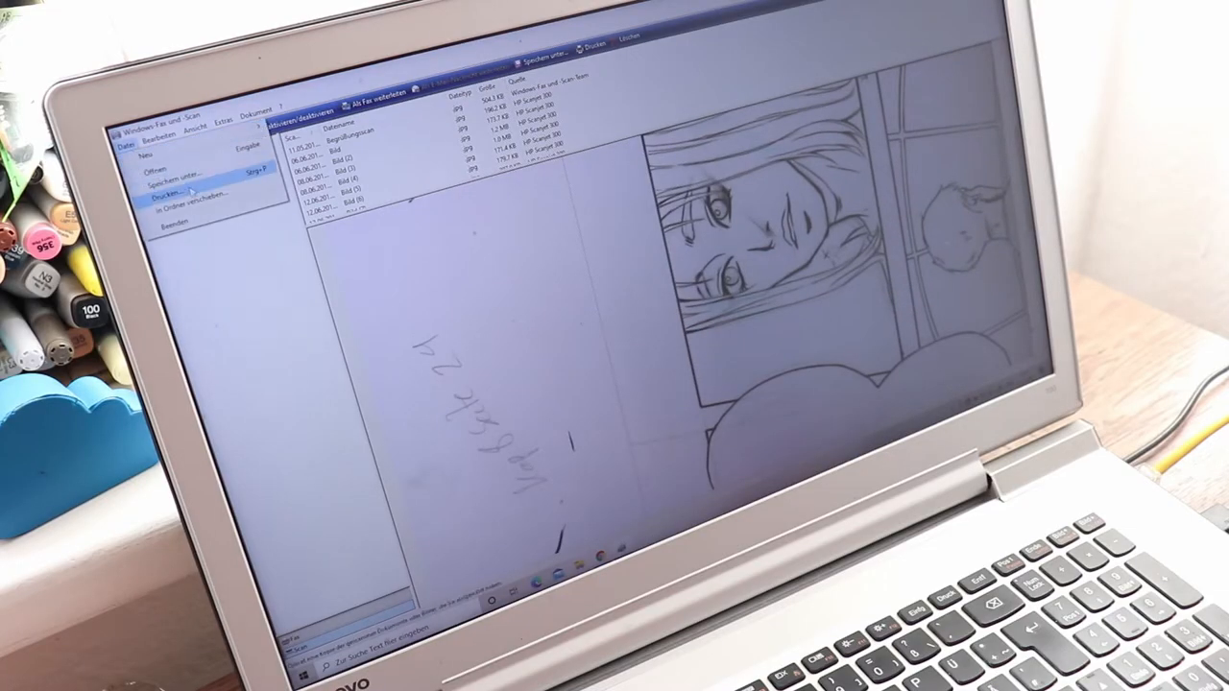
left_click(172, 171)
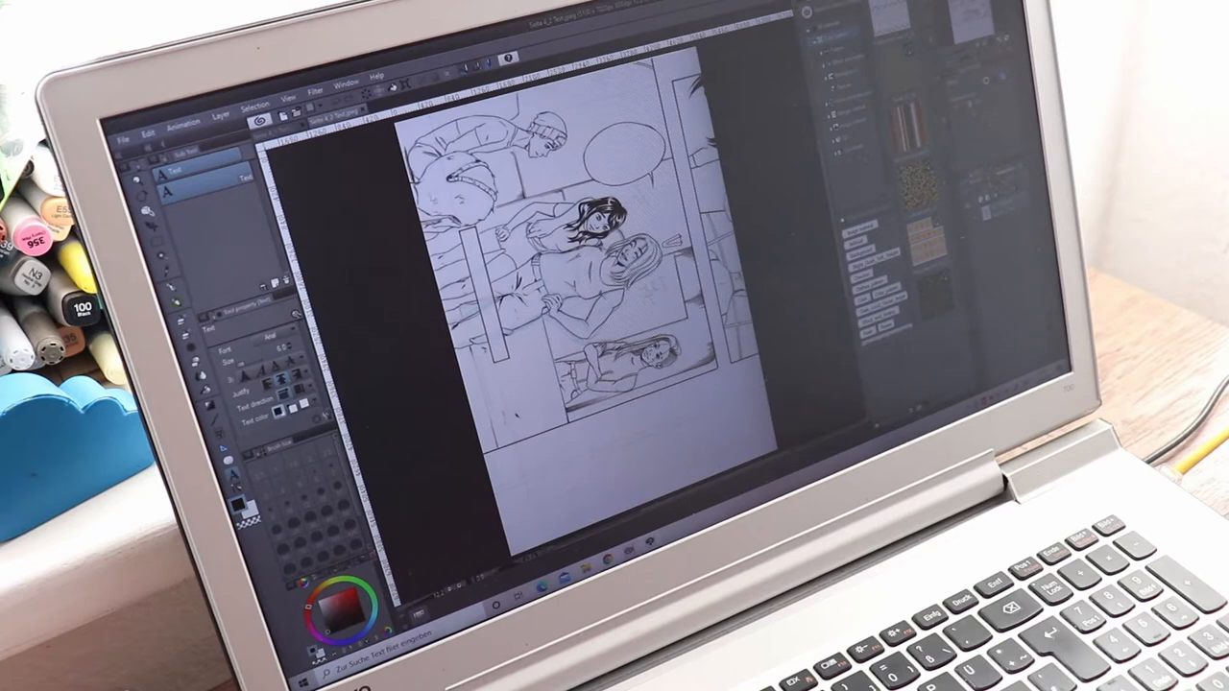
- Bring up Change Canvas Size and enter a height of 43
left_click(148, 123)
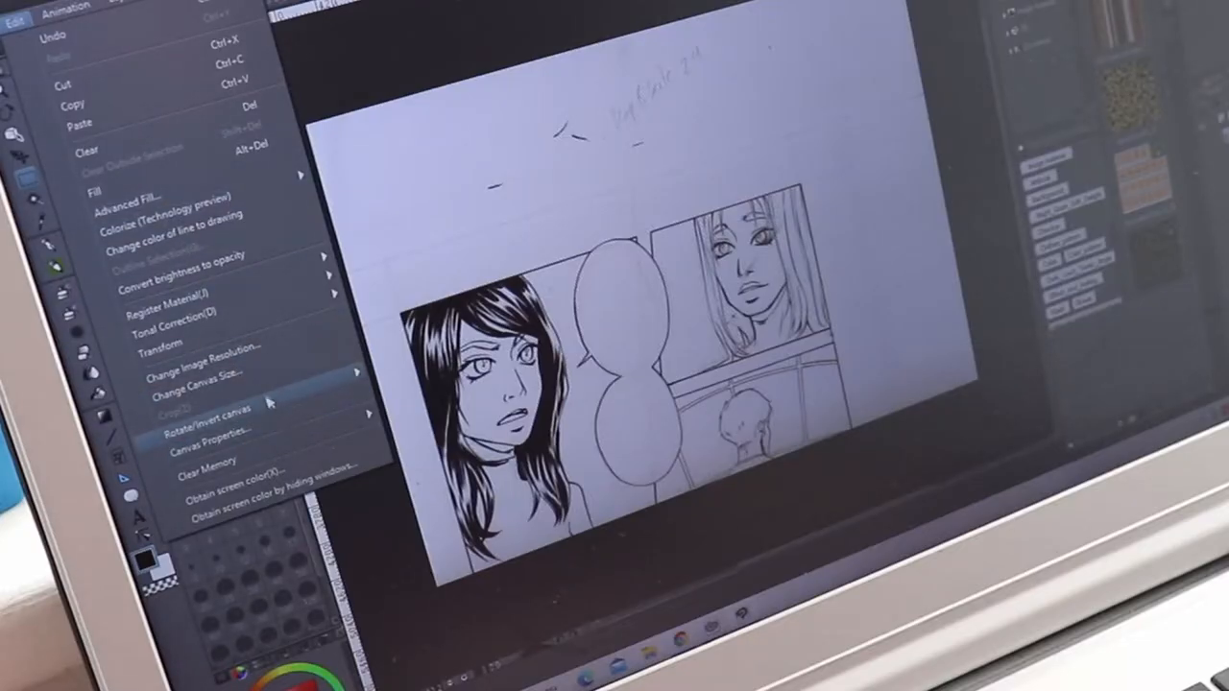
left_click(197, 373)
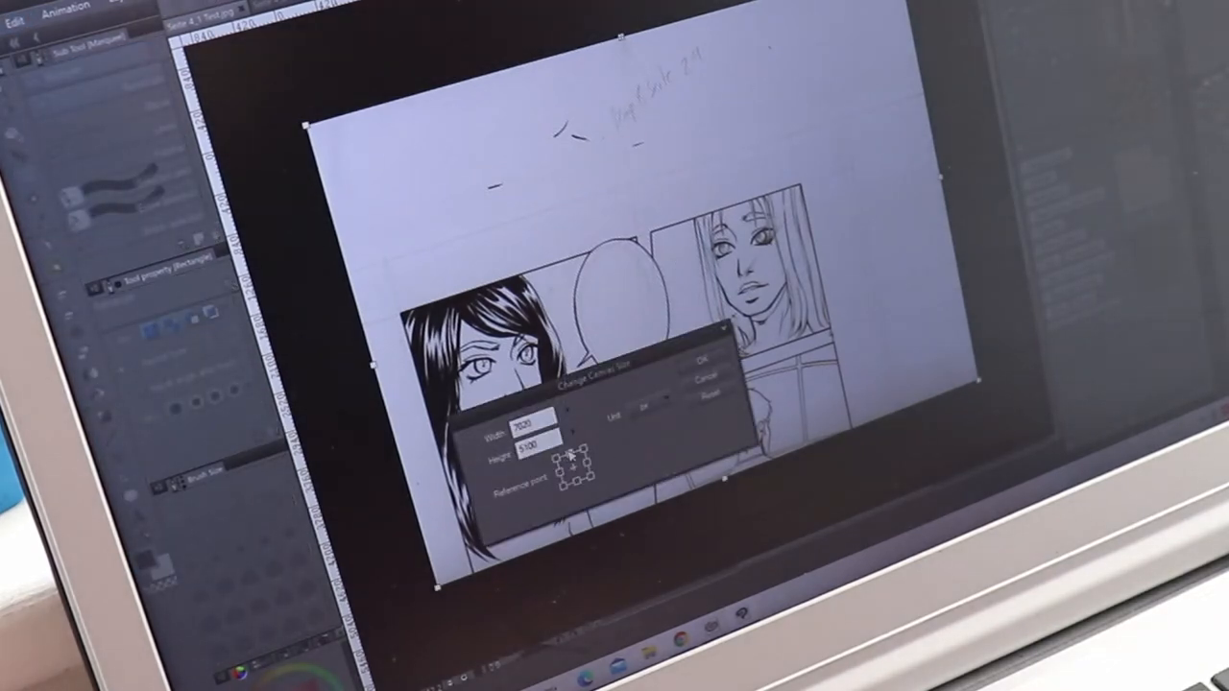
left_click(653, 415)
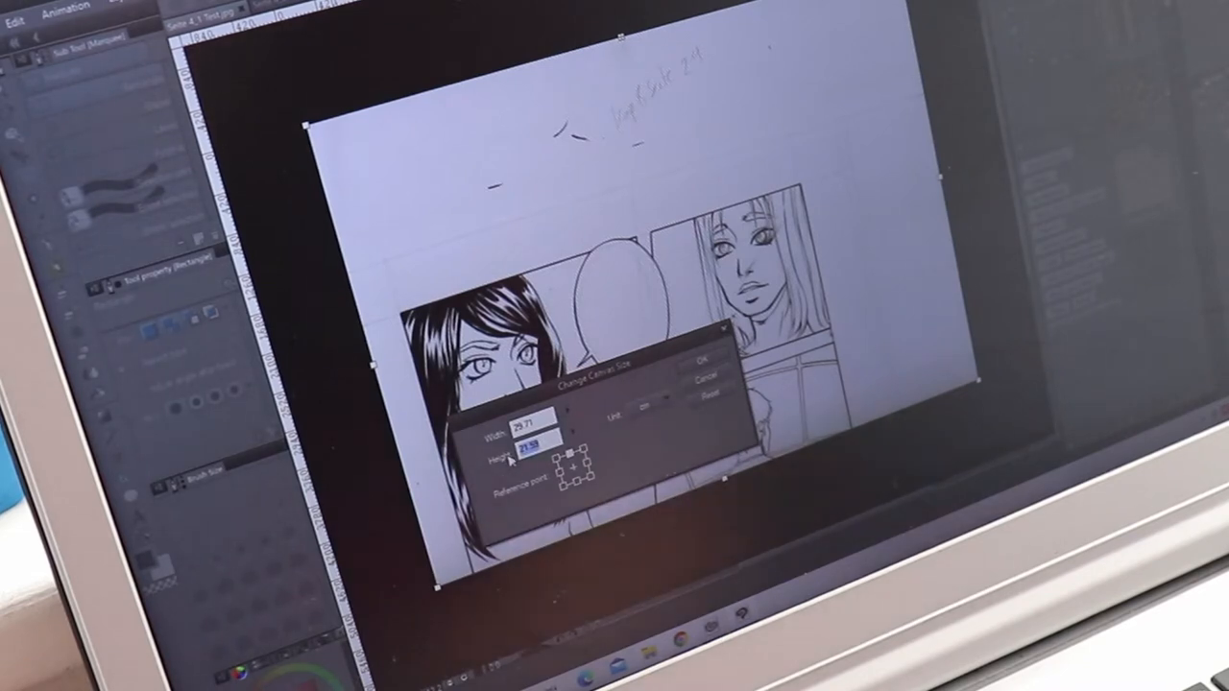
type("43")
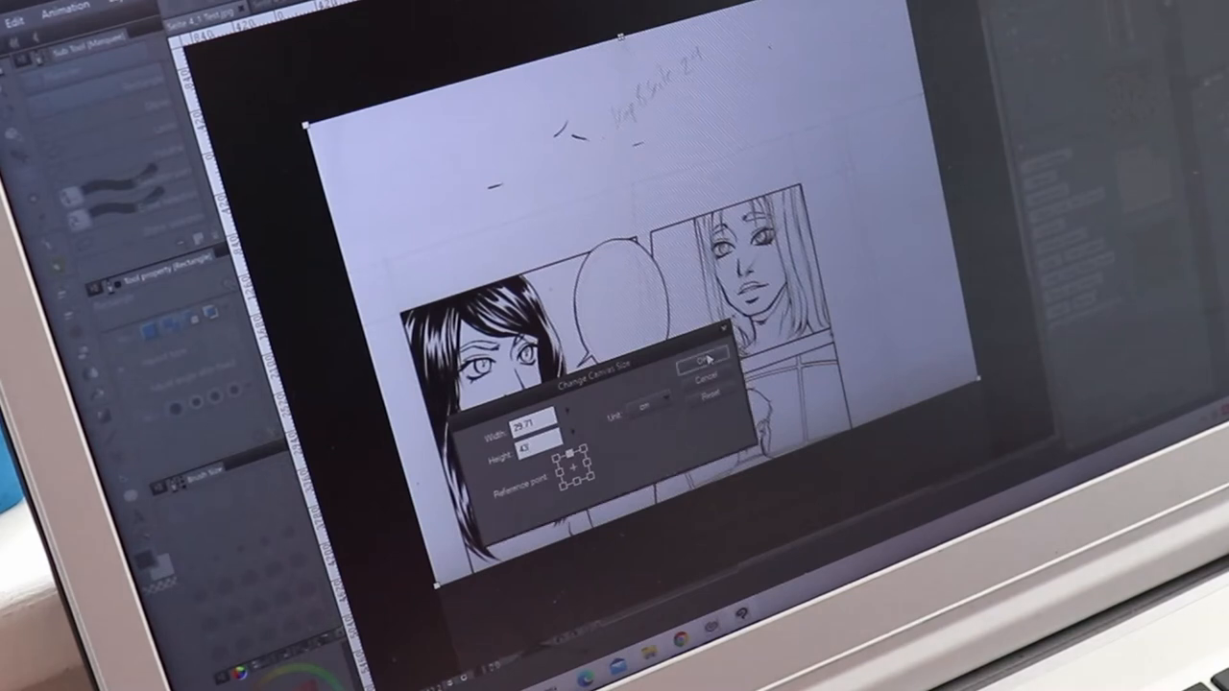
- Confirm the new canvas size and scroll over the trimmed page
left_click(697, 365)
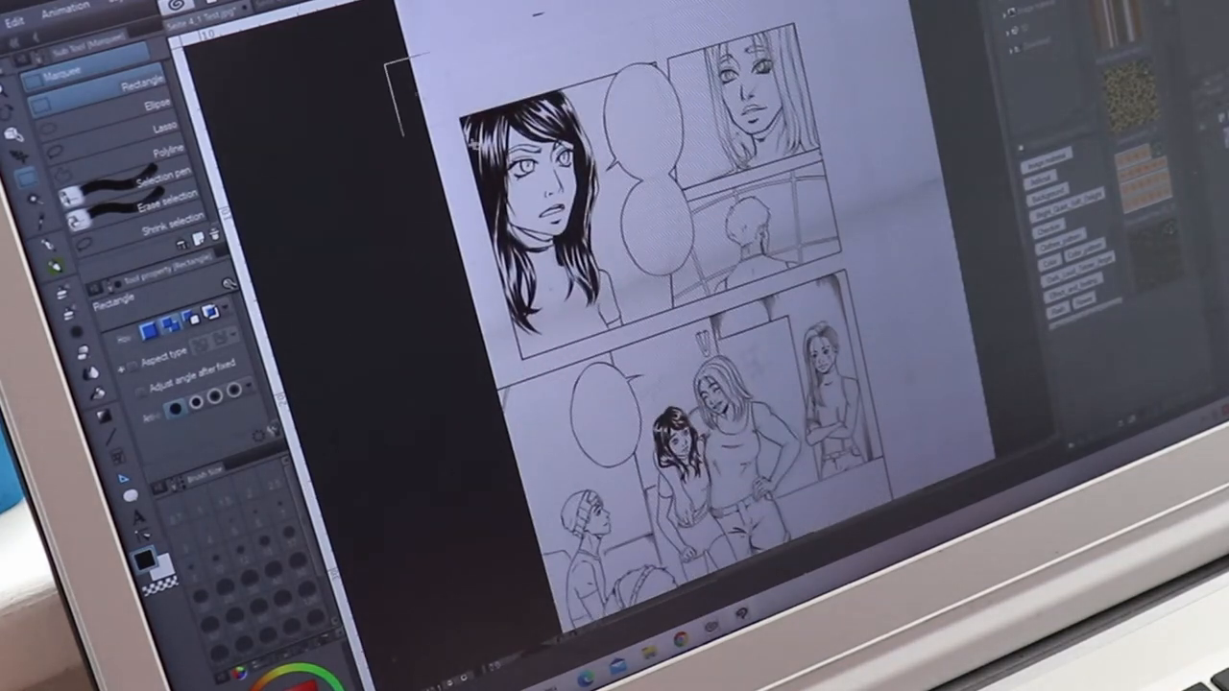
scroll("down", 3)
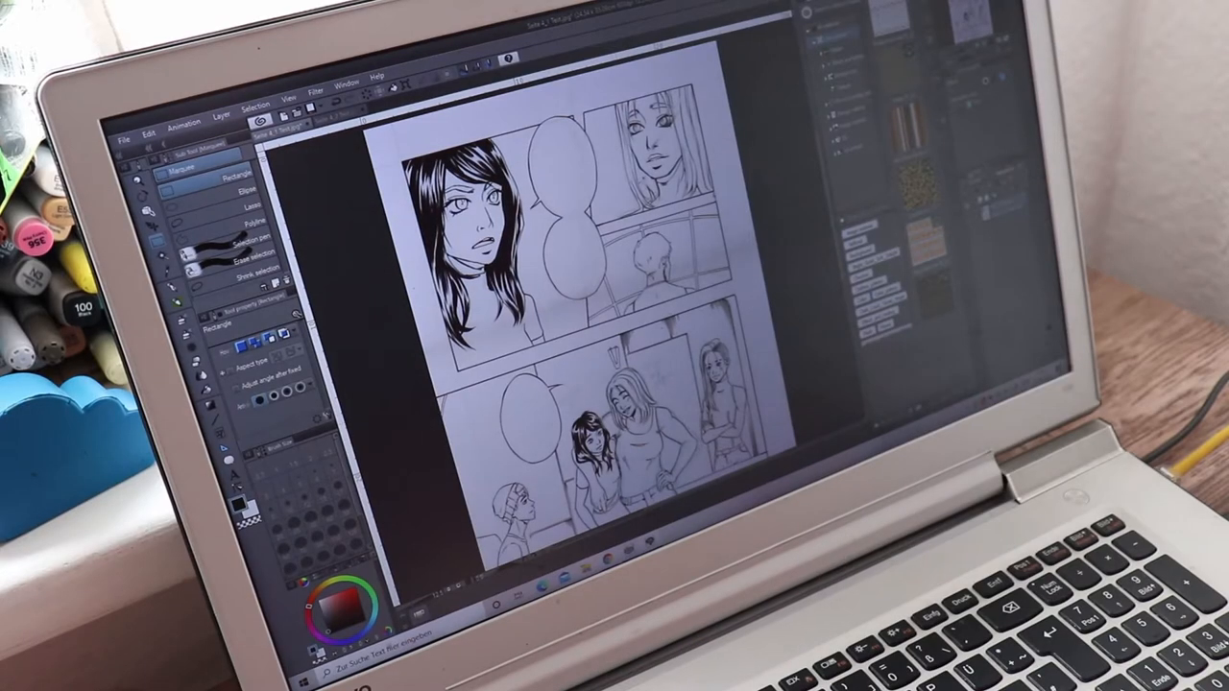
- Return to Edit > Change Canvas Size for further adjustment
left_click(150, 130)
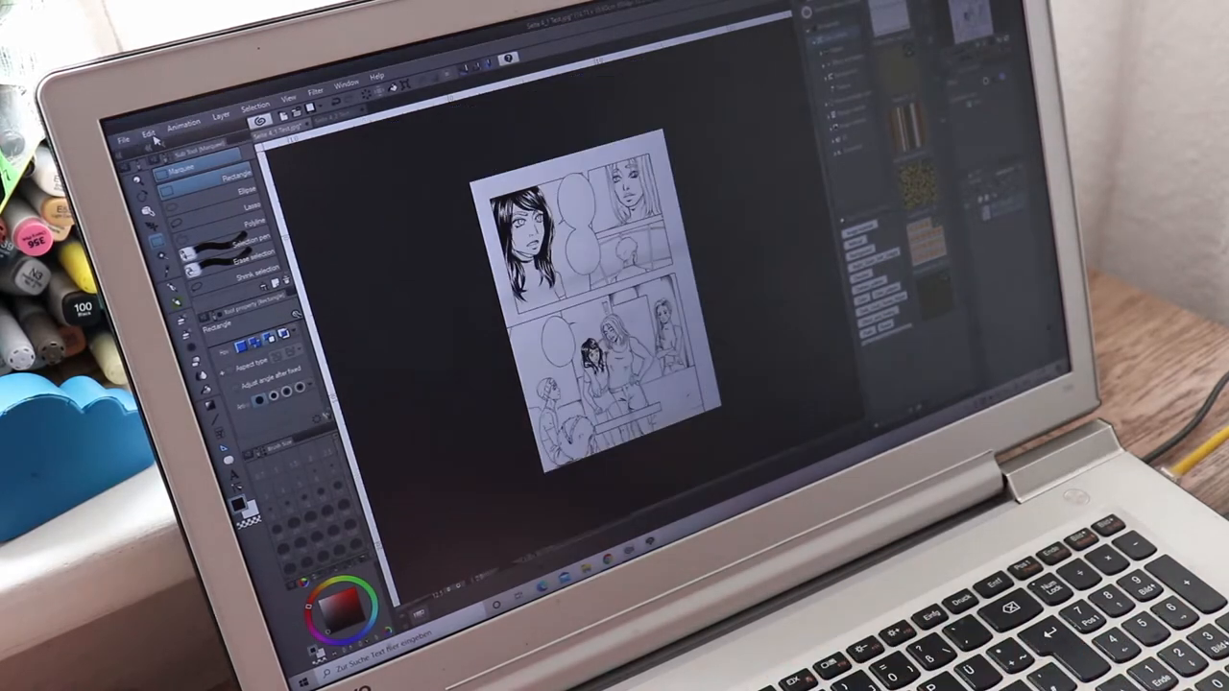
left_click(146, 131)
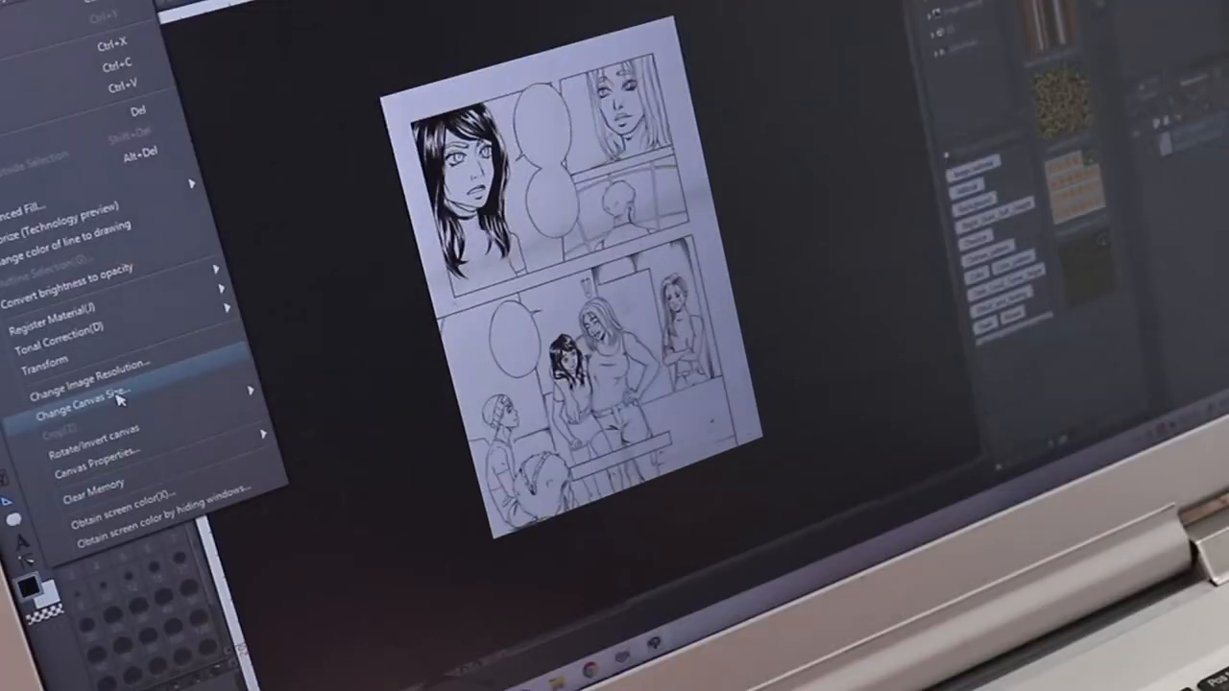
left_click(87, 403)
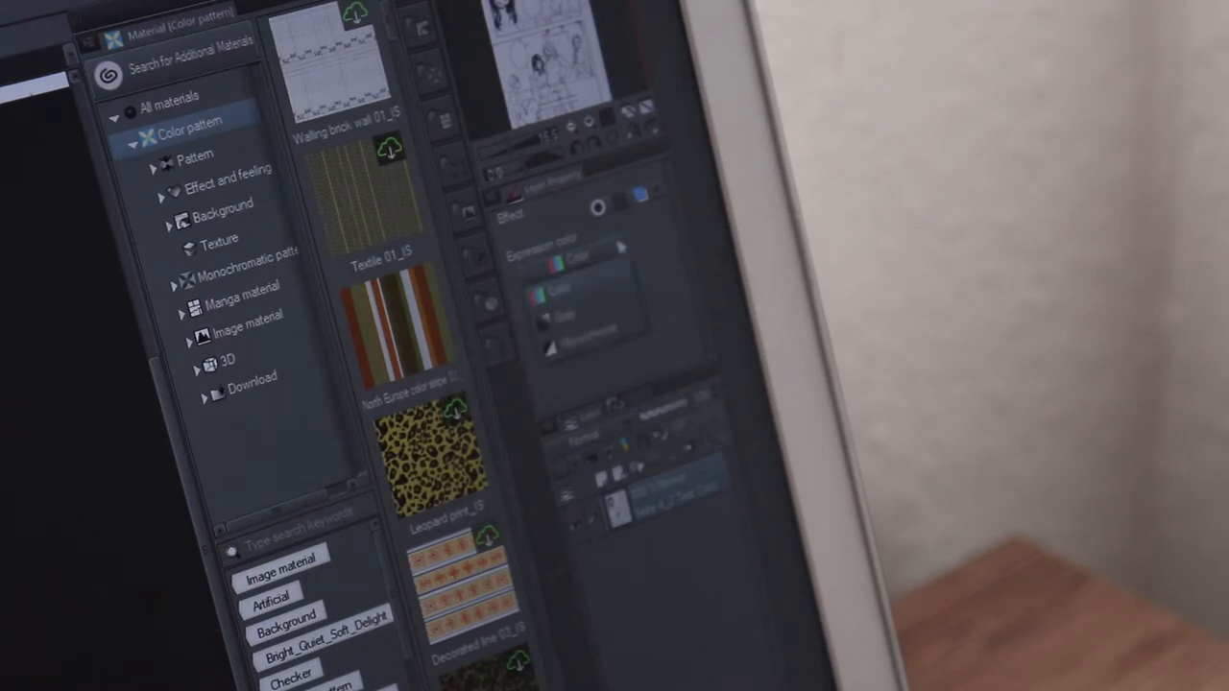
mouse_move(605, 342)
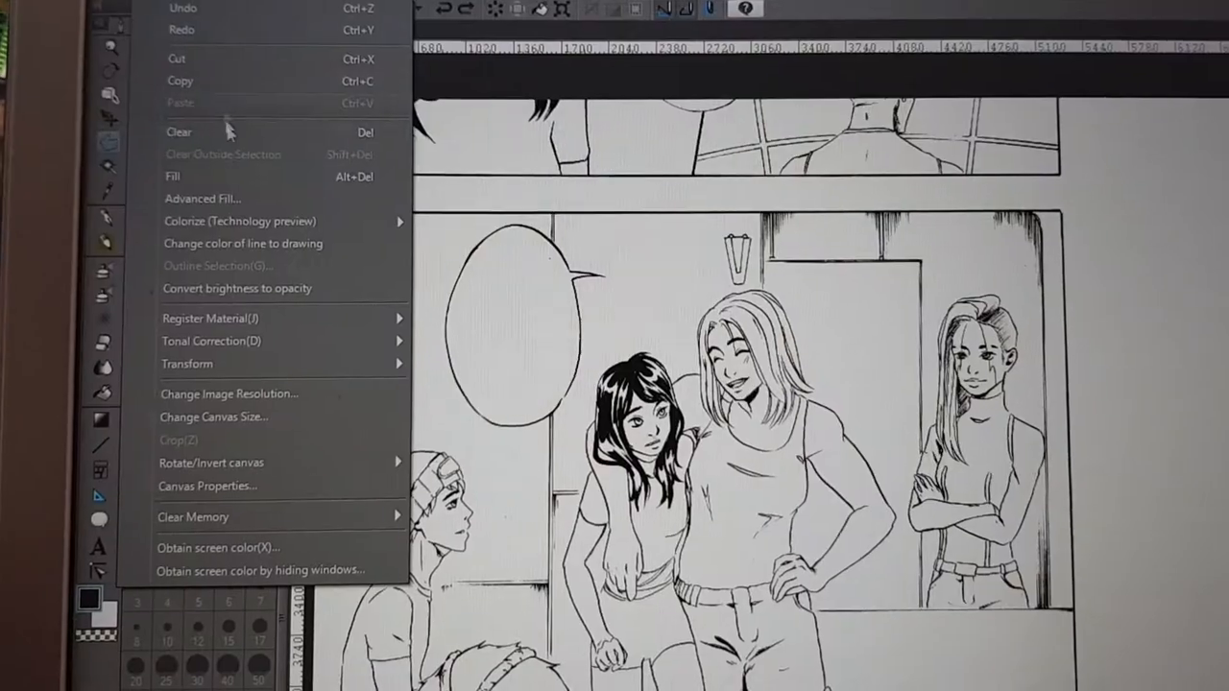
mouse_move(211, 461)
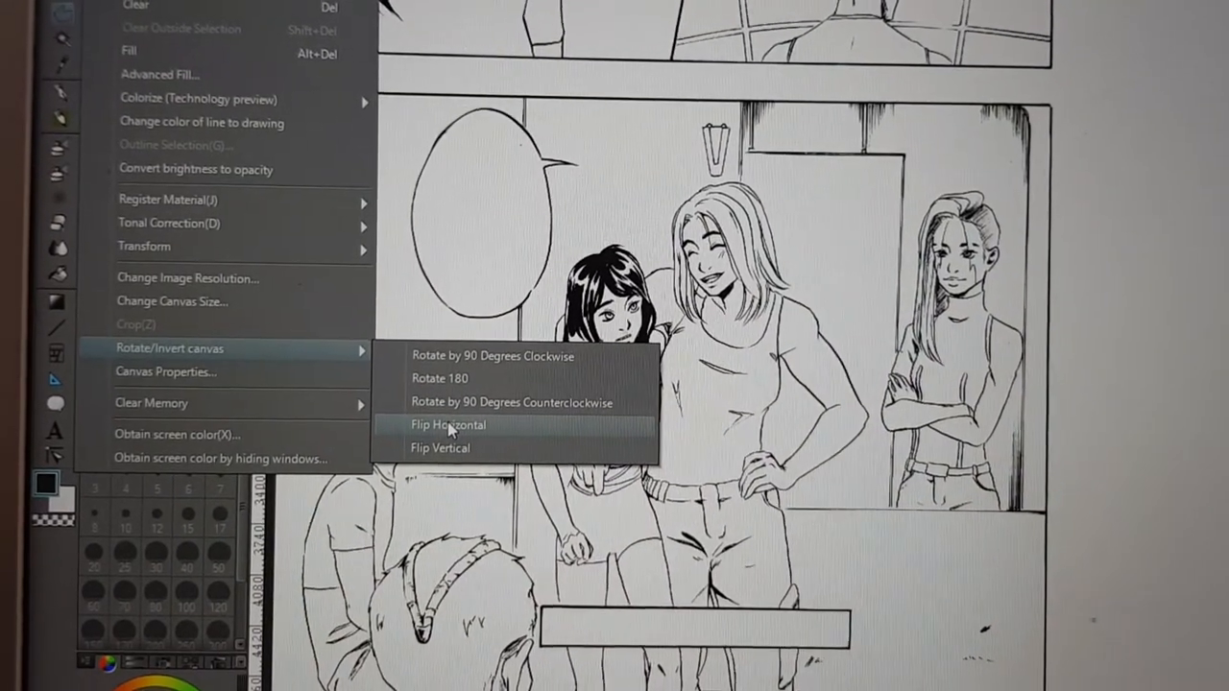
- Flip the manga page horizontally via Rotate/Invert canvas
left_click(447, 424)
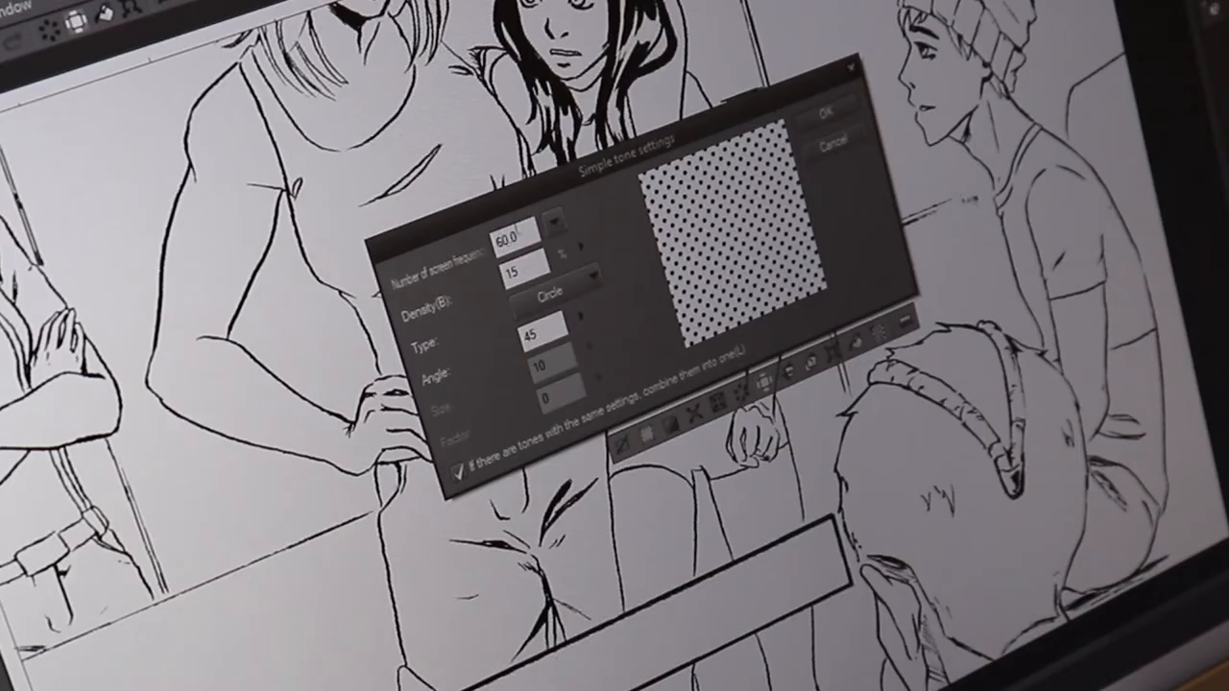
mouse_move(465, 290)
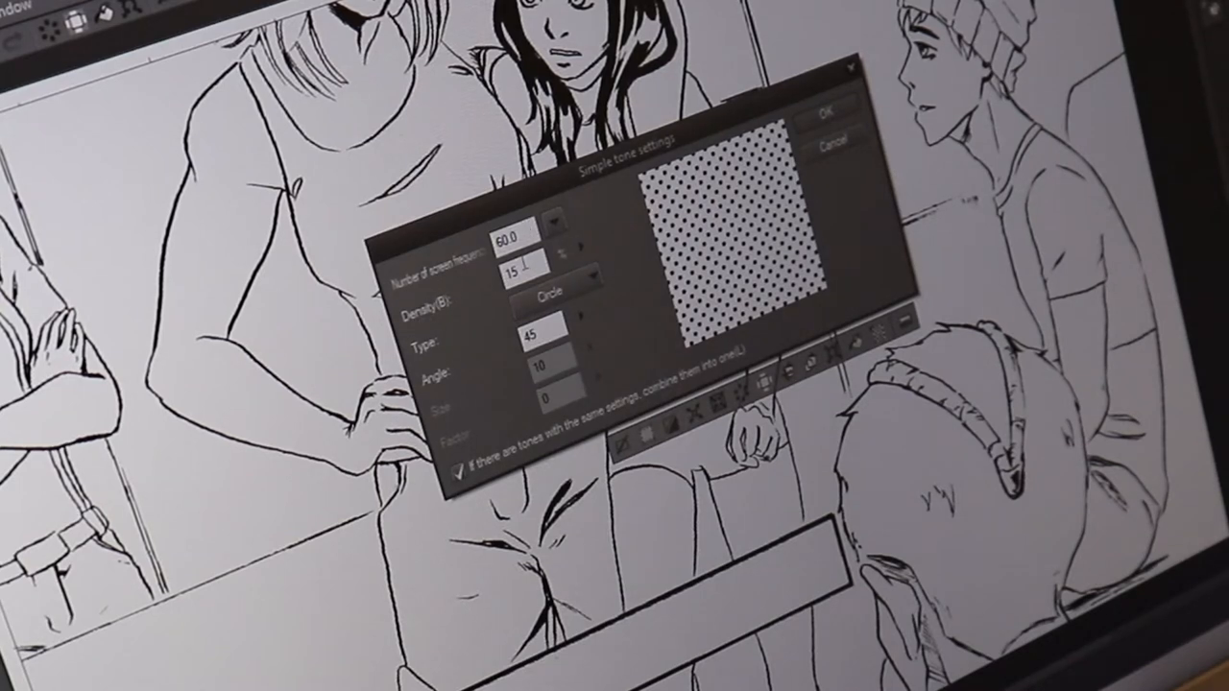
- Cycle through tone dot shapes (square, lines, noise) and settle on circle dots
left_click(550, 292)
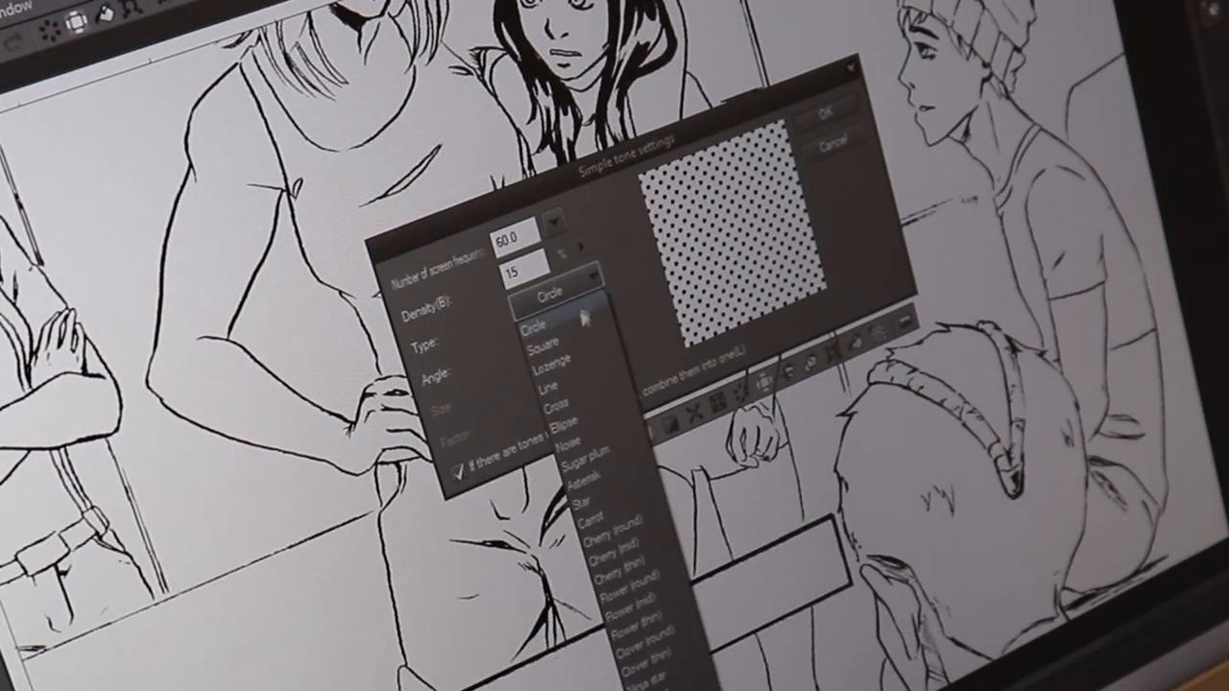
left_click(553, 342)
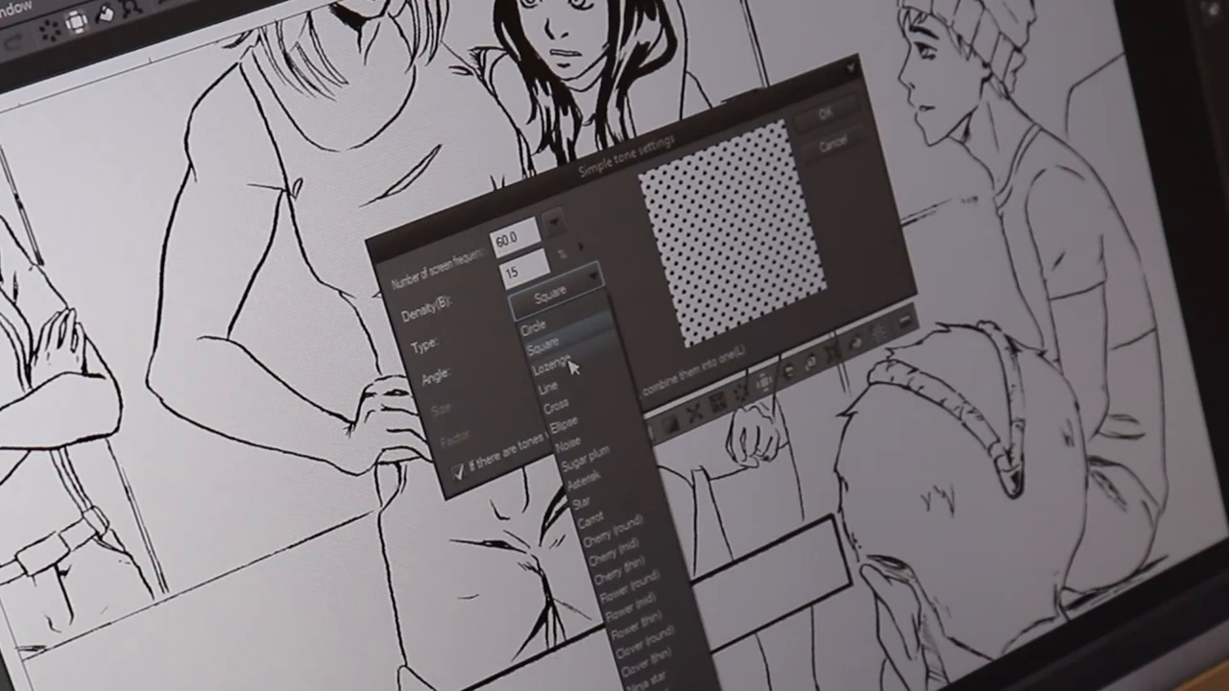
left_click(545, 365)
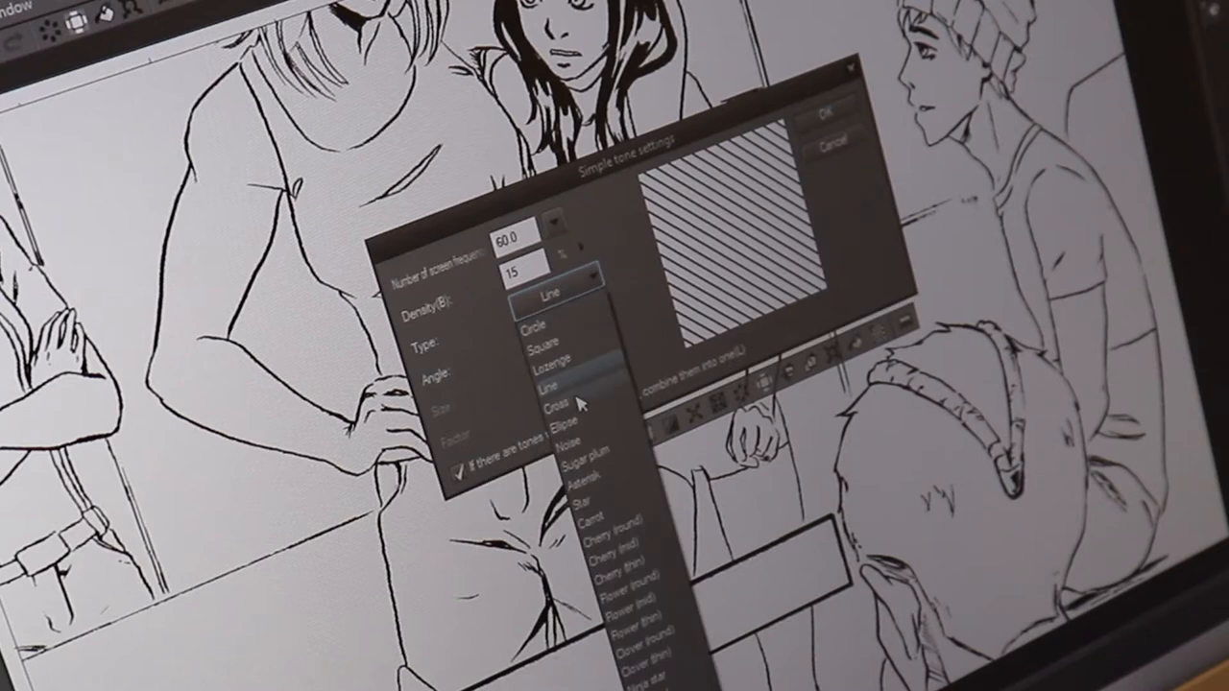
left_click(578, 411)
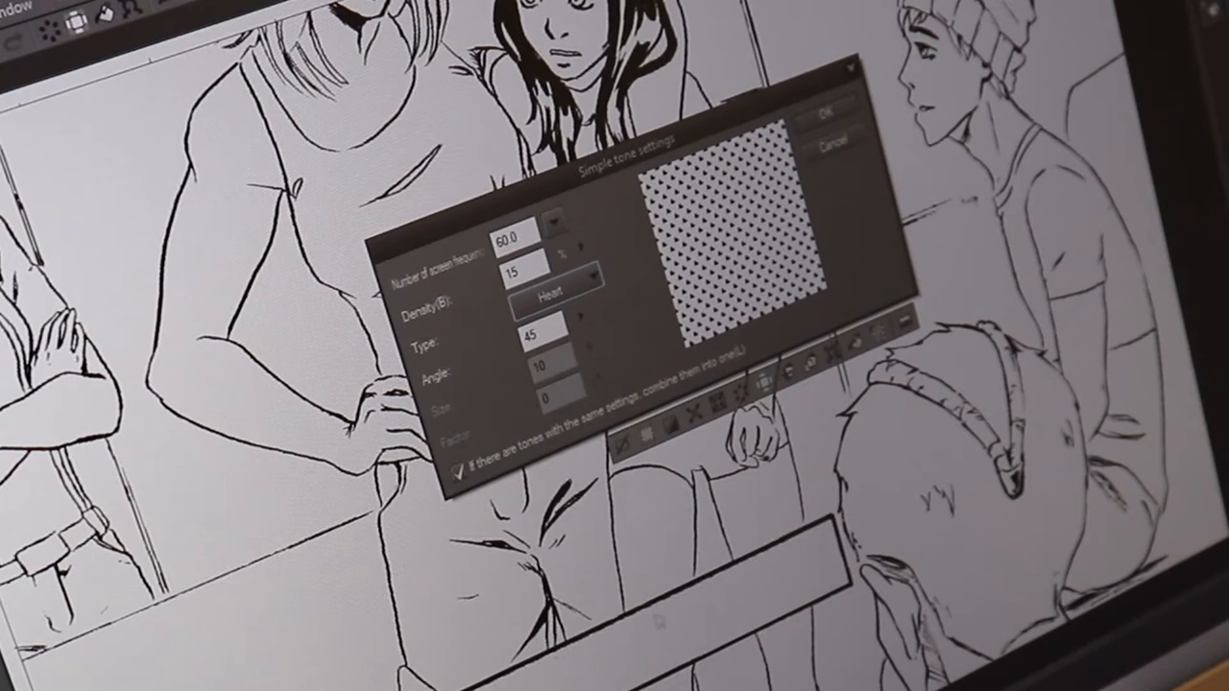
left_click(588, 295)
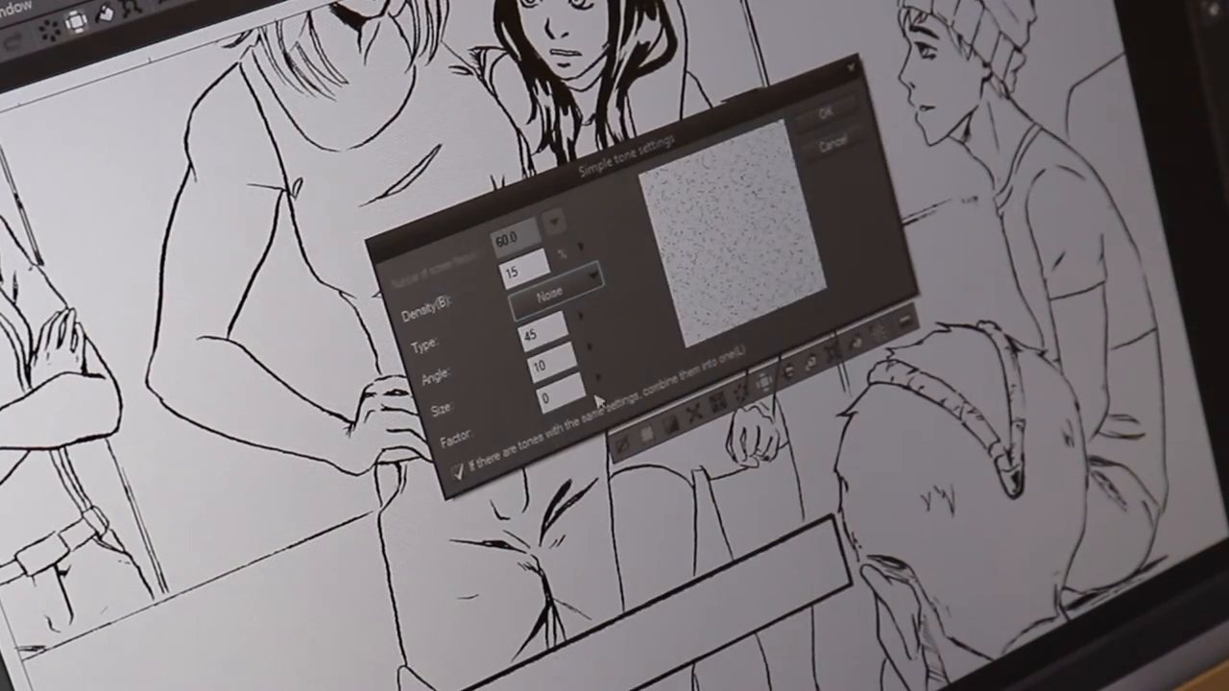
left_click(555, 292)
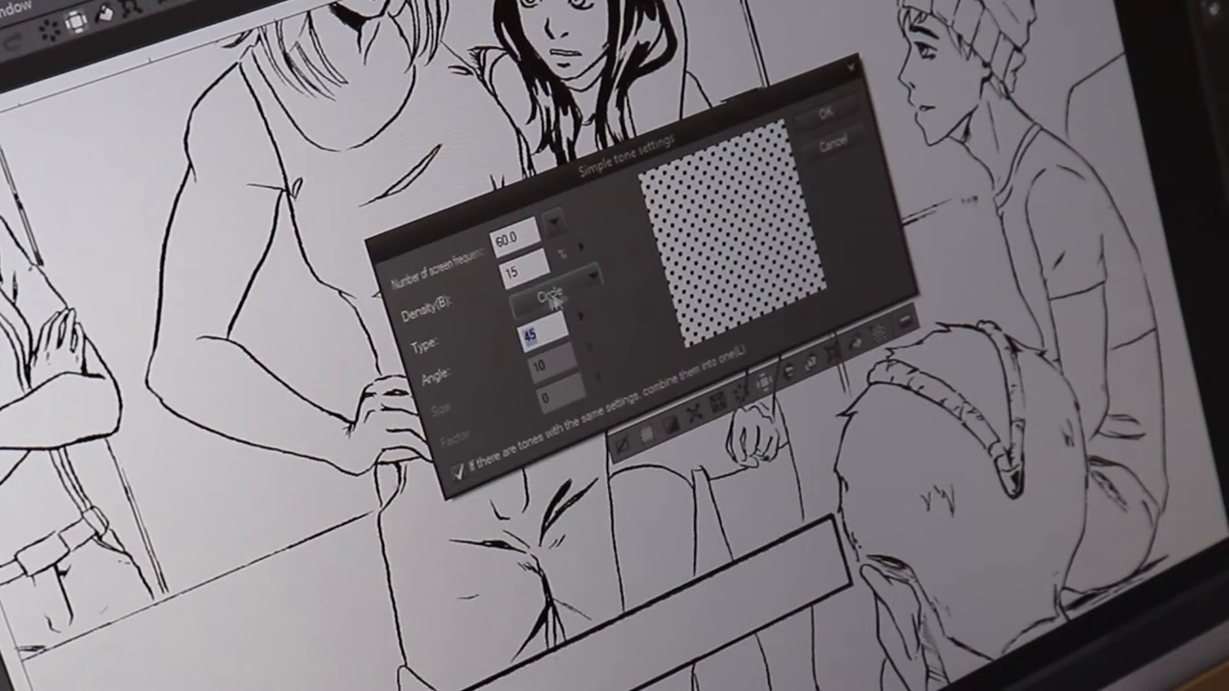
- Enter value 90, set the dot angle to 45° and confirm the screentone settings
type("90")
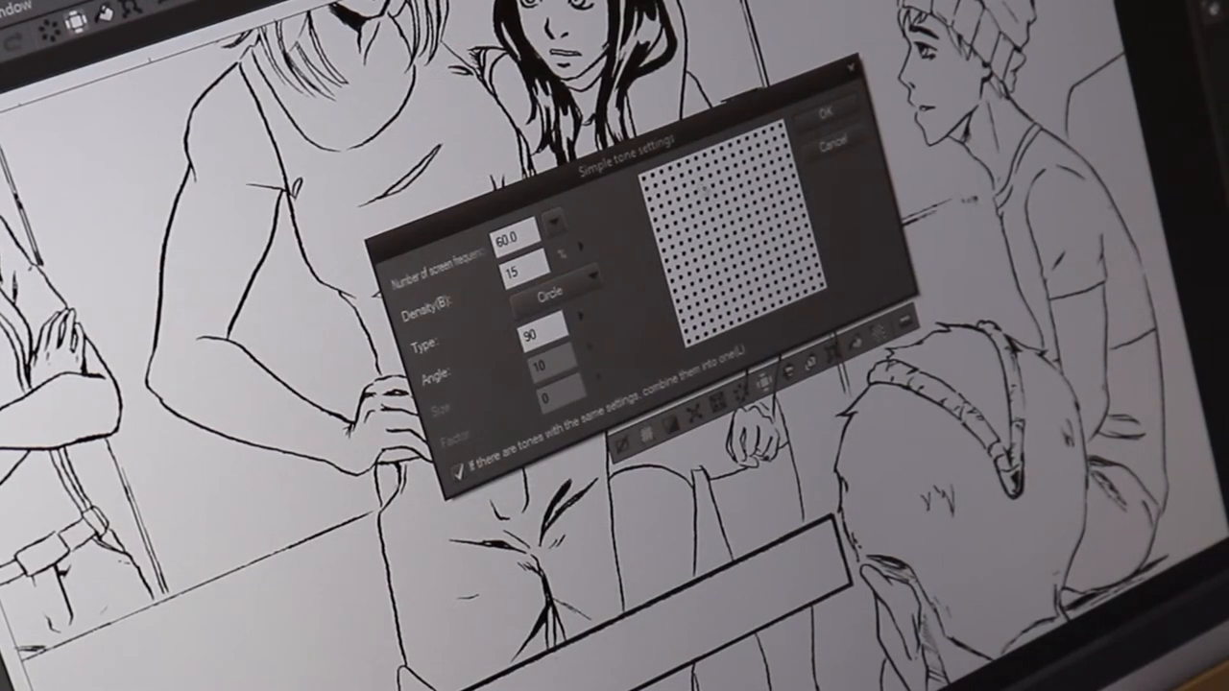
left_click(542, 342)
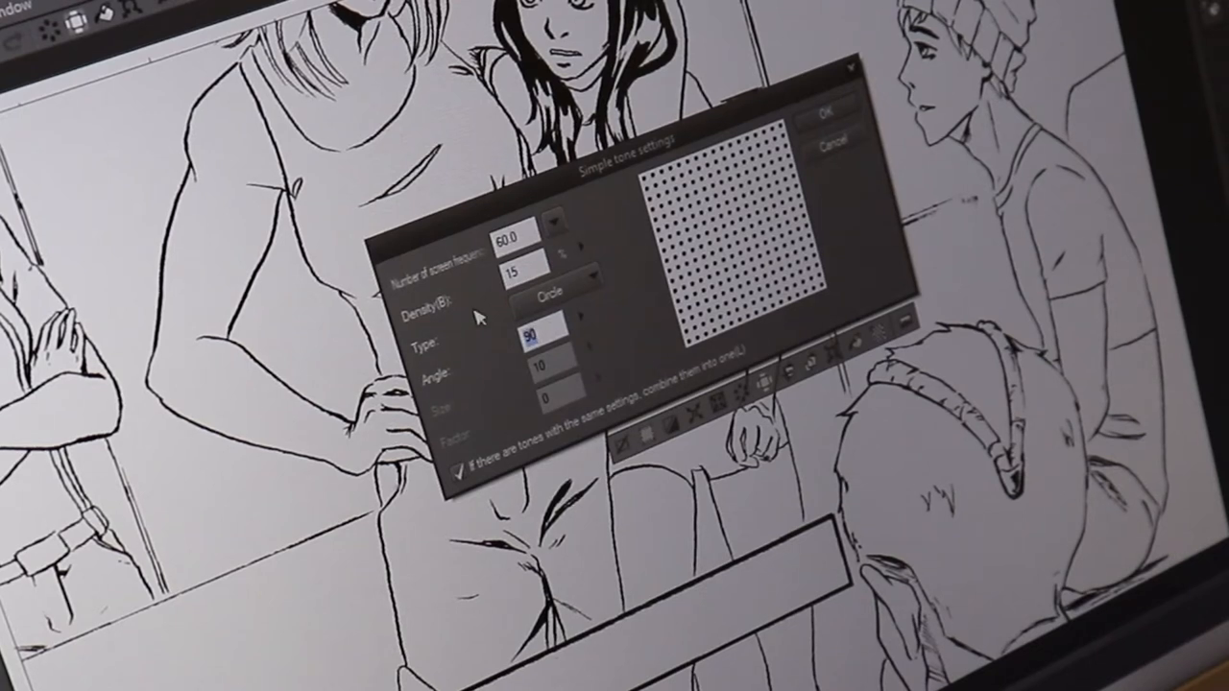
type("45")
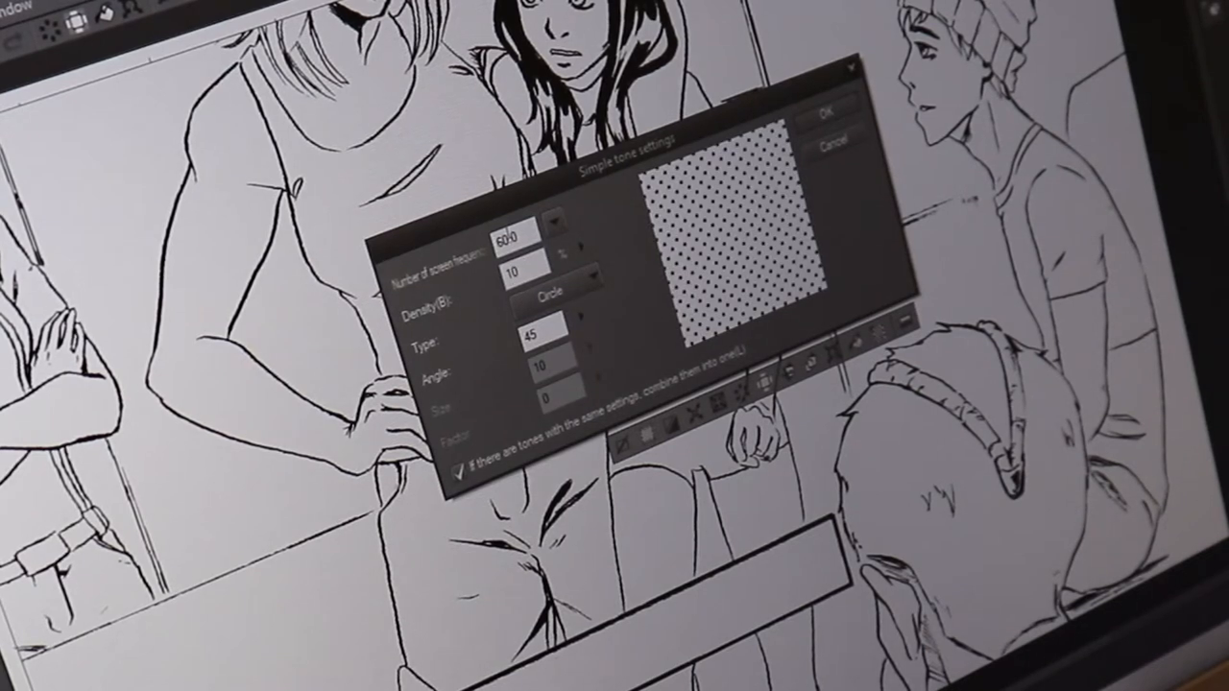
left_click(822, 115)
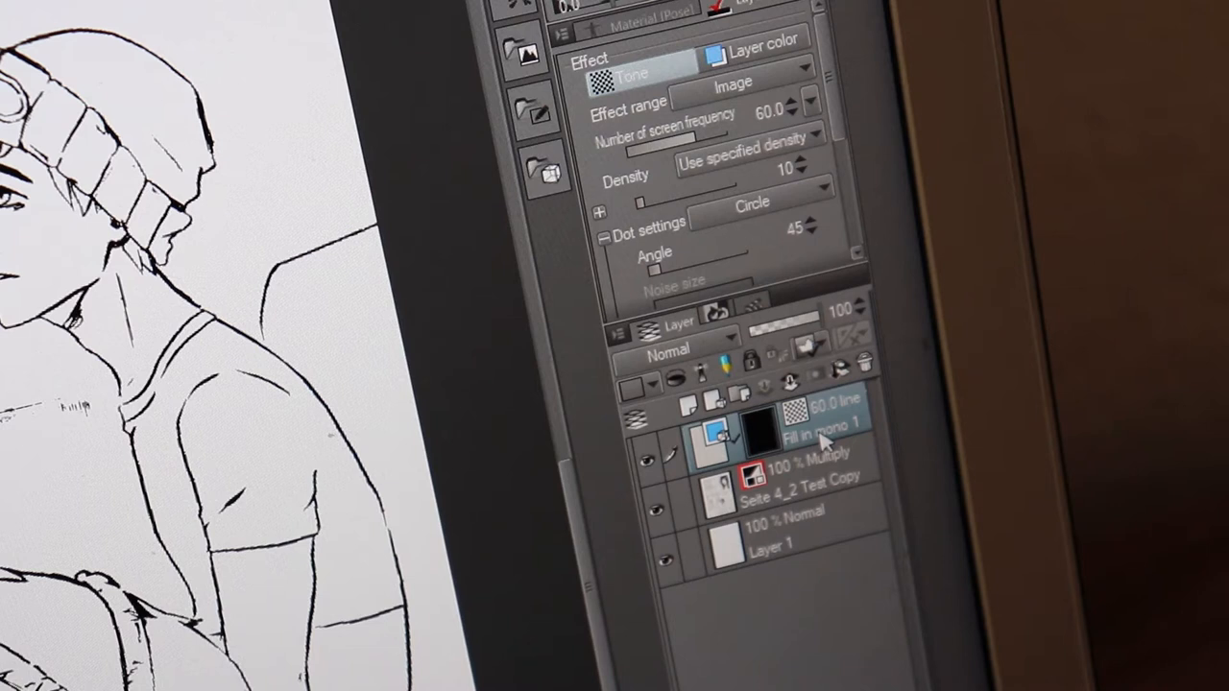
mouse_move(791, 8)
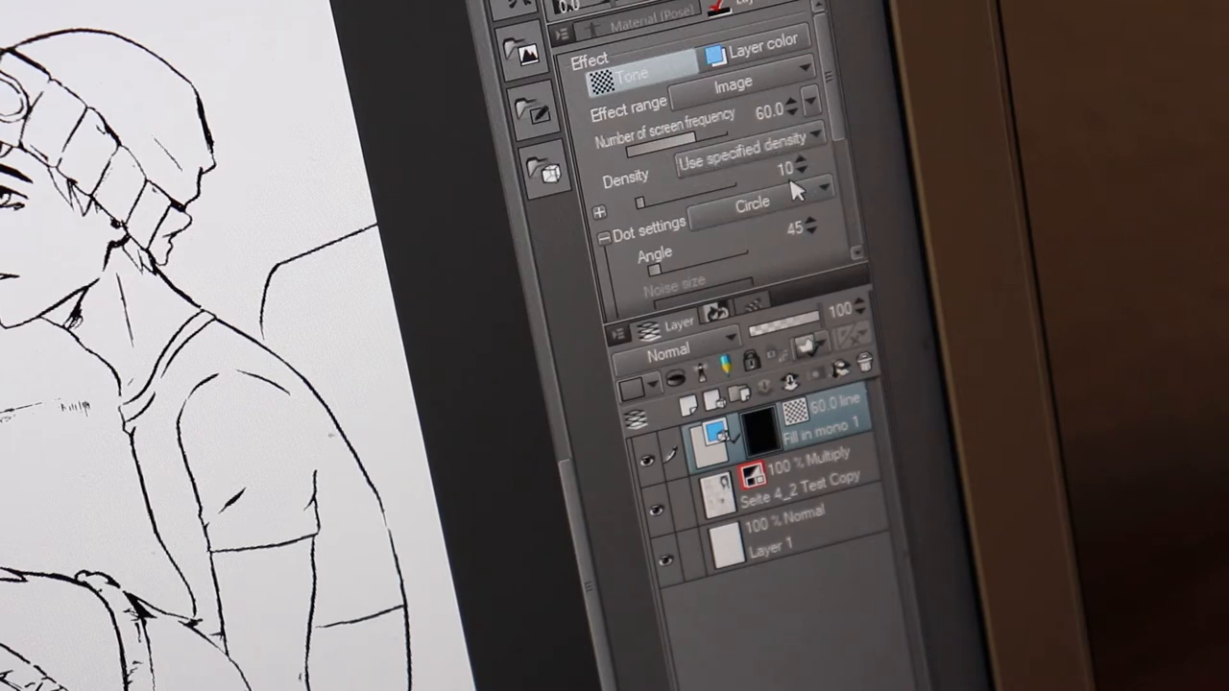
mouse_move(811, 188)
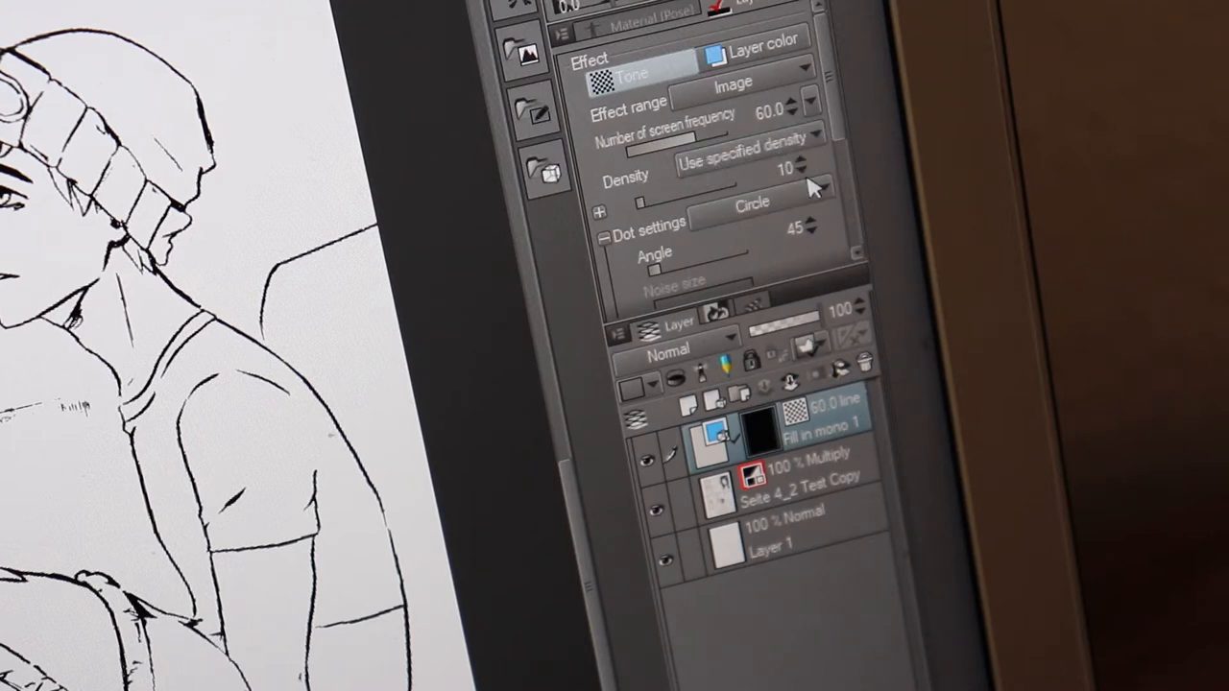
mouse_move(806, 182)
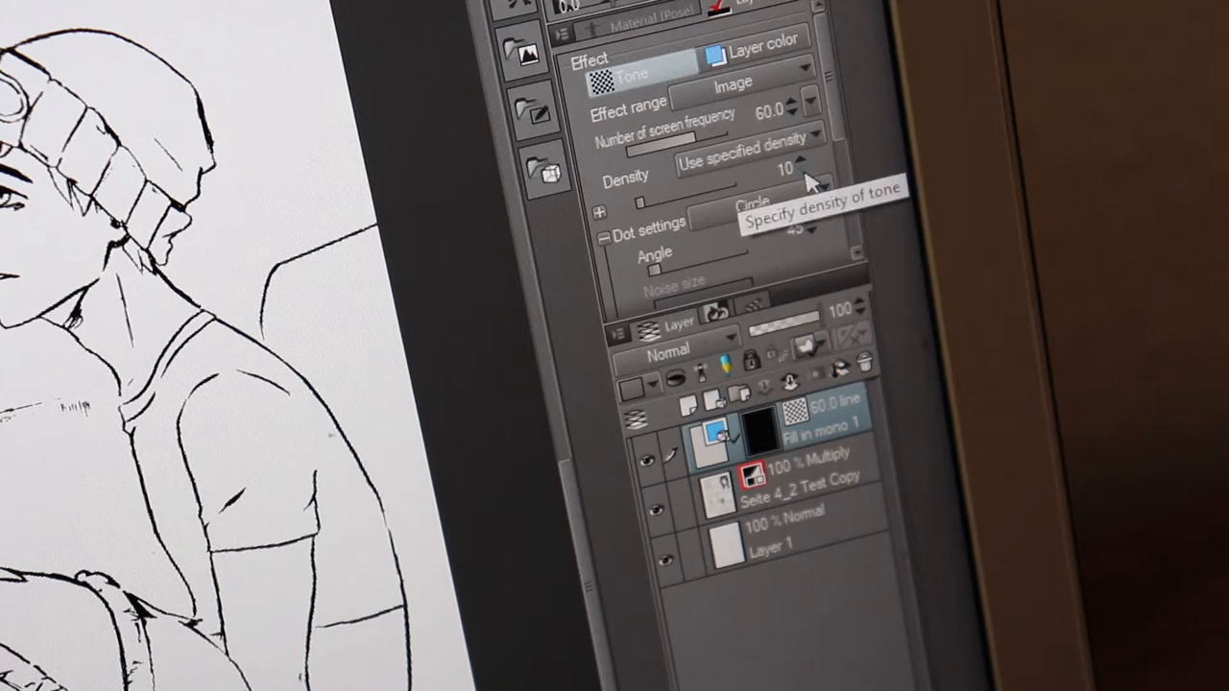
mouse_move(816, 245)
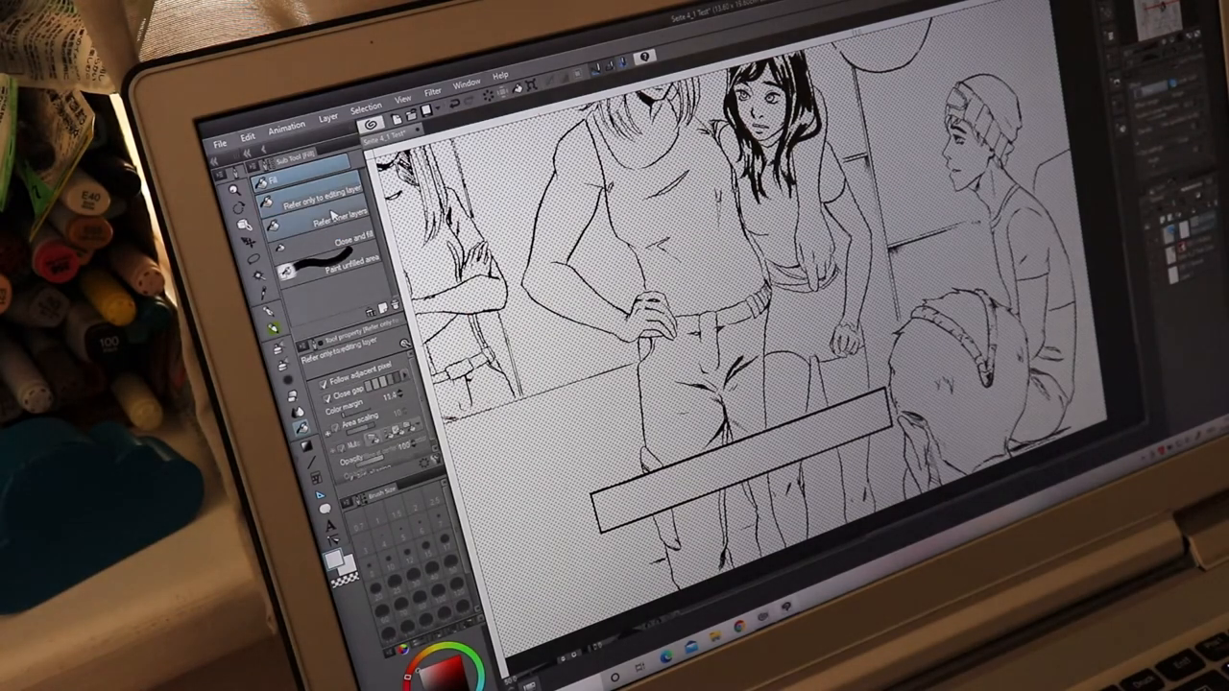
- Fill the group panel's background with the light dot tone
left_click(326, 213)
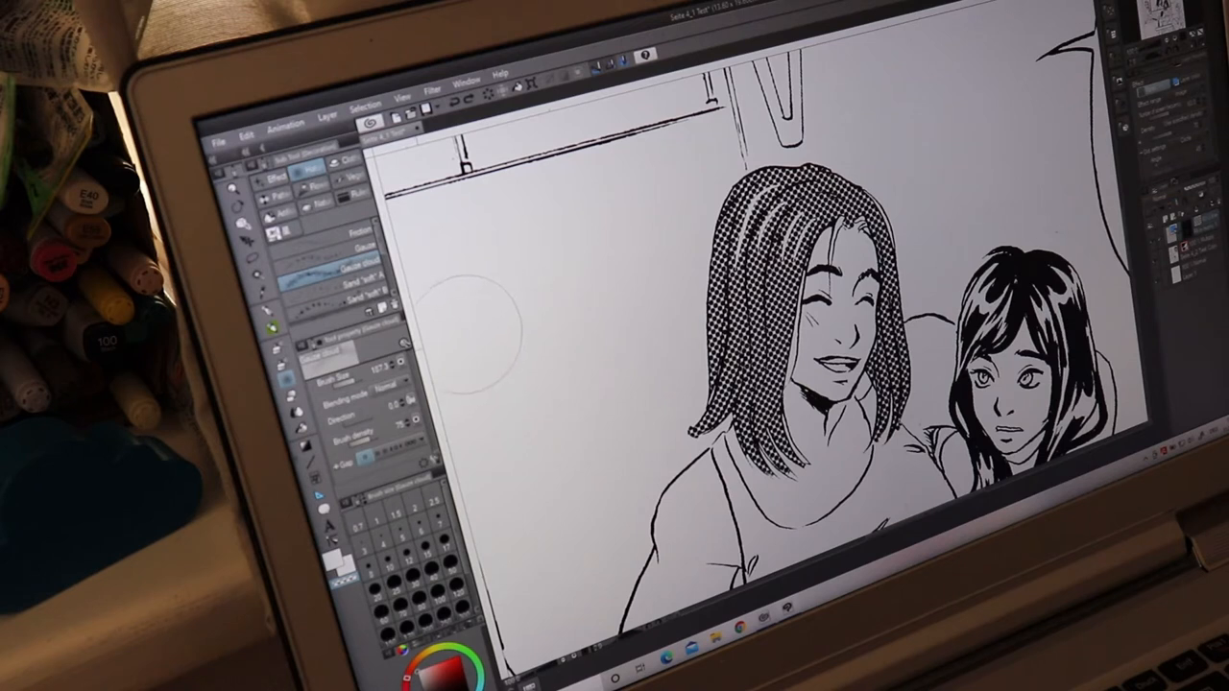
- Complete the hair tone fill and move to the dark-haired girl's close-up panel
left_click(375, 392)
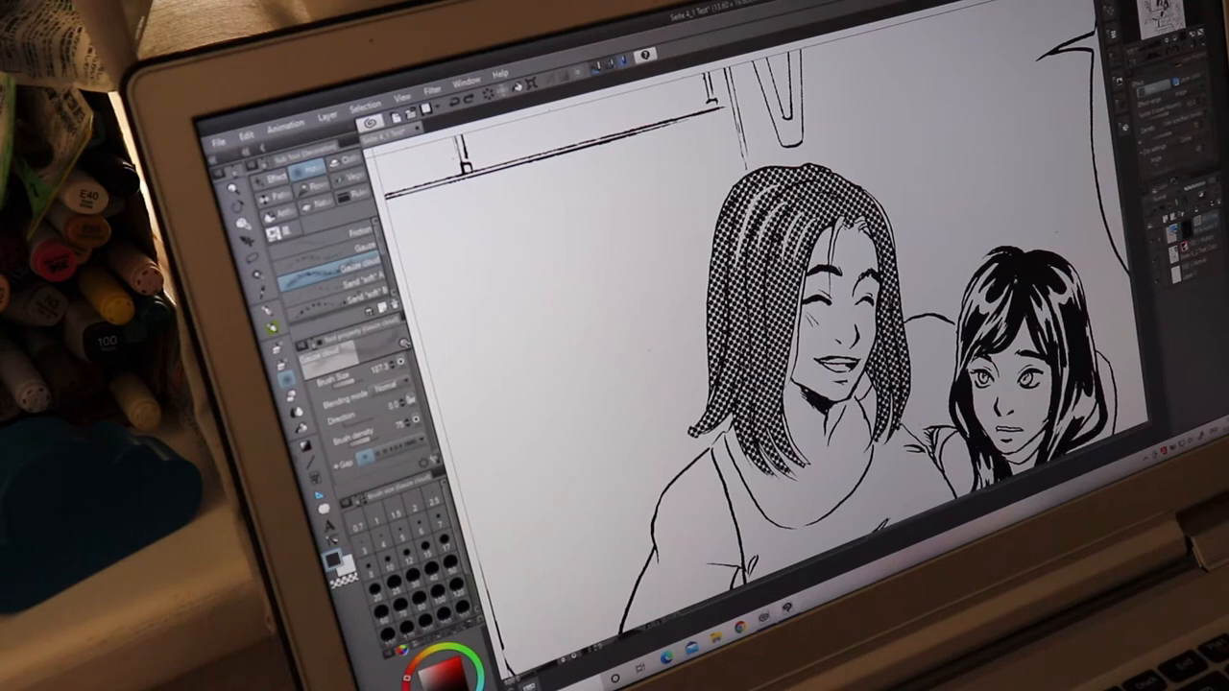
left_click(596, 307)
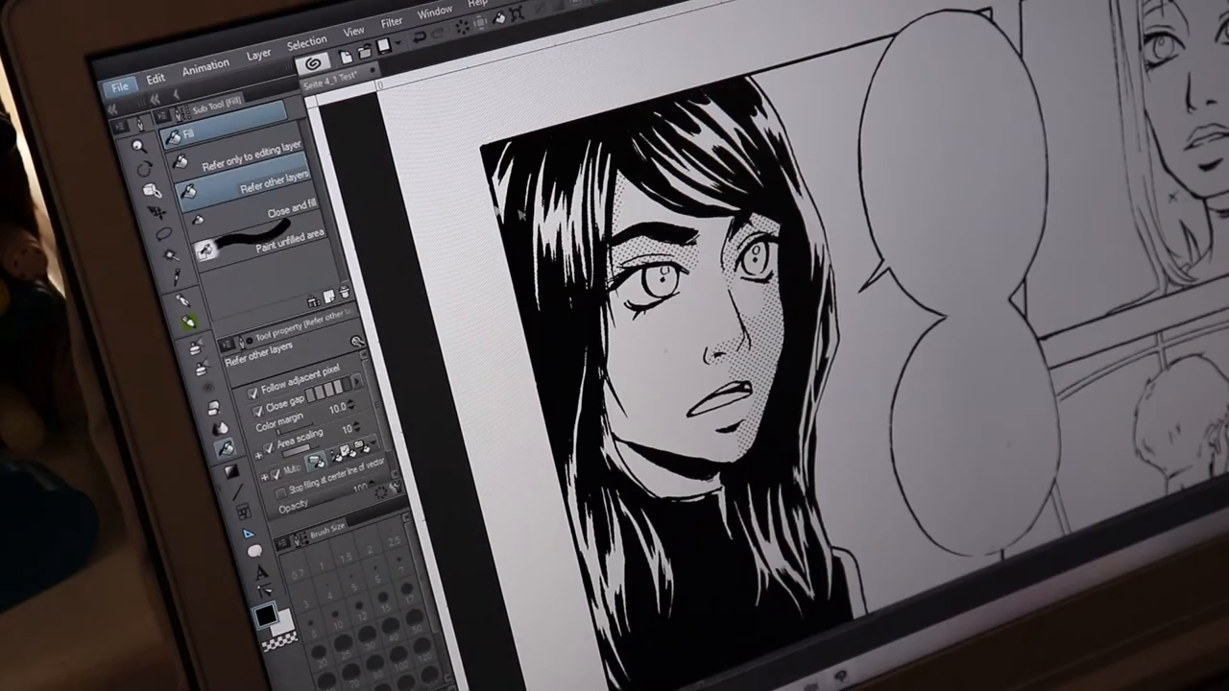
left_click(624, 254)
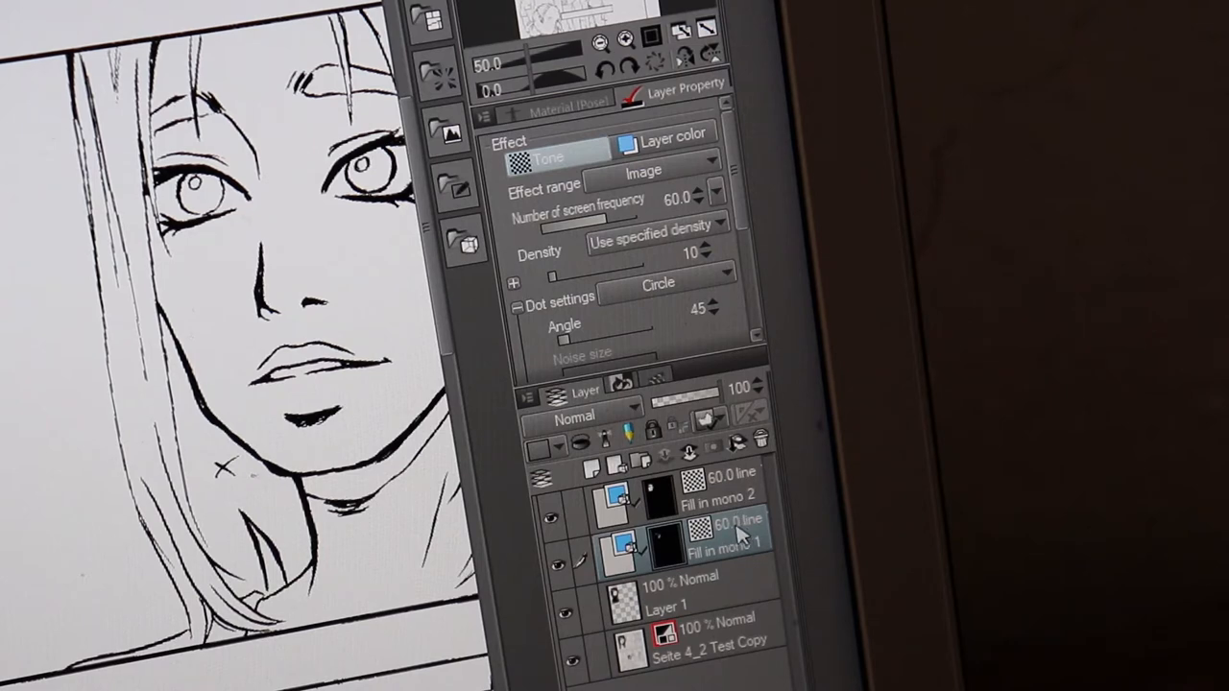
- Apply dot screentone to the woman's face on the first tone fill layer
left_click(726, 547)
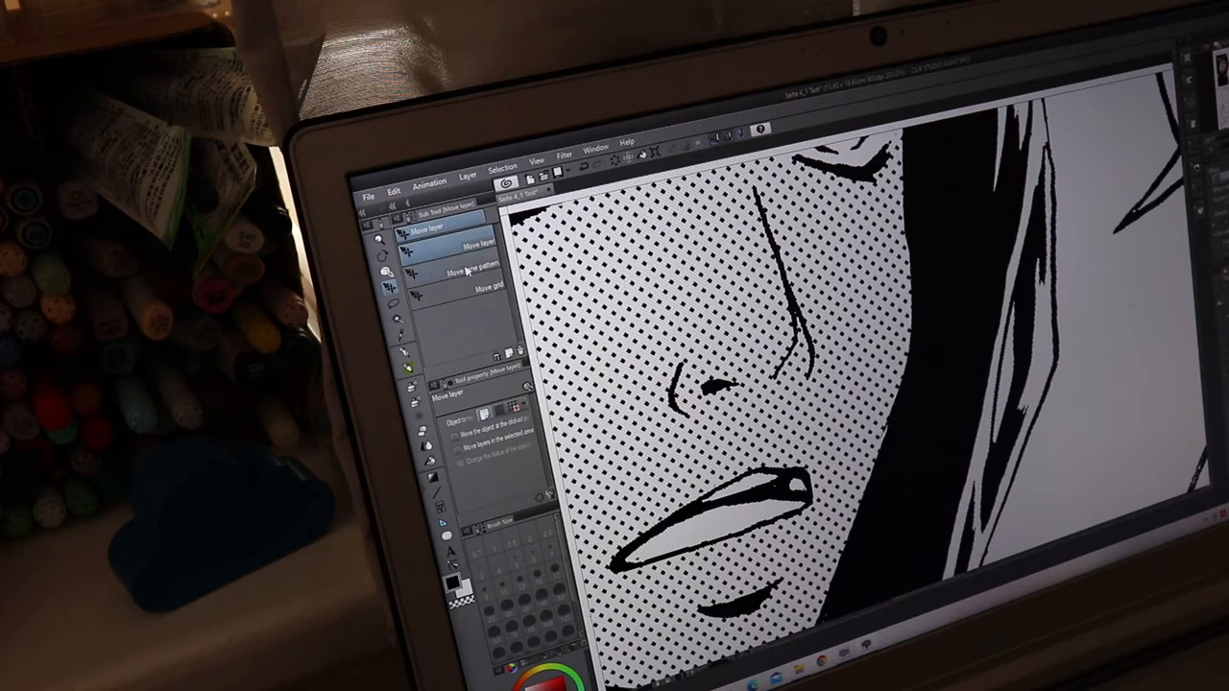
left_click(477, 272)
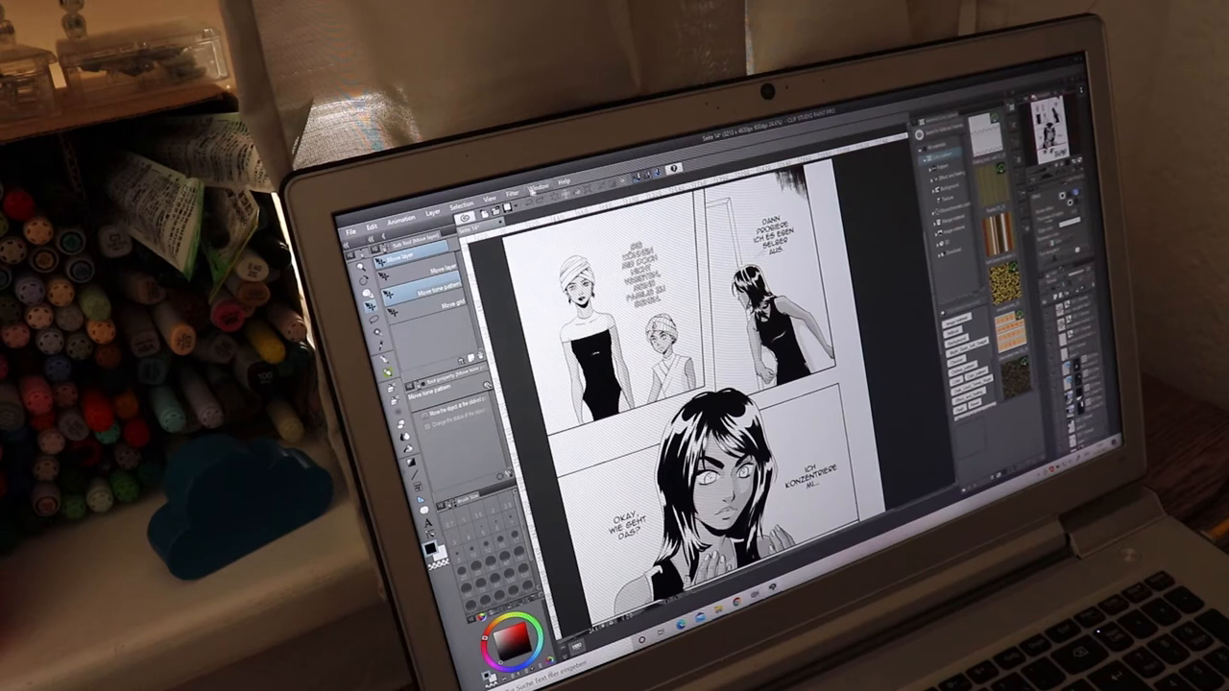
- Show the Material palette via Window > Material > All materials
left_click(541, 184)
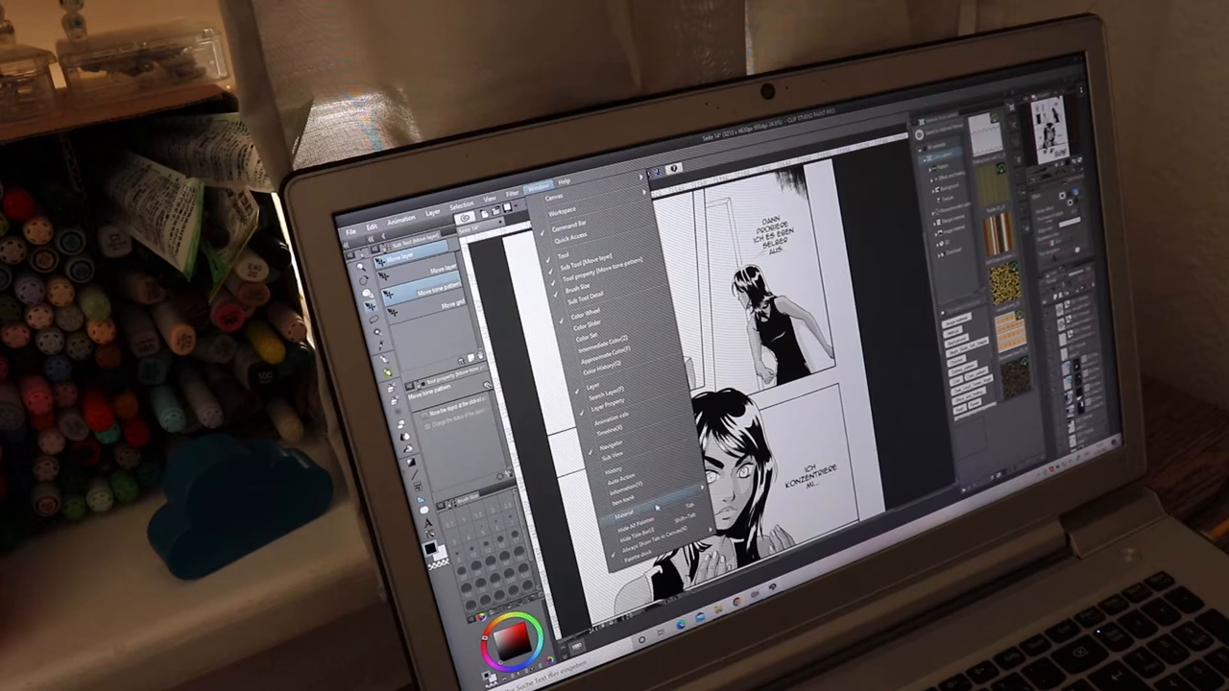
left_click(624, 507)
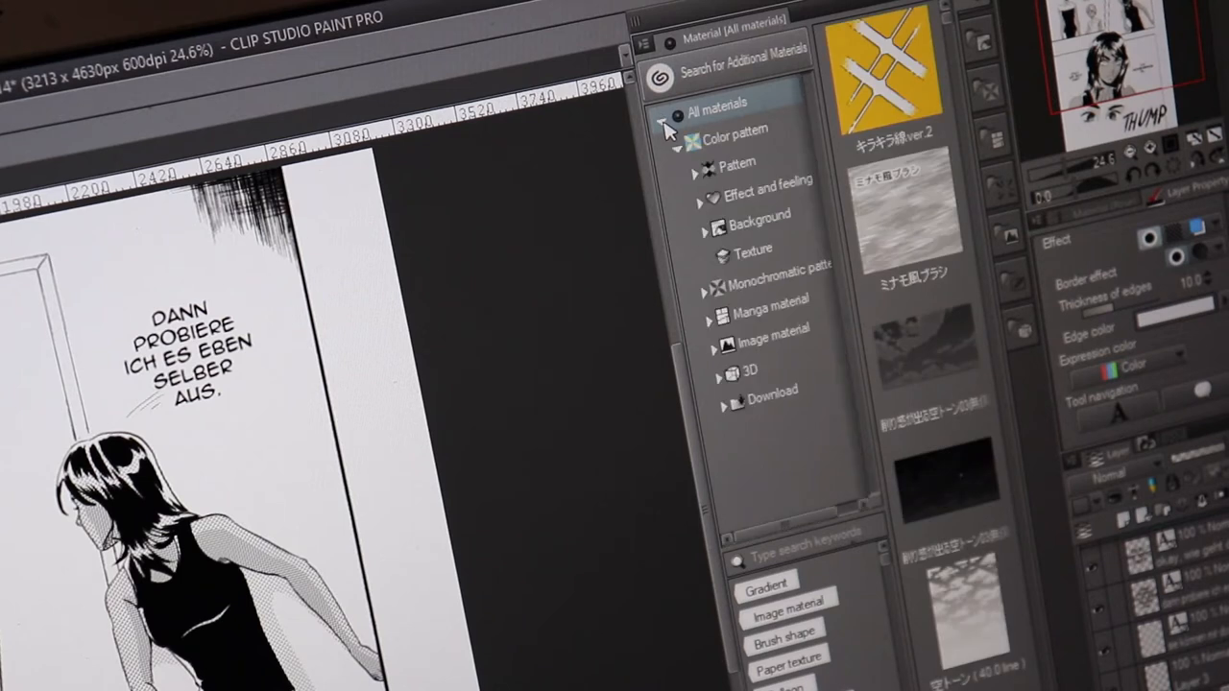
- Browse Monochromatic pattern > Basic in the Material palette and pick a noisy basic dot screentone
left_click(741, 131)
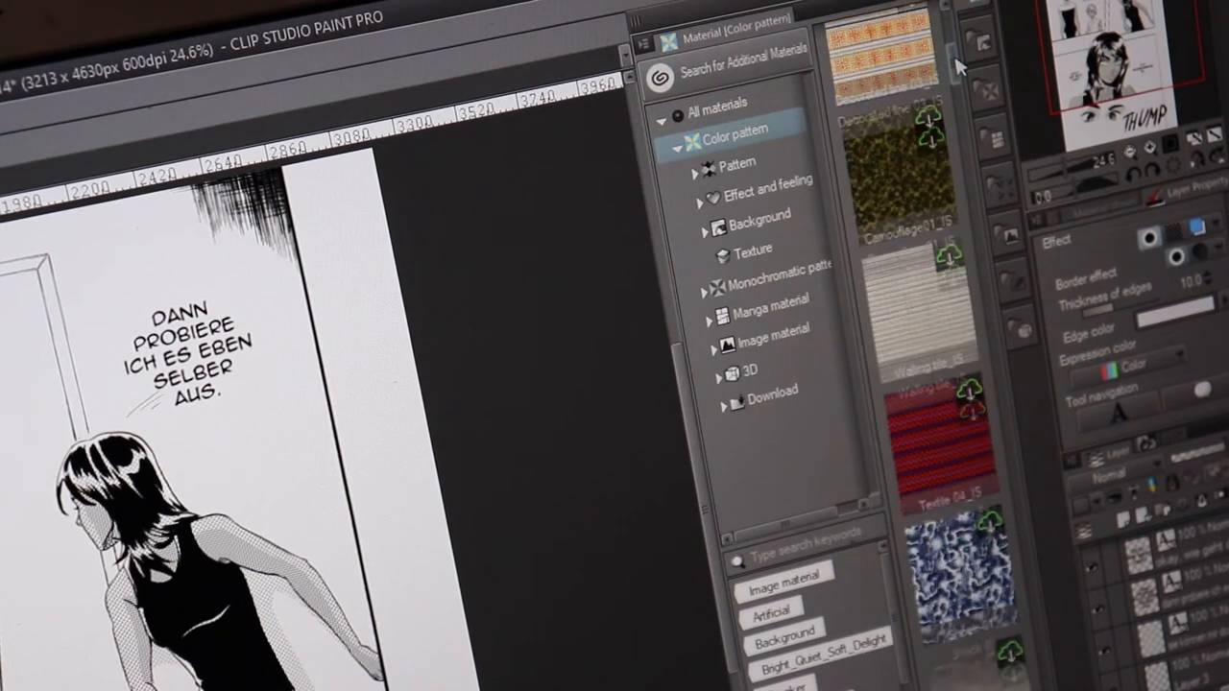
scroll("down", 3)
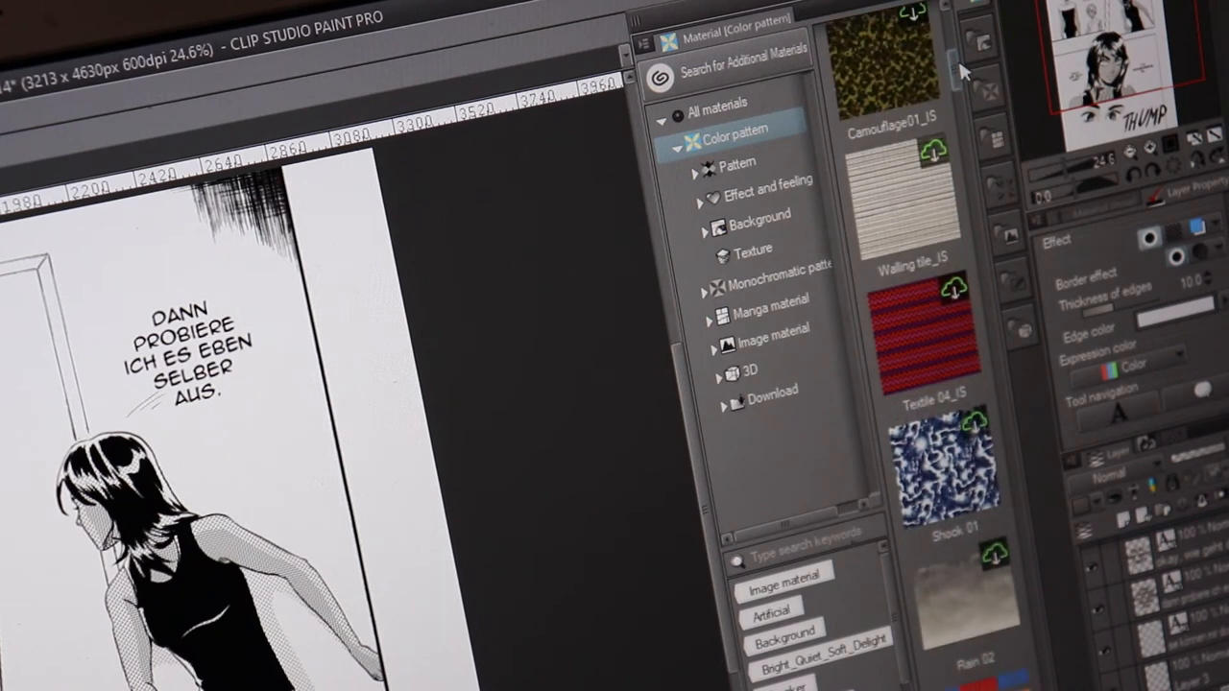
scroll("down", 3)
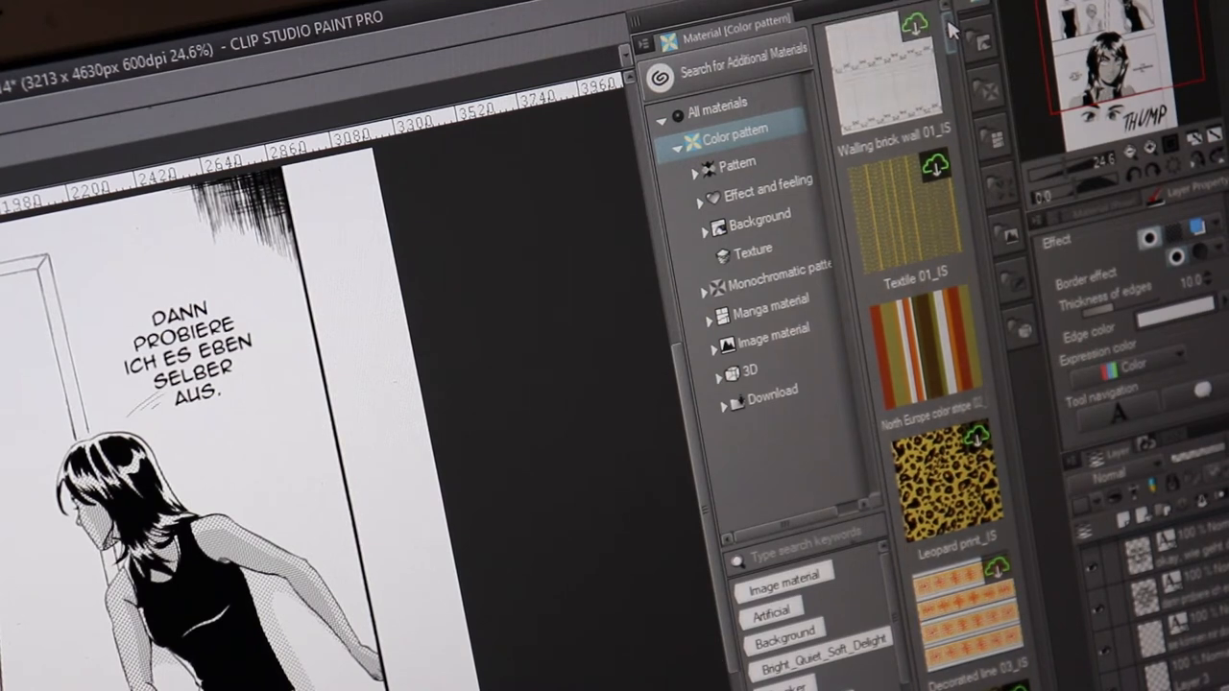
left_click(778, 290)
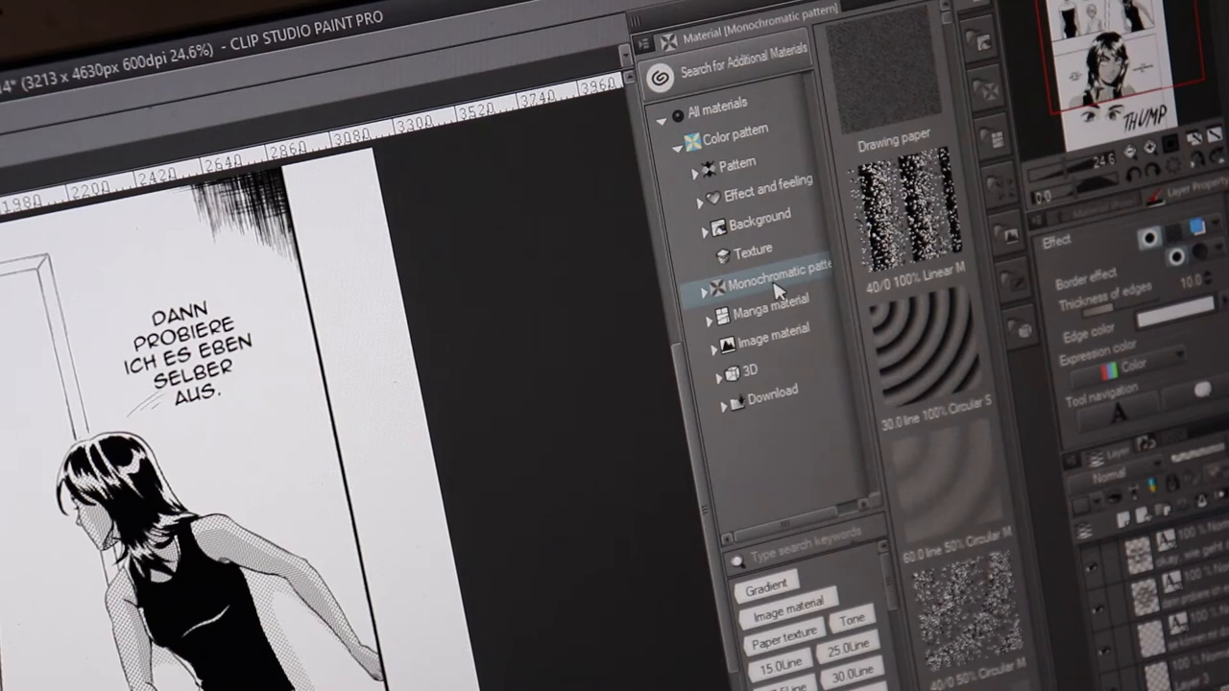
left_click(703, 288)
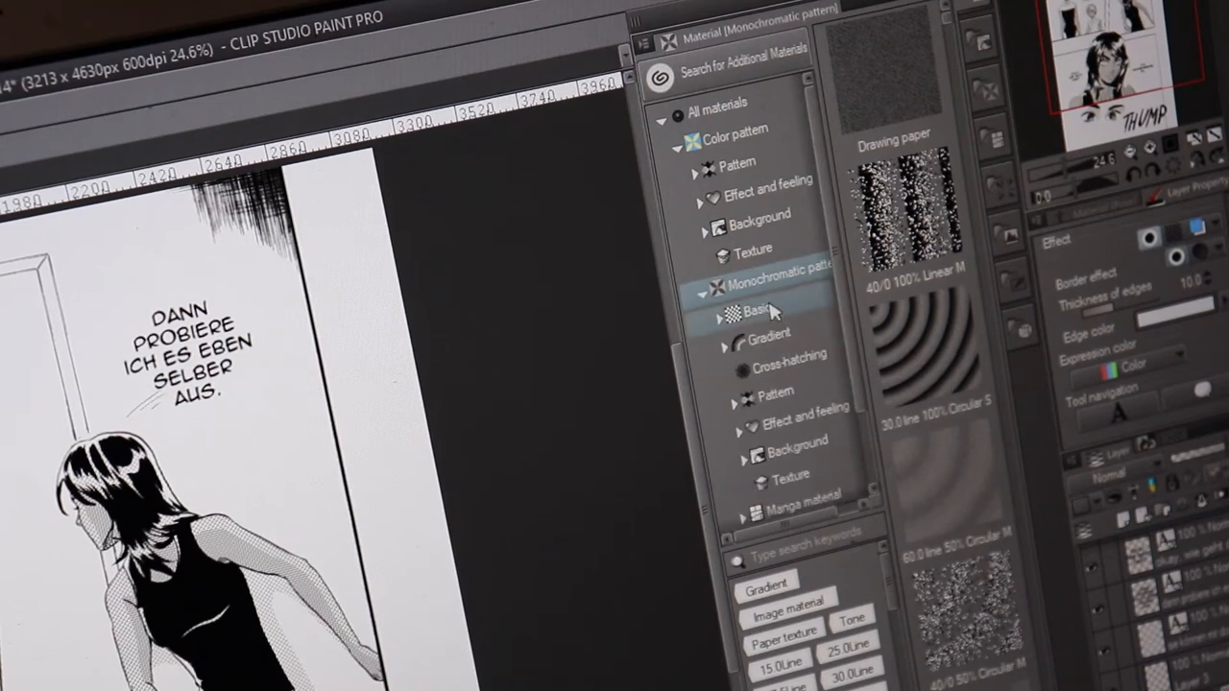
left_click(759, 310)
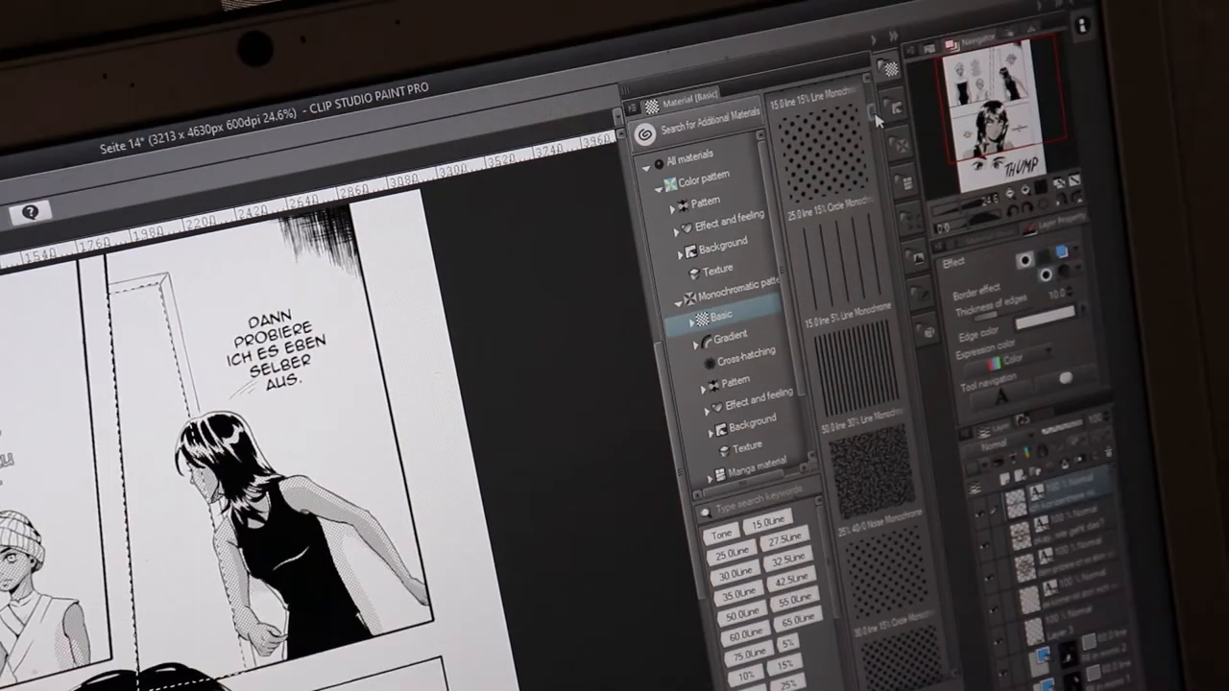
left_click(872, 480)
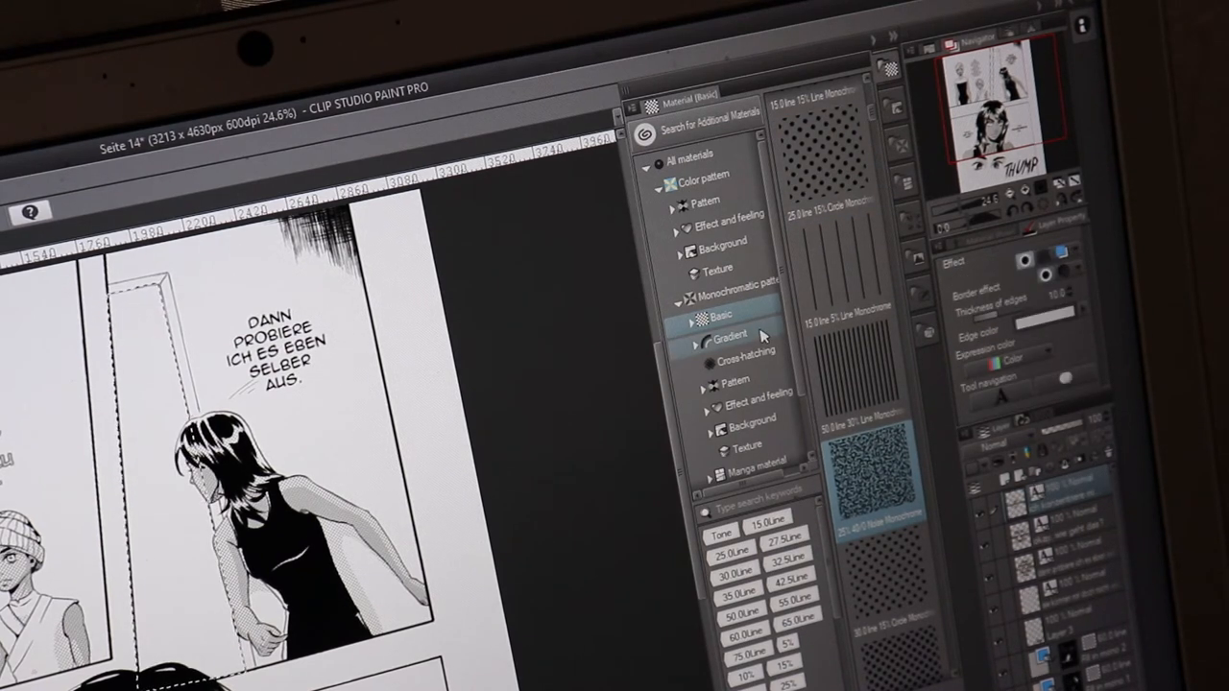
- List the Gradient screentone materials, circular and linear dot and line tones, for the top panel background
left_click(734, 338)
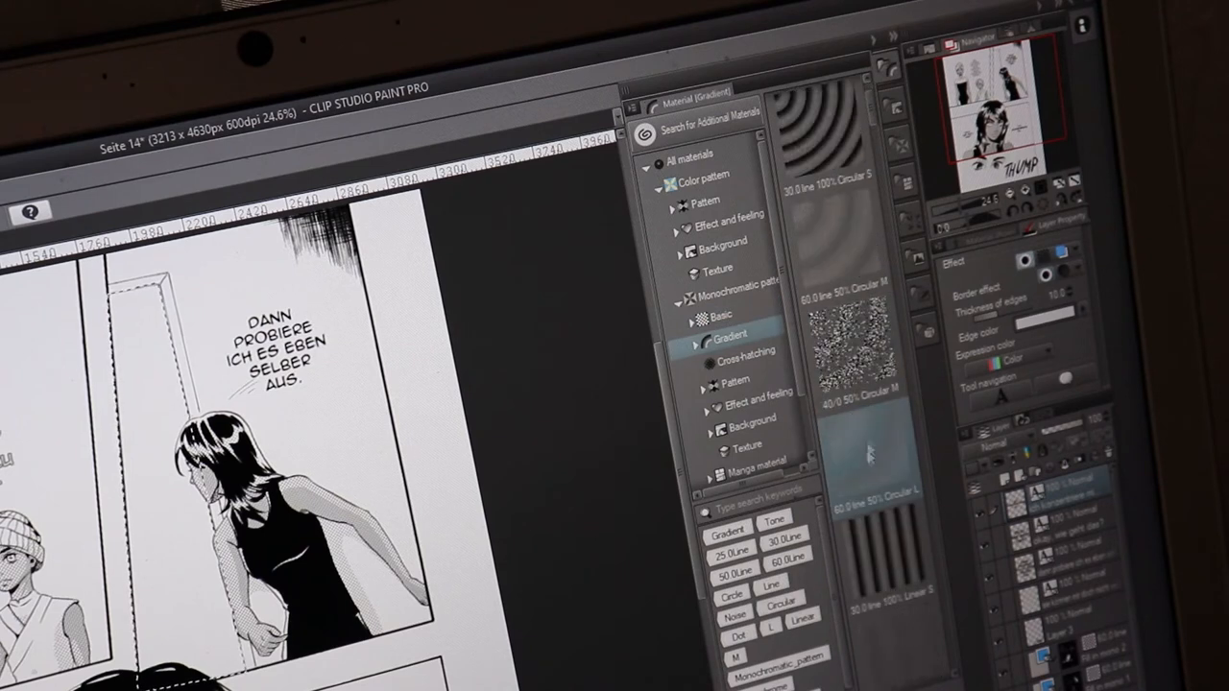
scroll("down", 3)
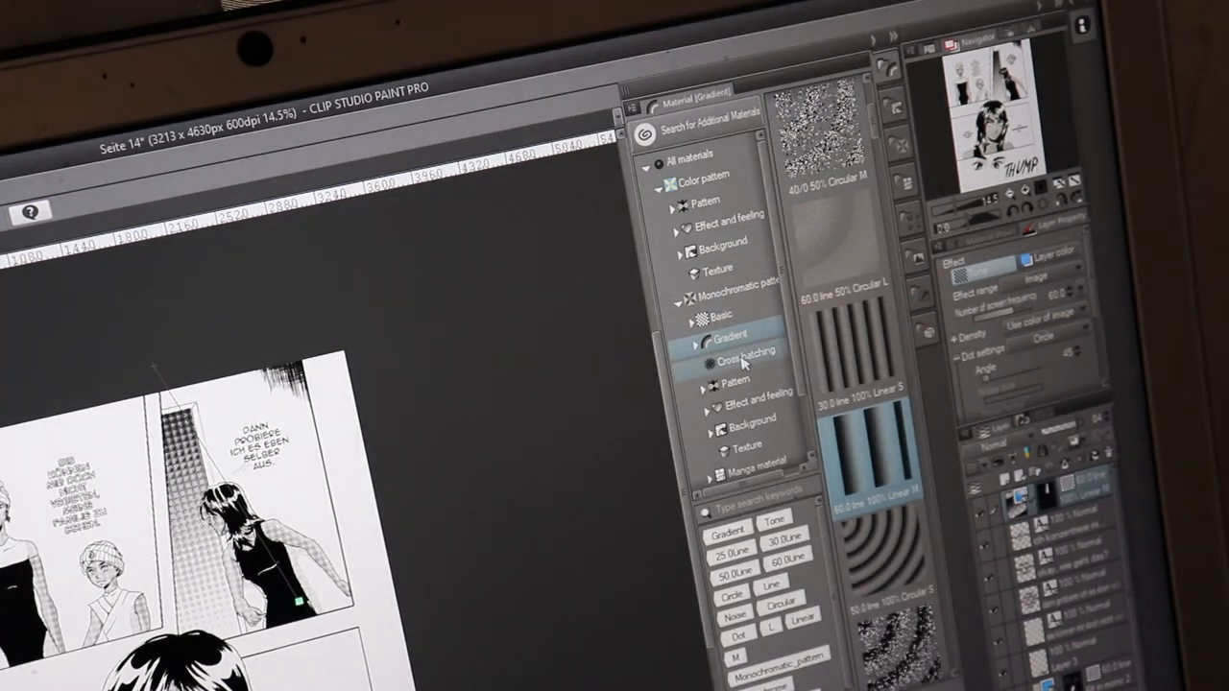
- Show the Cross-hatching tone materials and switch the Selection tool to its Polyline sub tool
left_click(747, 361)
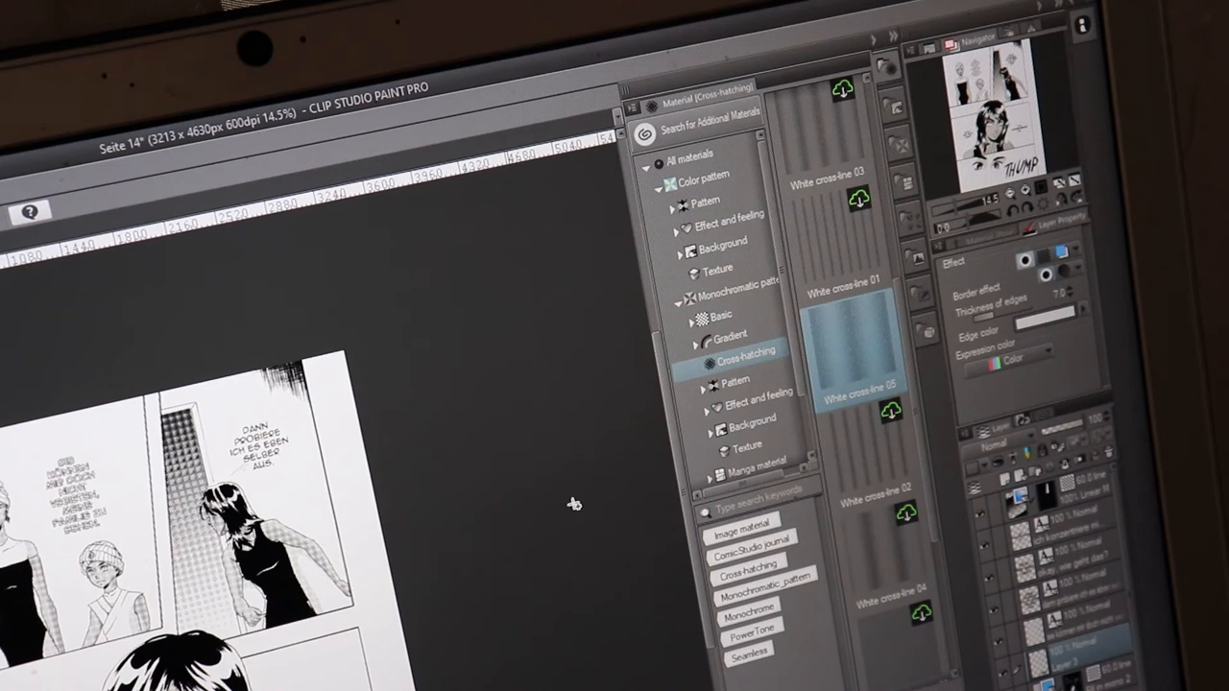
mouse_move(855, 336)
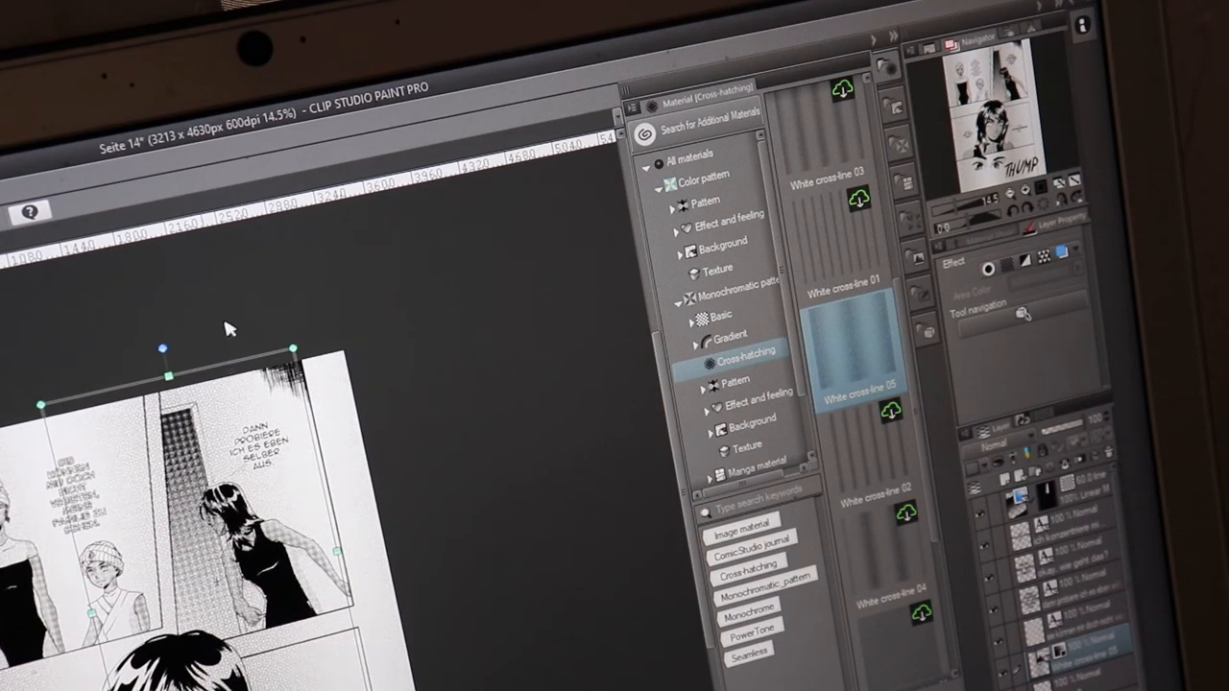
mouse_move(138, 399)
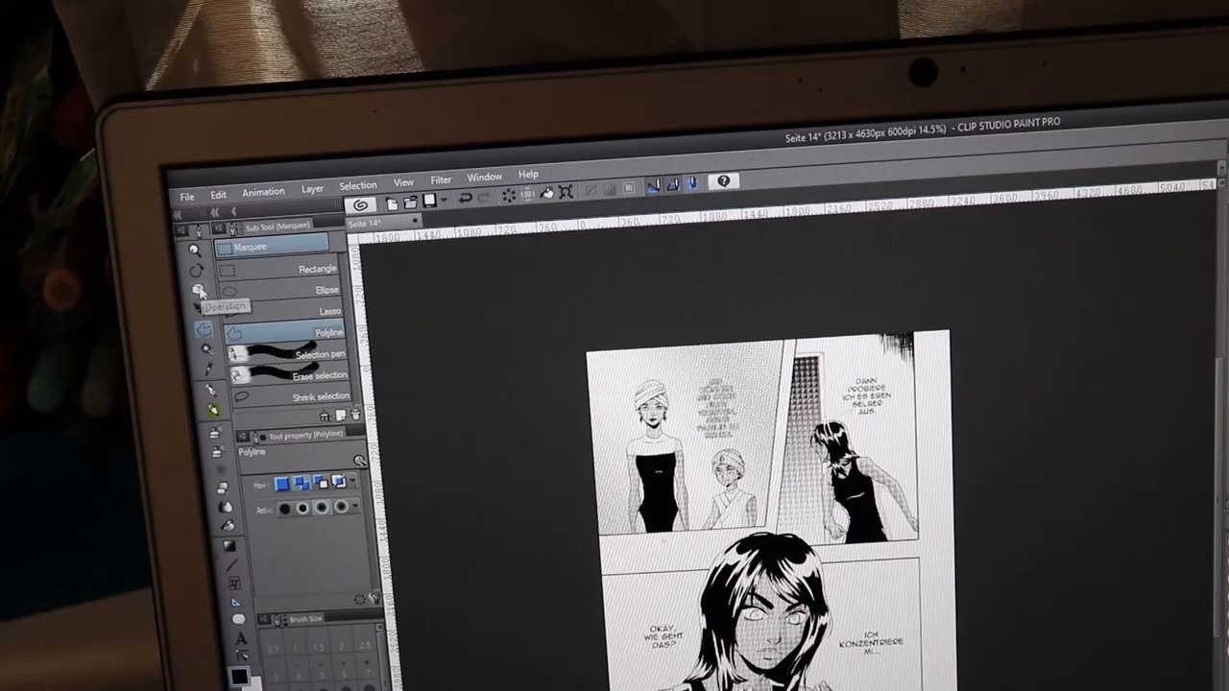
left_click(200, 292)
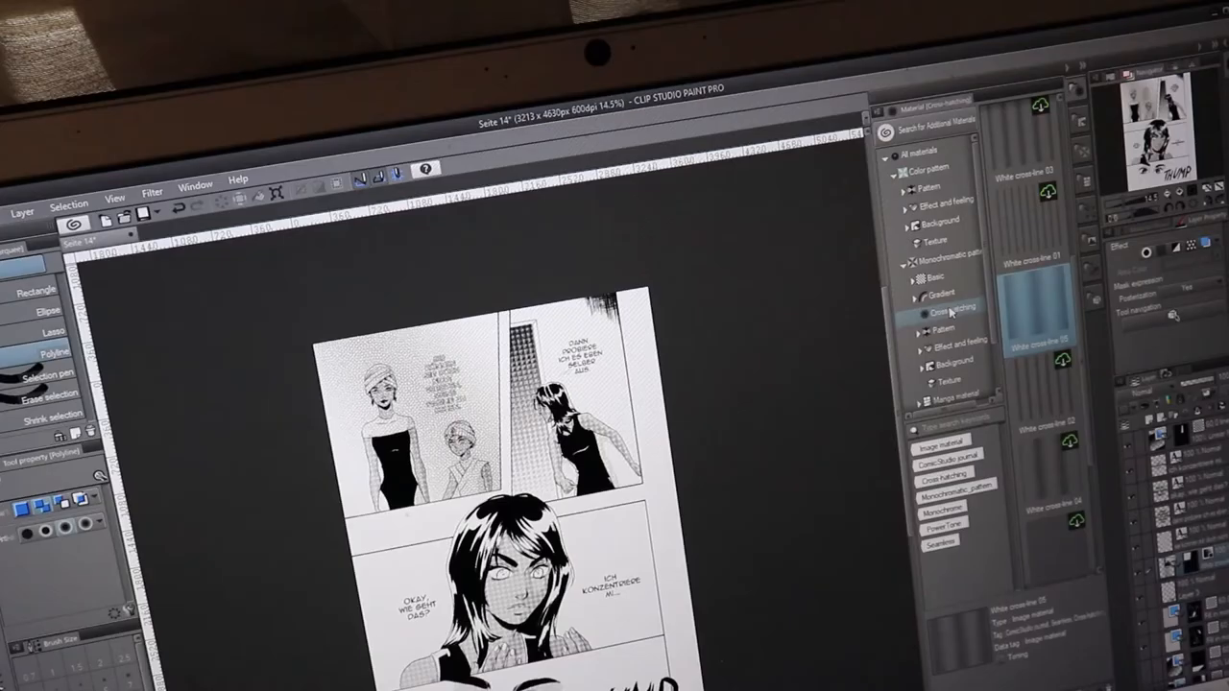
- Browse the Effect and feeling monochrome patterns for a streaky texture to lay over the whole page
left_click(945, 340)
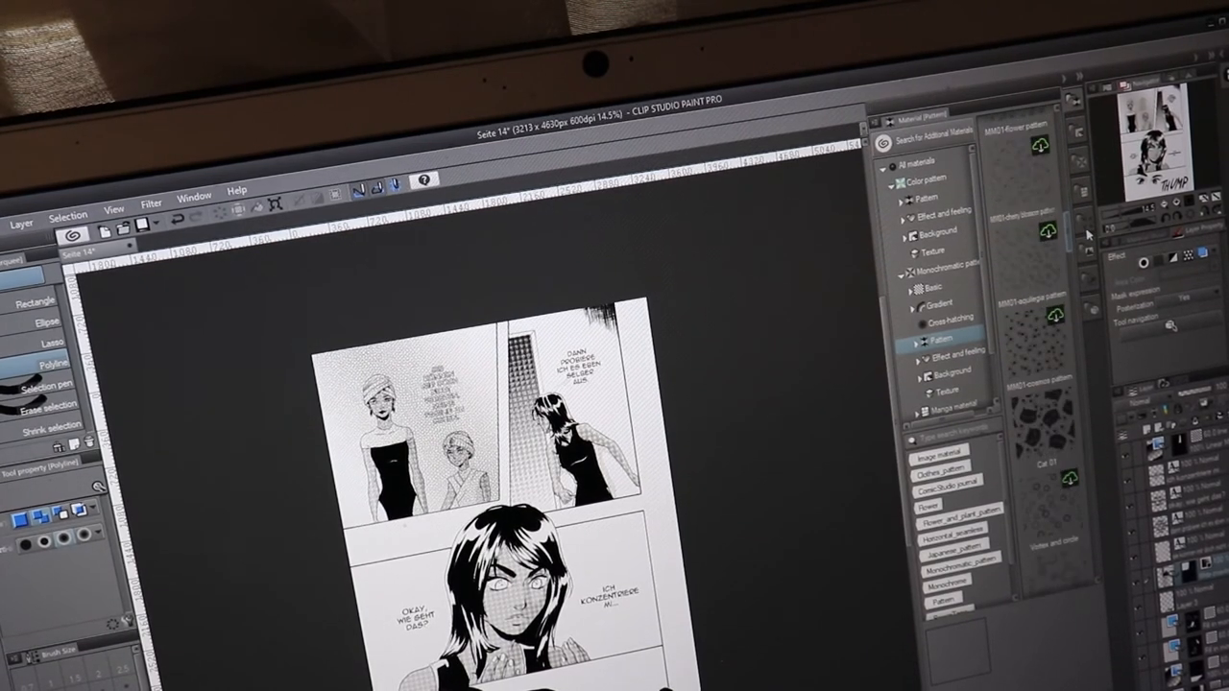
scroll("down", 3)
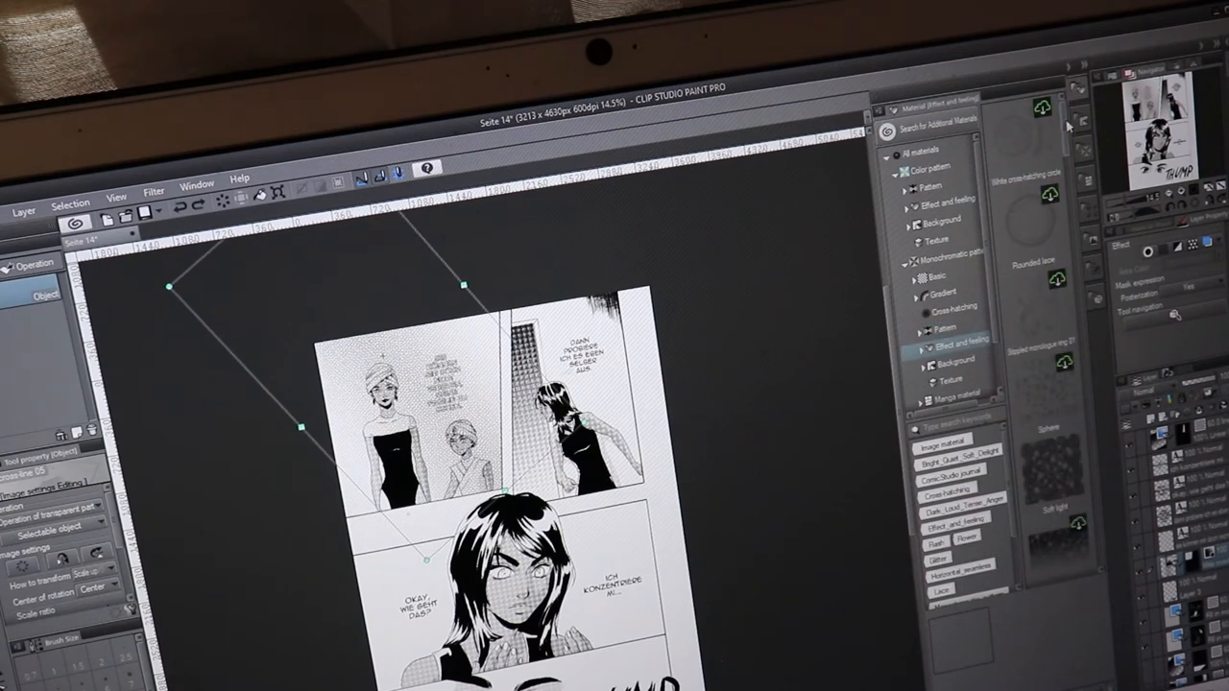
scroll("down", 3)
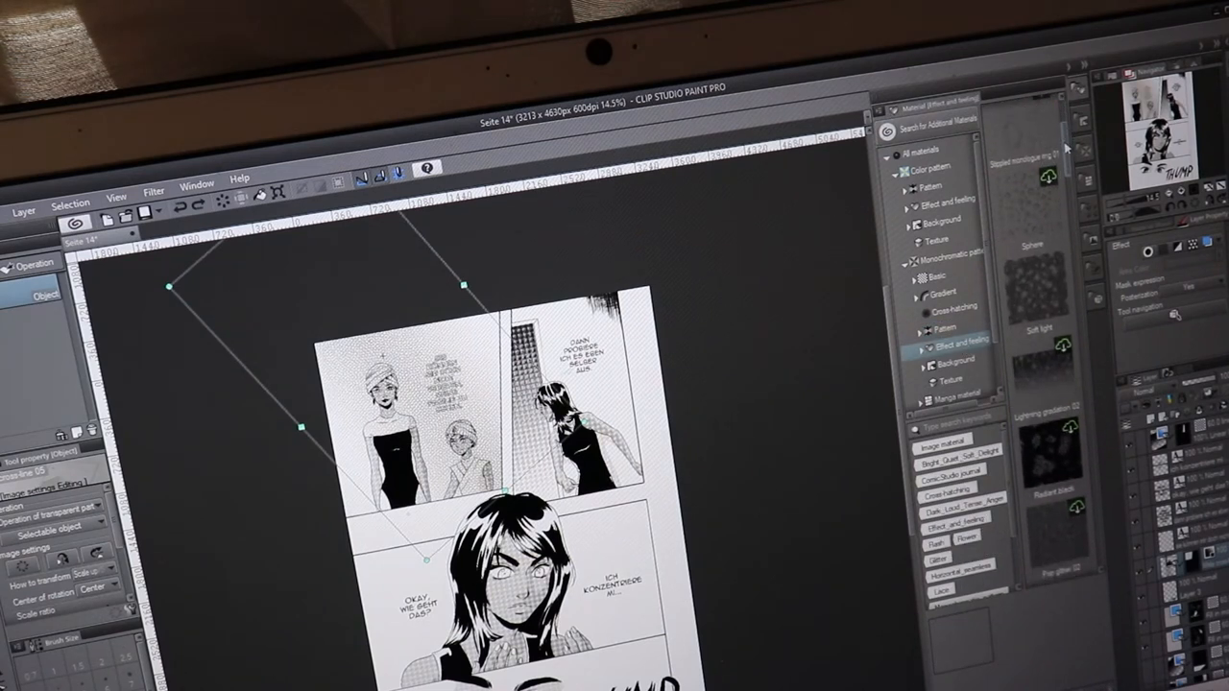
scroll("down", 3)
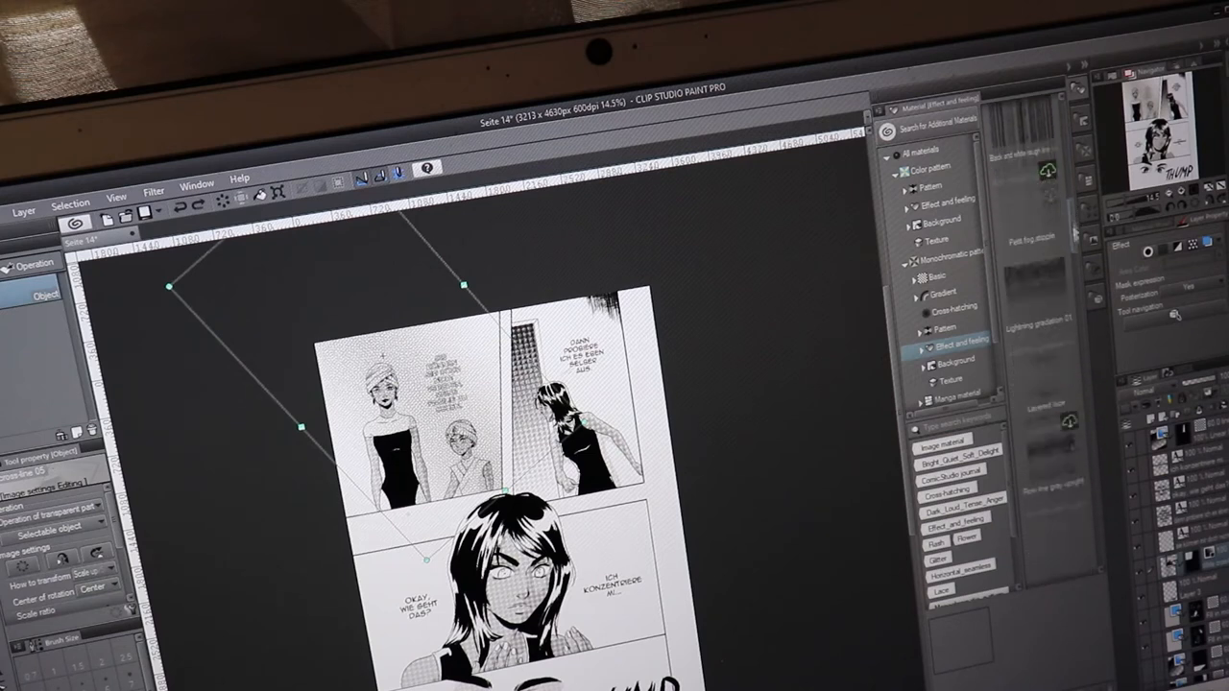
scroll("down", 3)
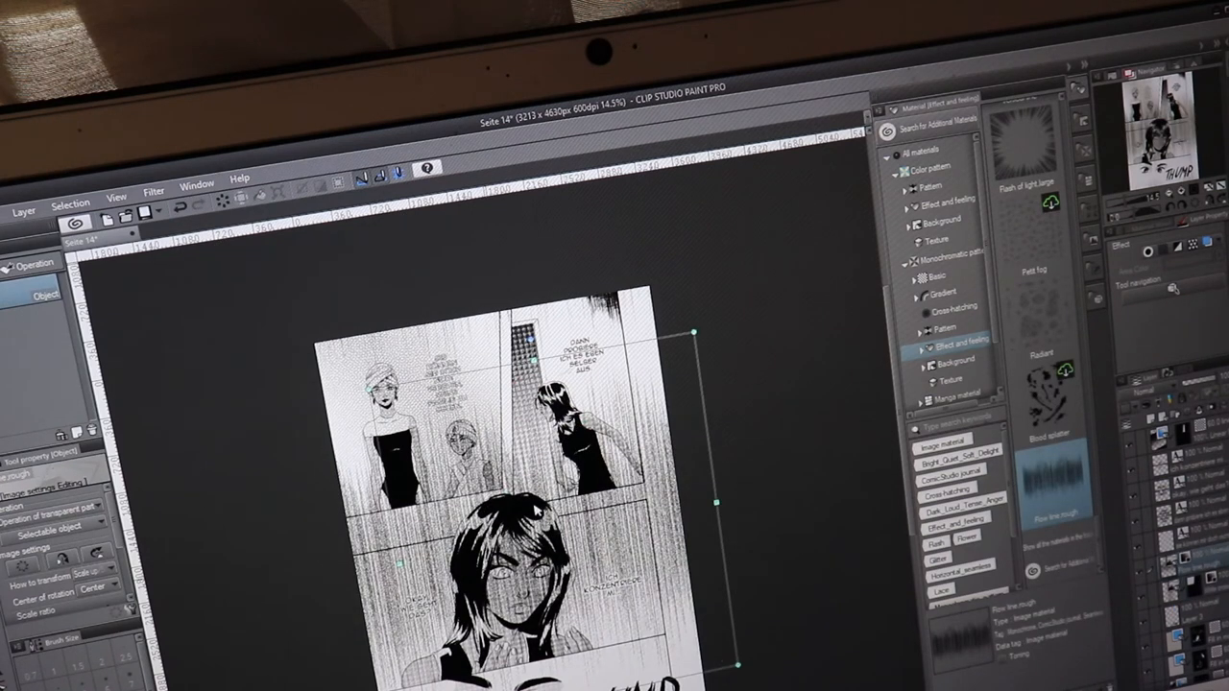
mouse_move(230, 497)
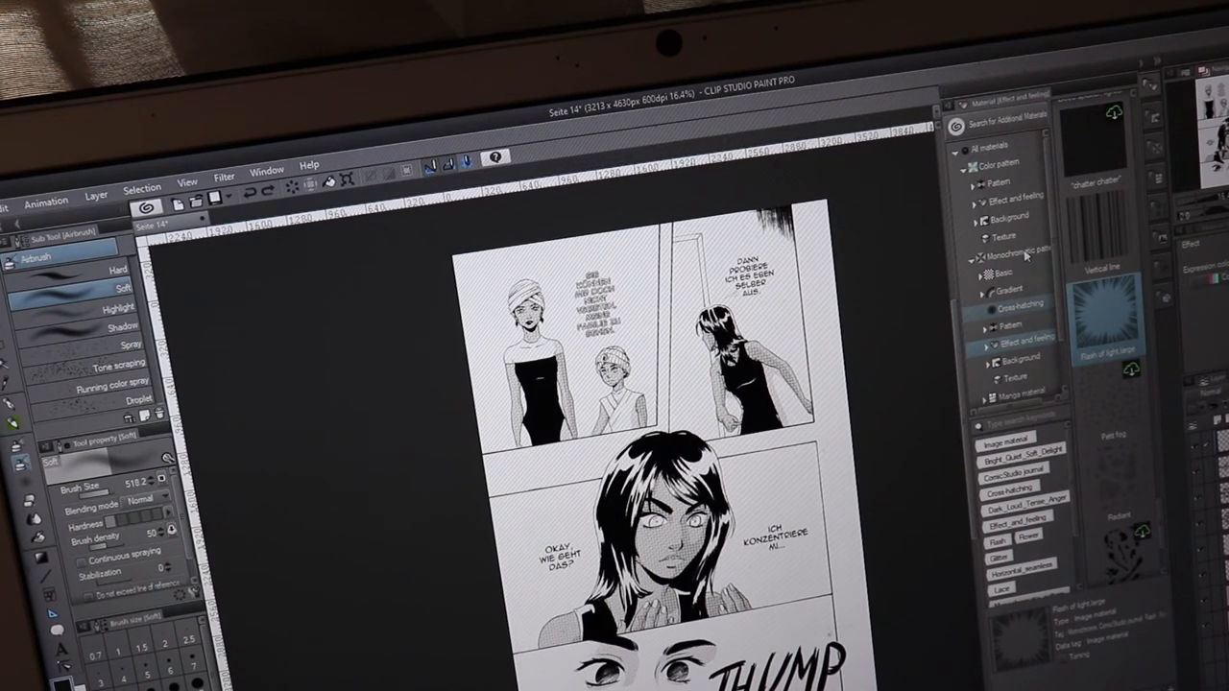
- List the Color pattern materials, fabric and wood textures, in the Material palette
left_click(999, 169)
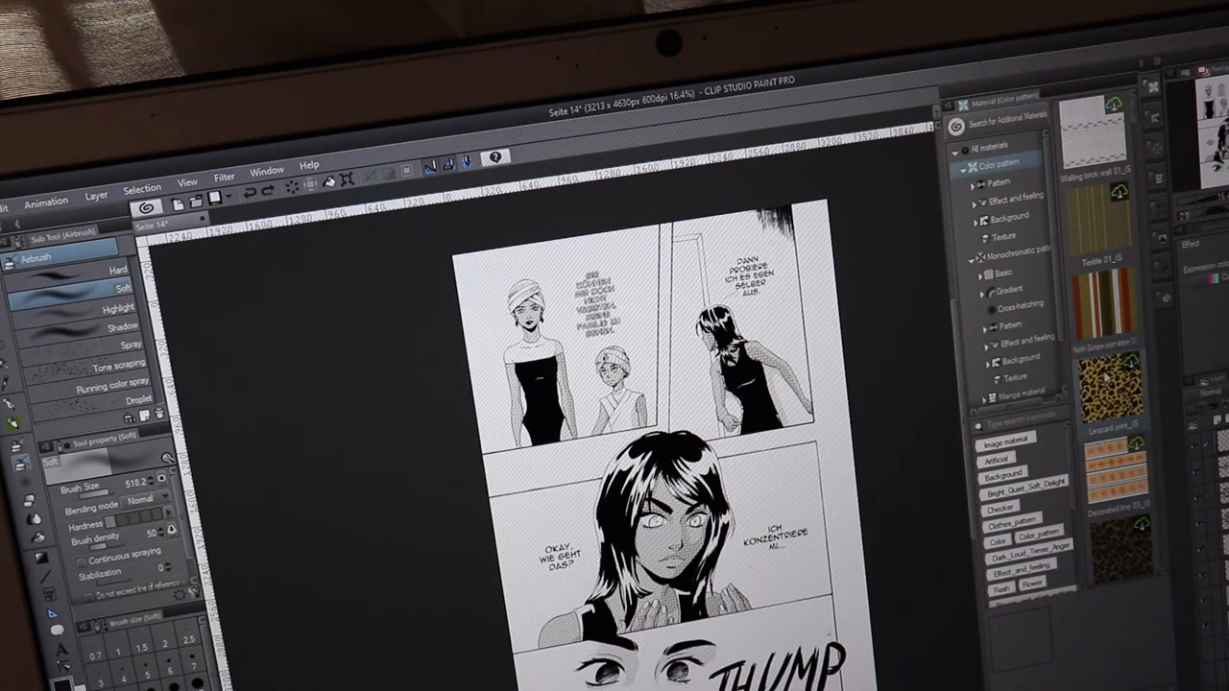
scroll("down", 3)
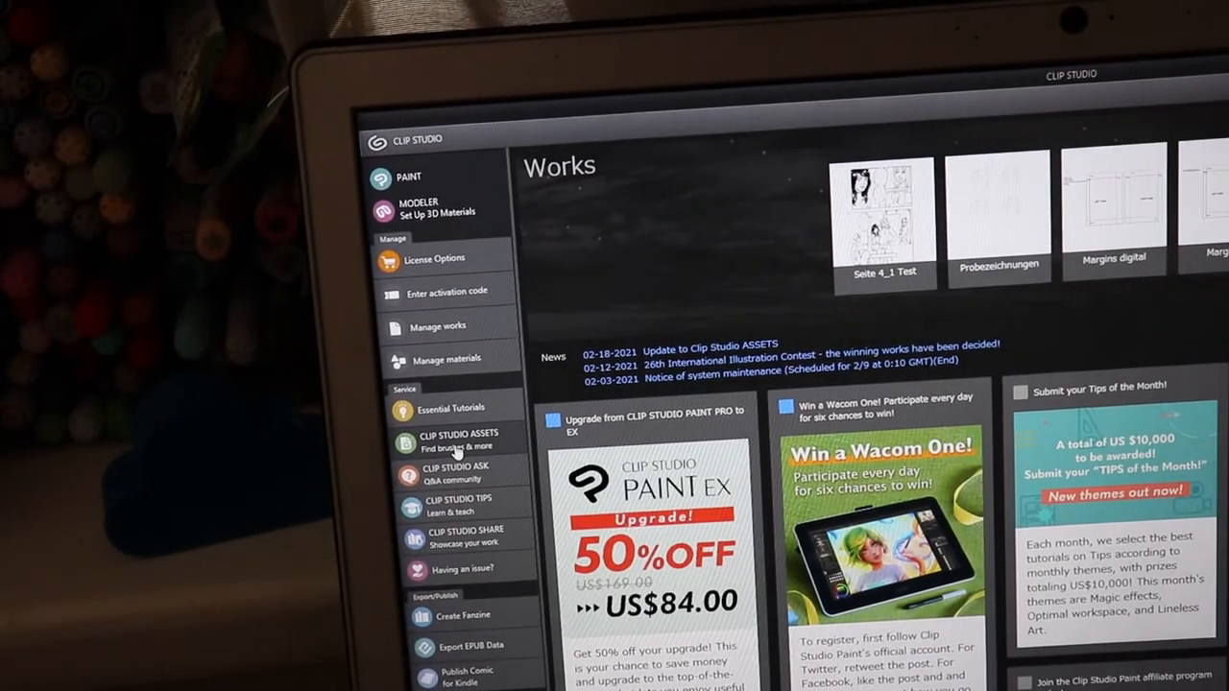
- Search CLIP STUDIO ASSETS for 'clou' cloud materials and open one of the results
left_click(451, 442)
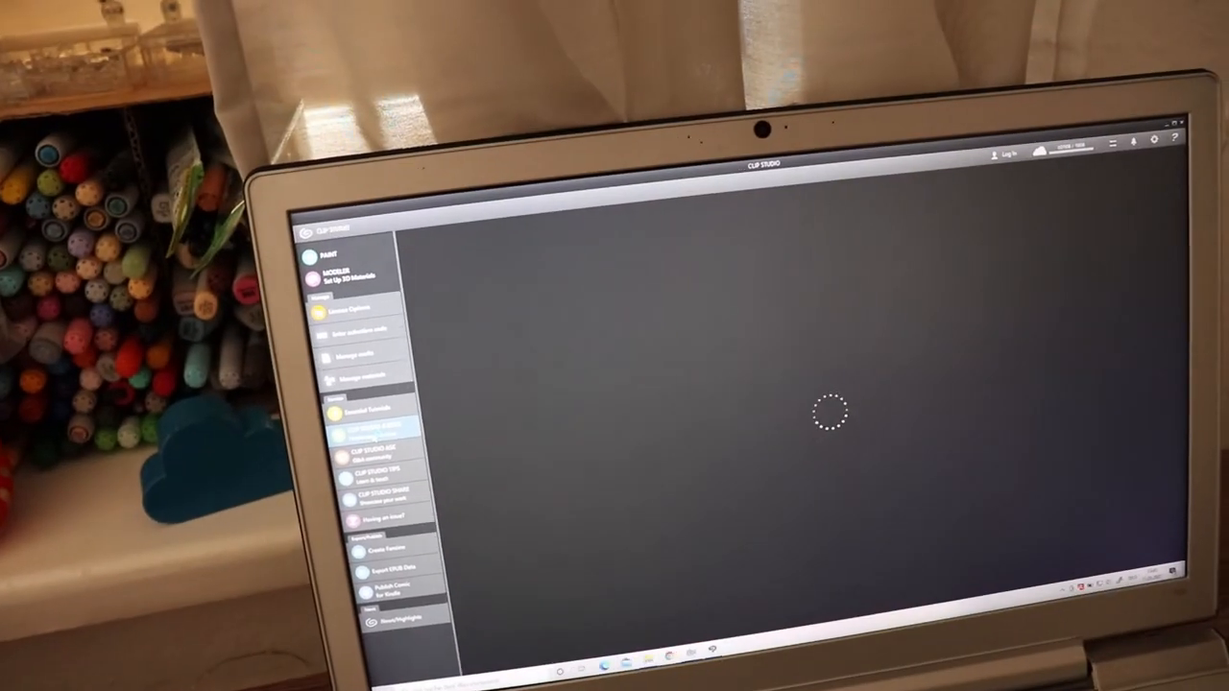
left_click(373, 432)
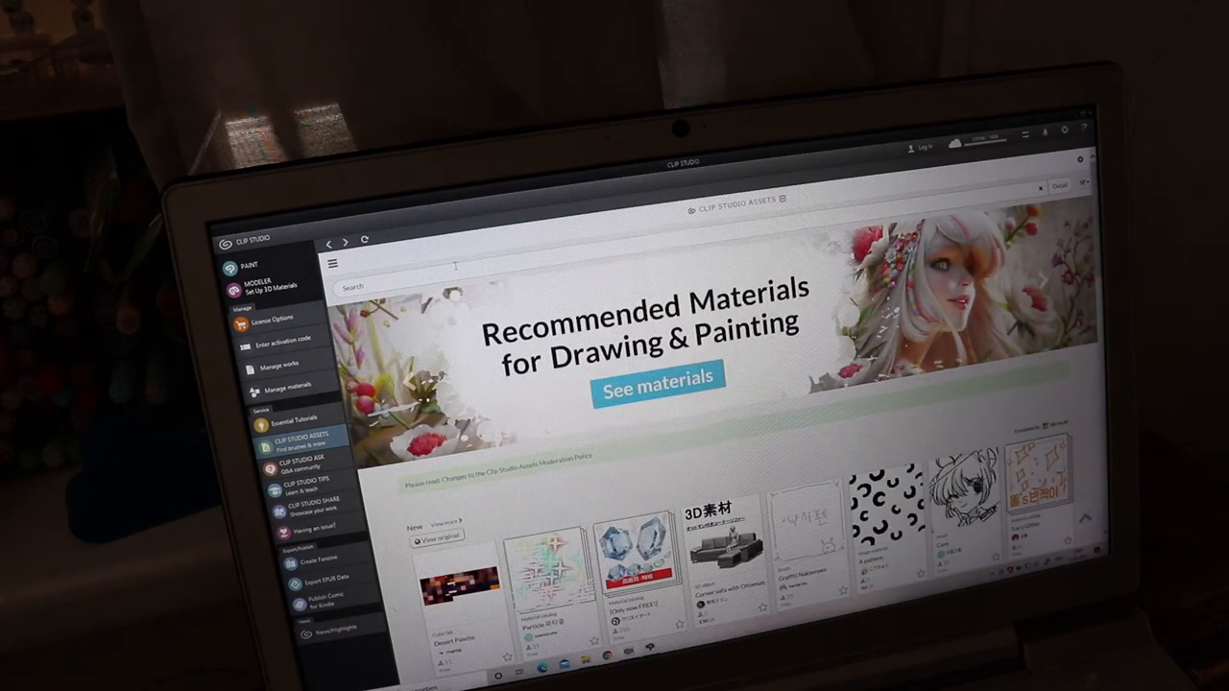
type("clouds")
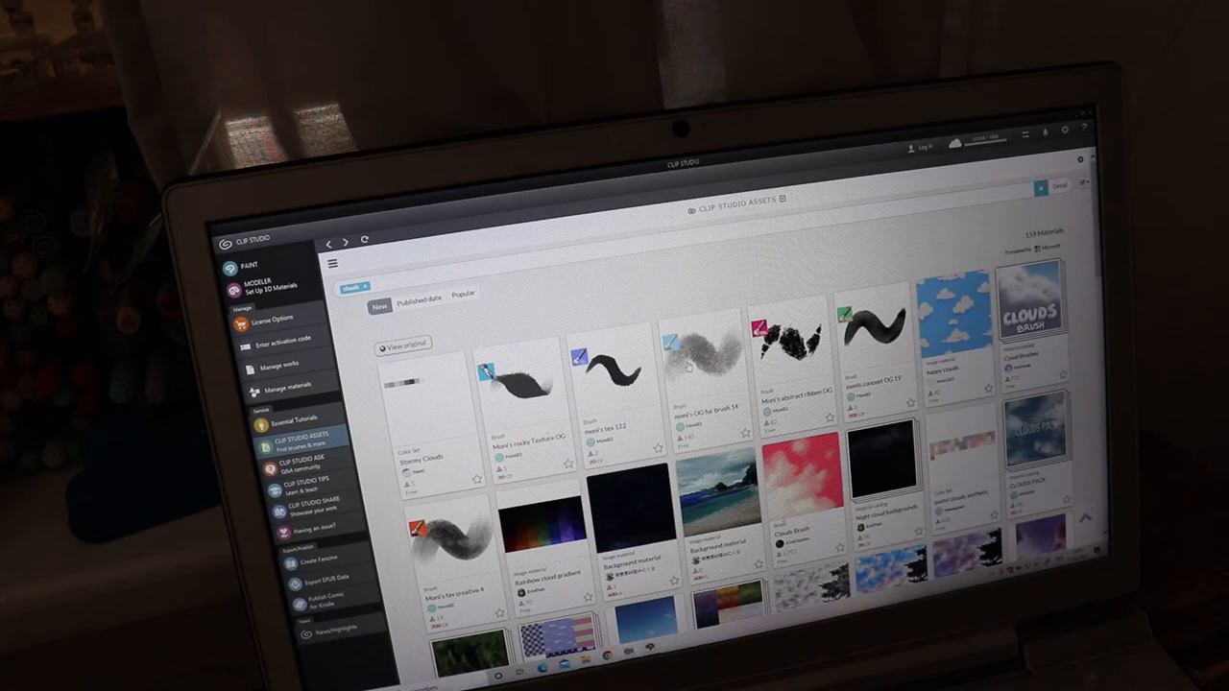
scroll("down", 3)
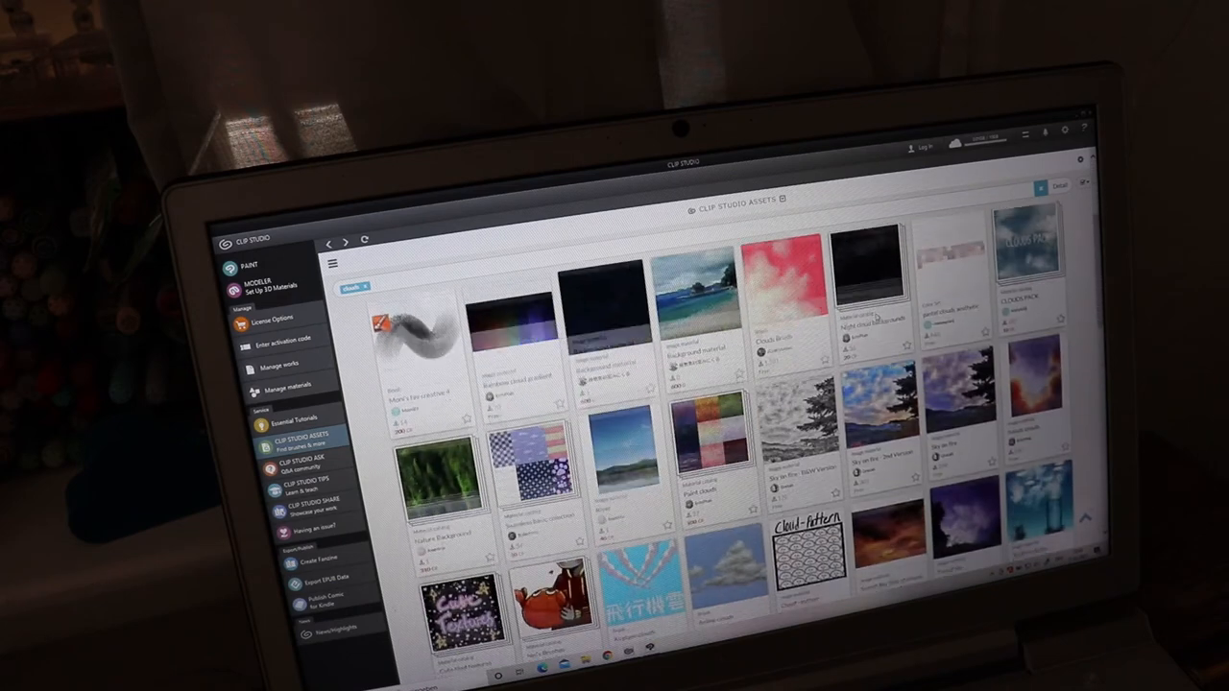
scroll("down", 3)
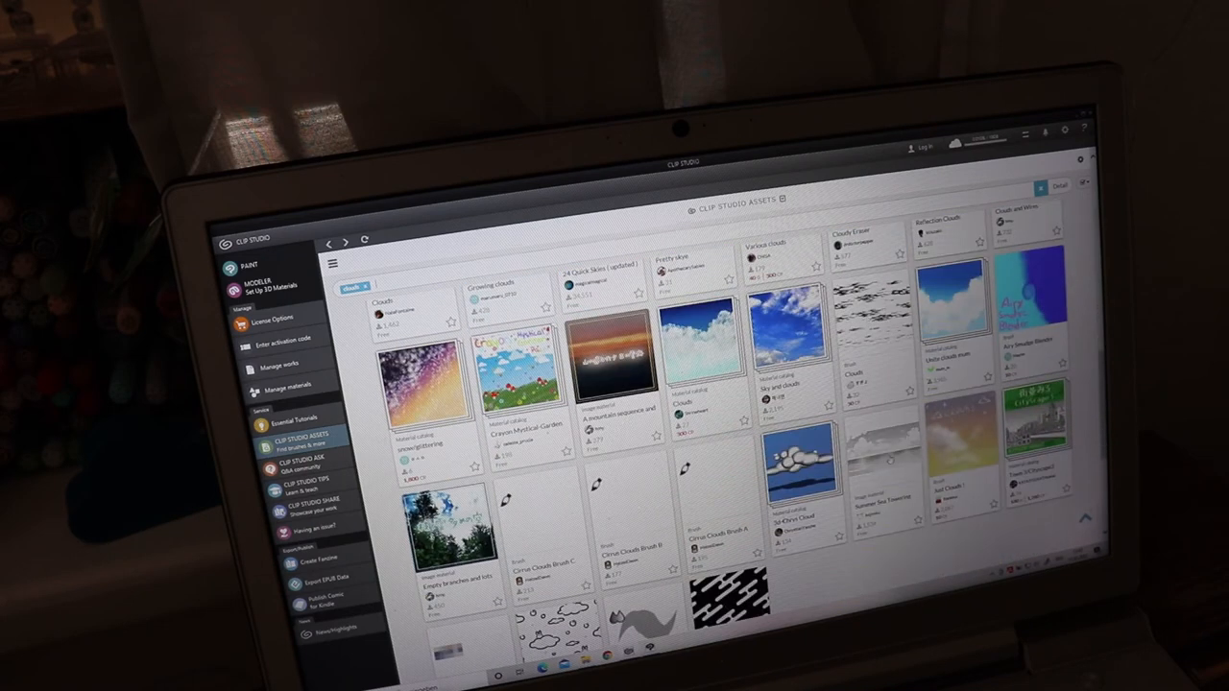
left_click(883, 461)
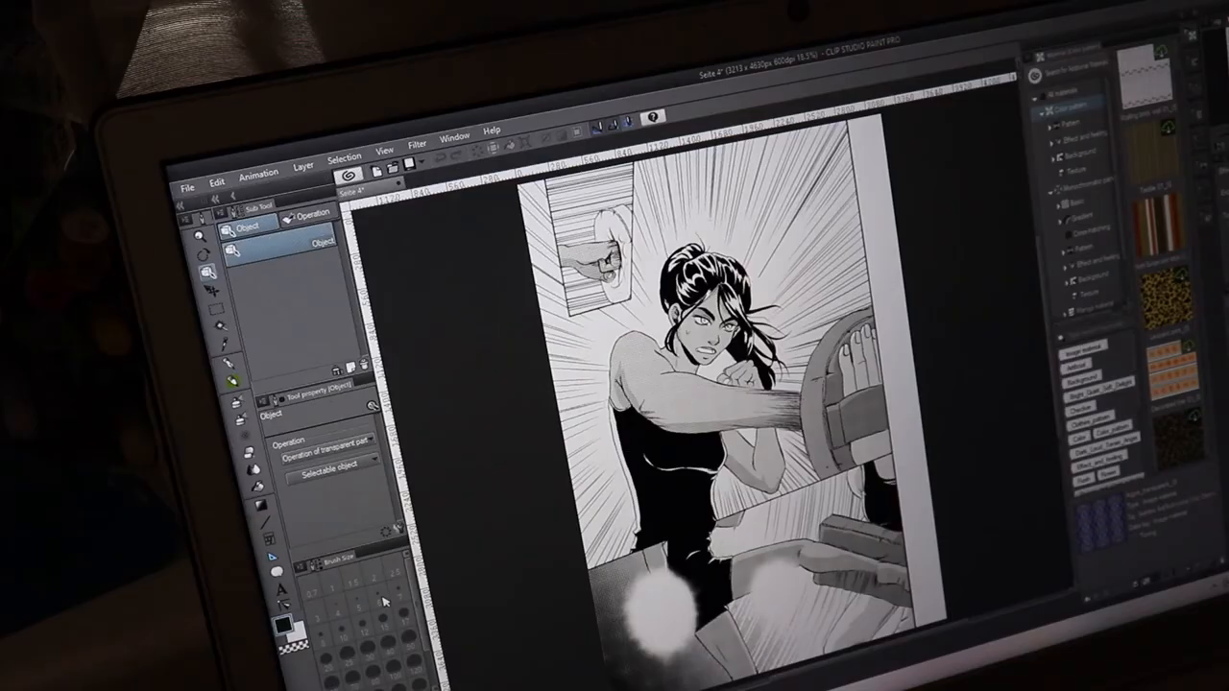
mouse_move(288, 592)
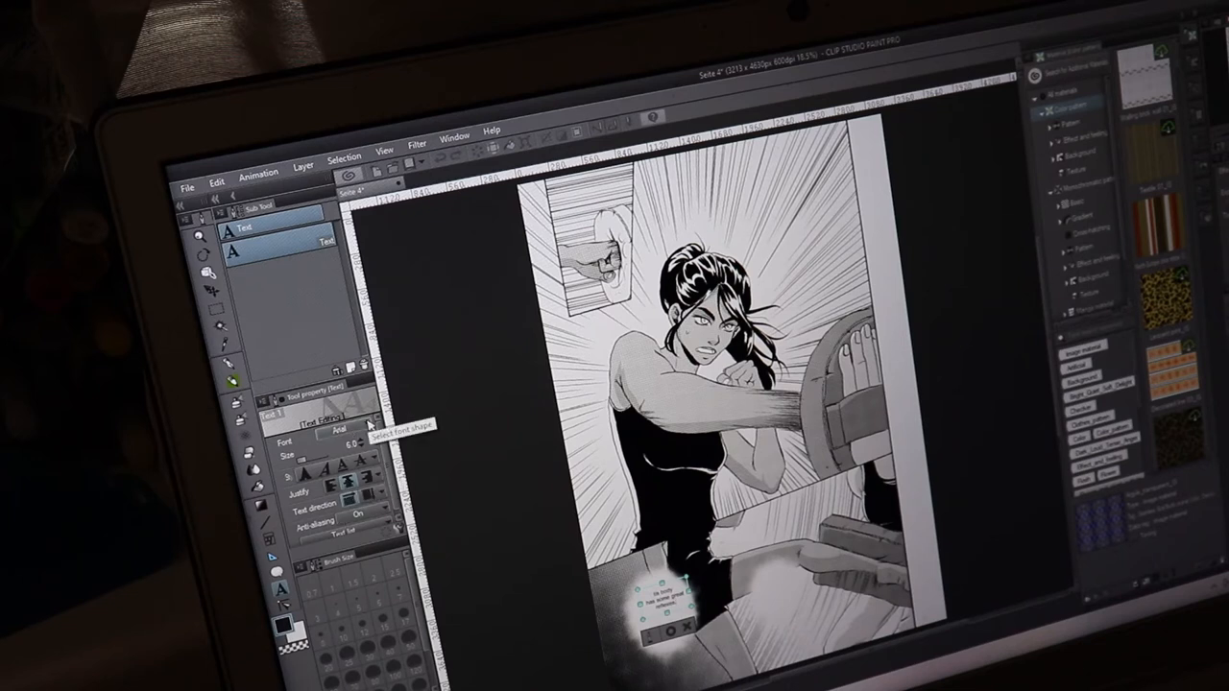
- Choose the lettering settings in Tool Property for the lower panel's speech text
left_click(336, 427)
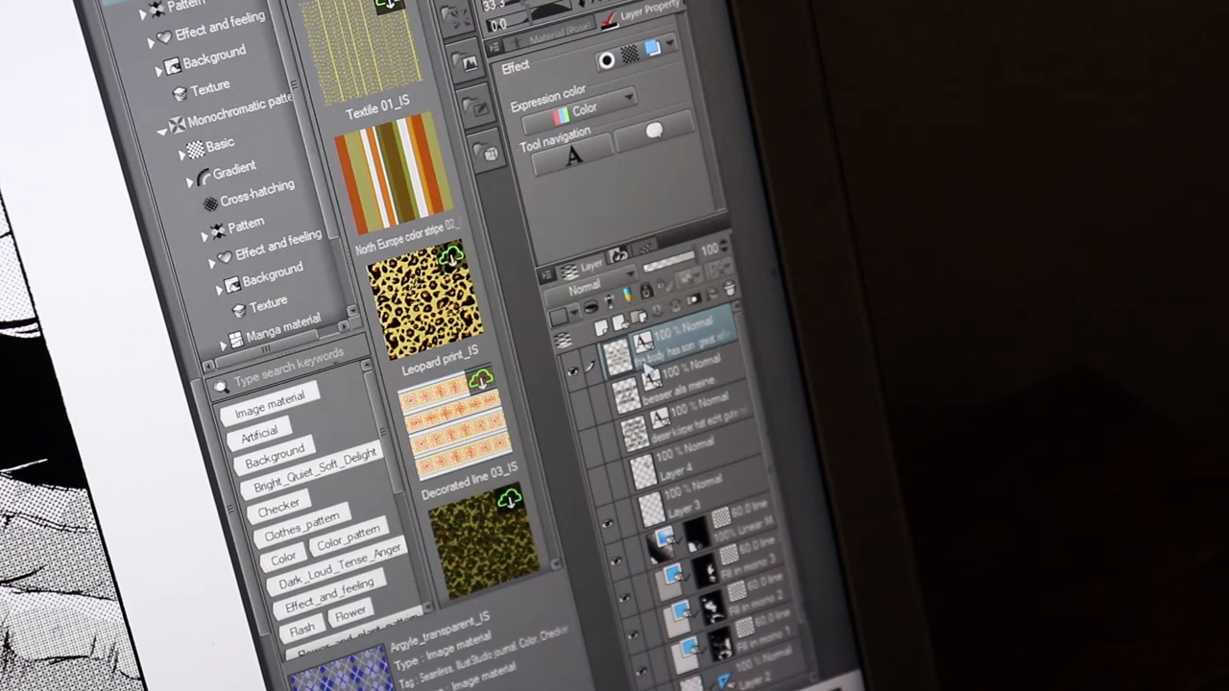
mouse_move(692, 349)
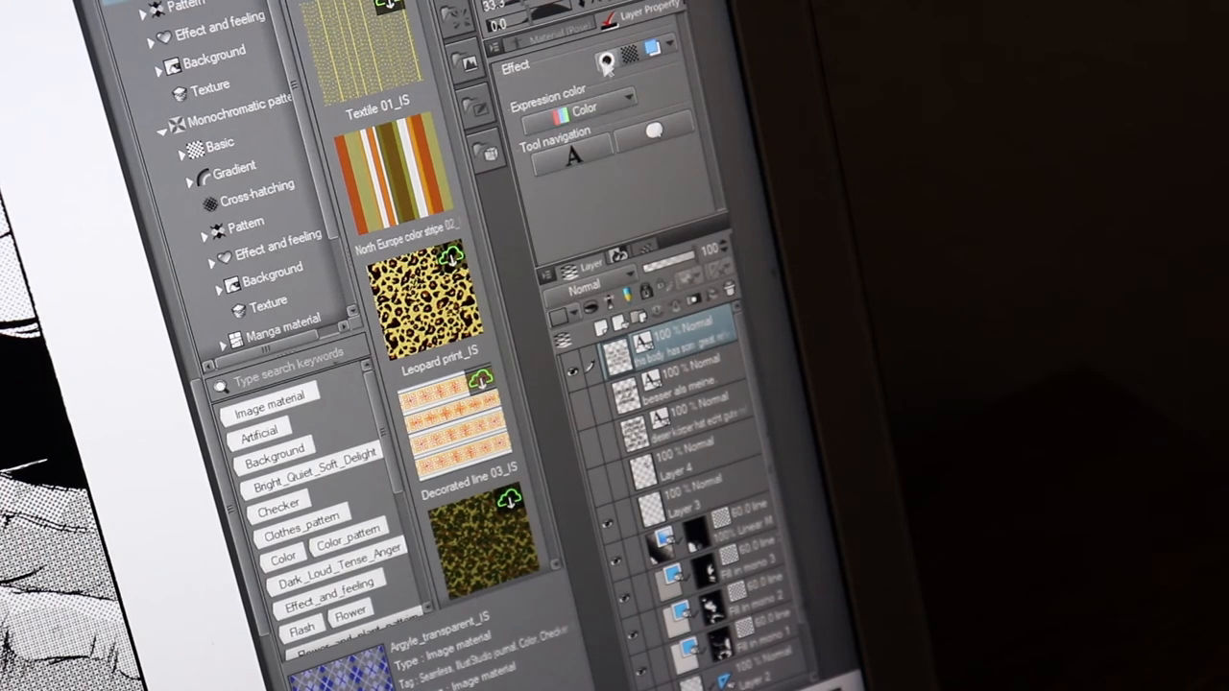
mouse_move(607, 64)
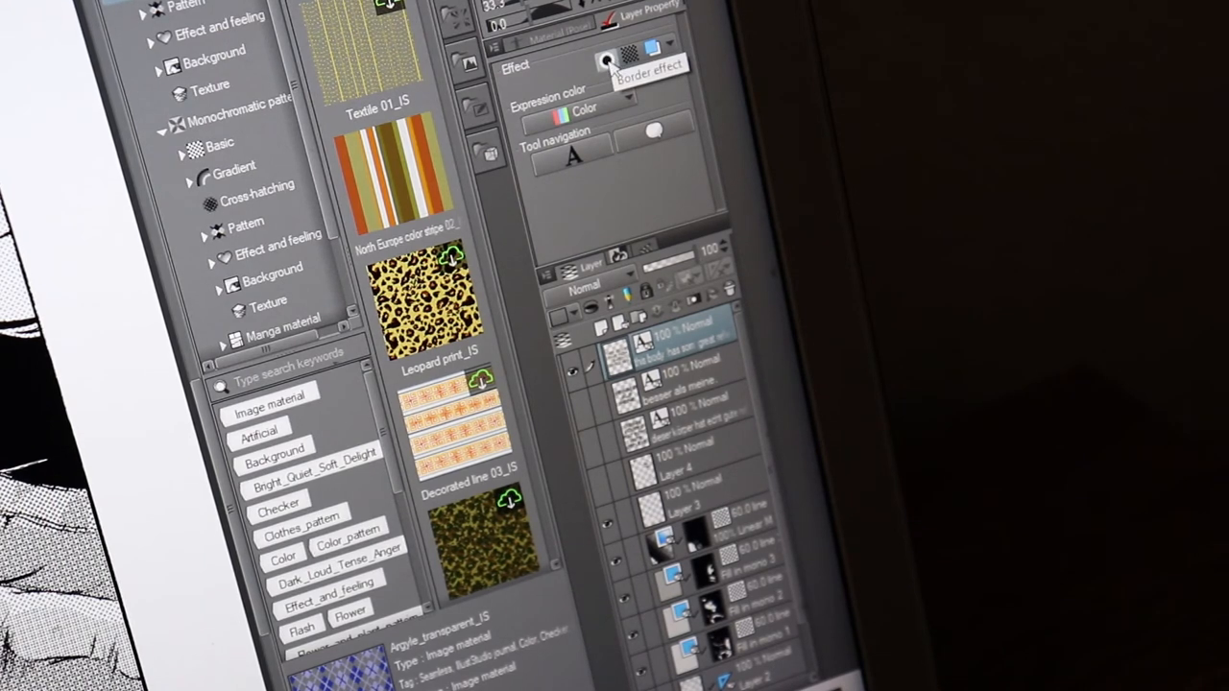
- Enable a Border edge on the text layer and letter 'THIS BODY HAS SOME GREAT REFLEXES.' in the lower panel
left_click(607, 63)
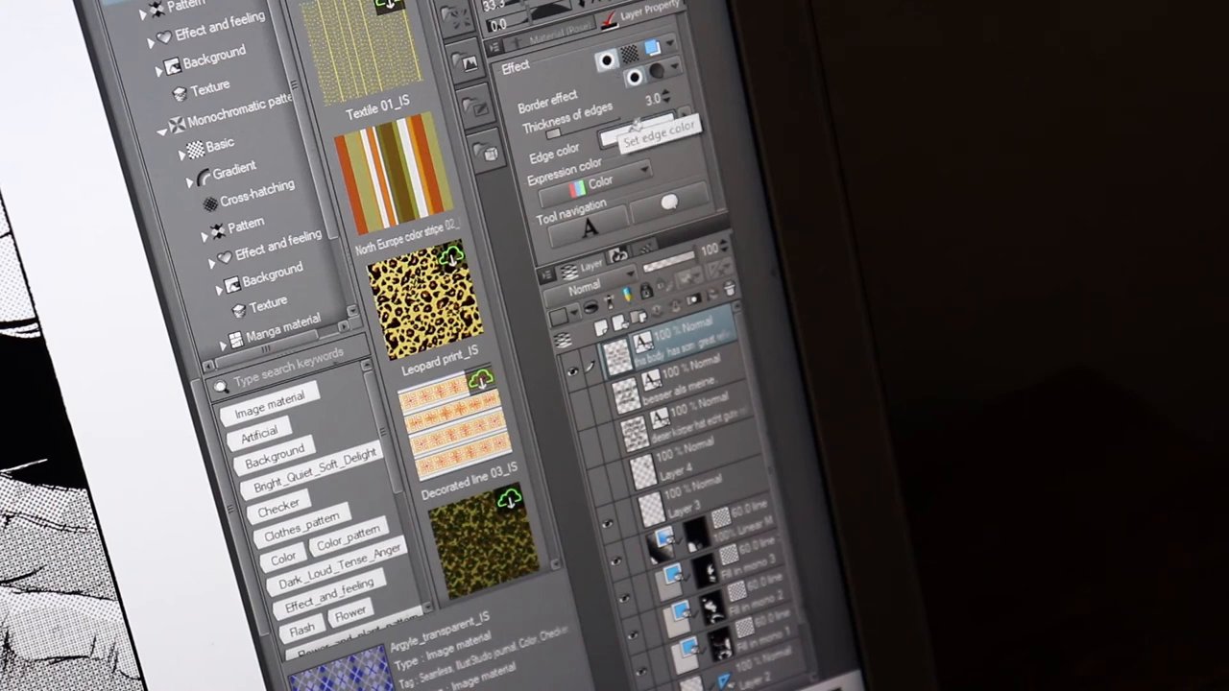
mouse_move(657, 110)
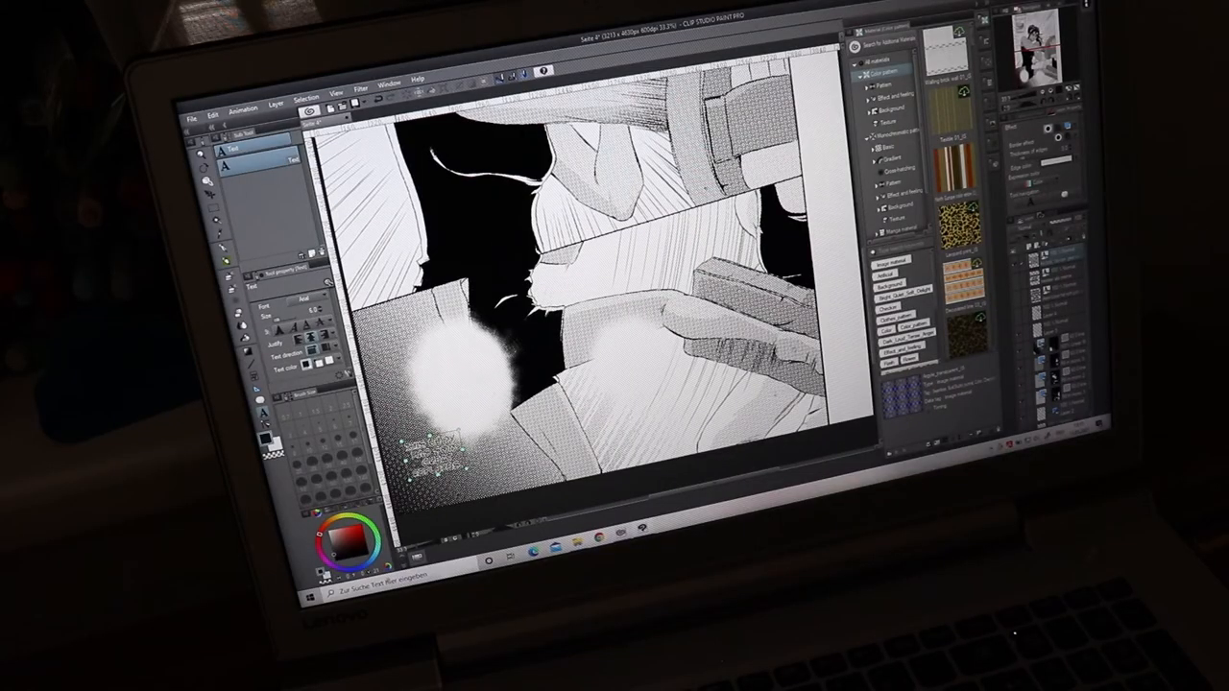
type("THIS BODY HAS SOME GREAT REFLEXES.")
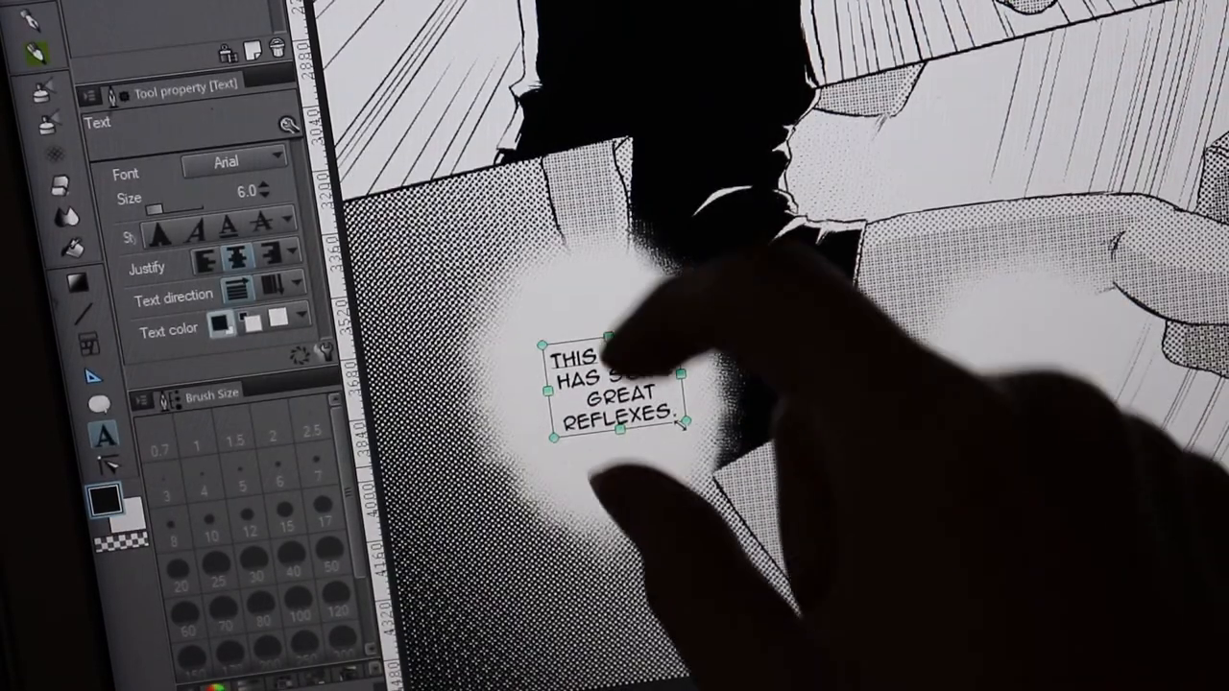
type("BODY")
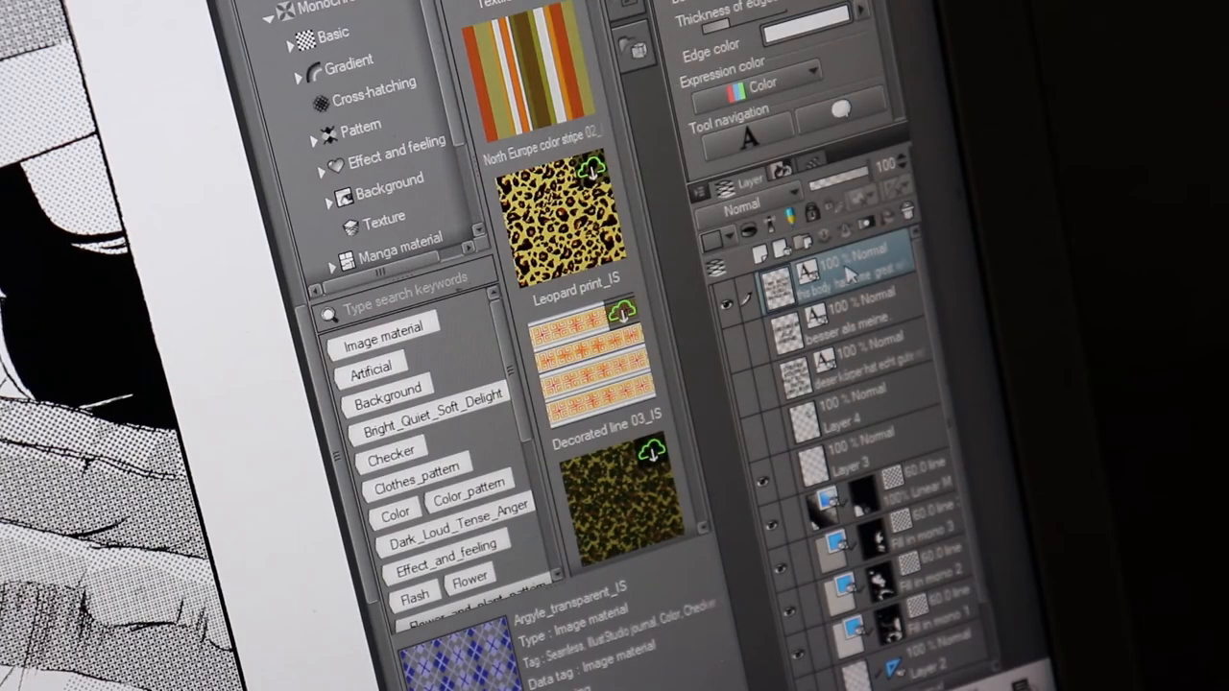
- Free Transform selected parts of the caption so its lines tilt unevenly inside the glow
right_click(849, 273)
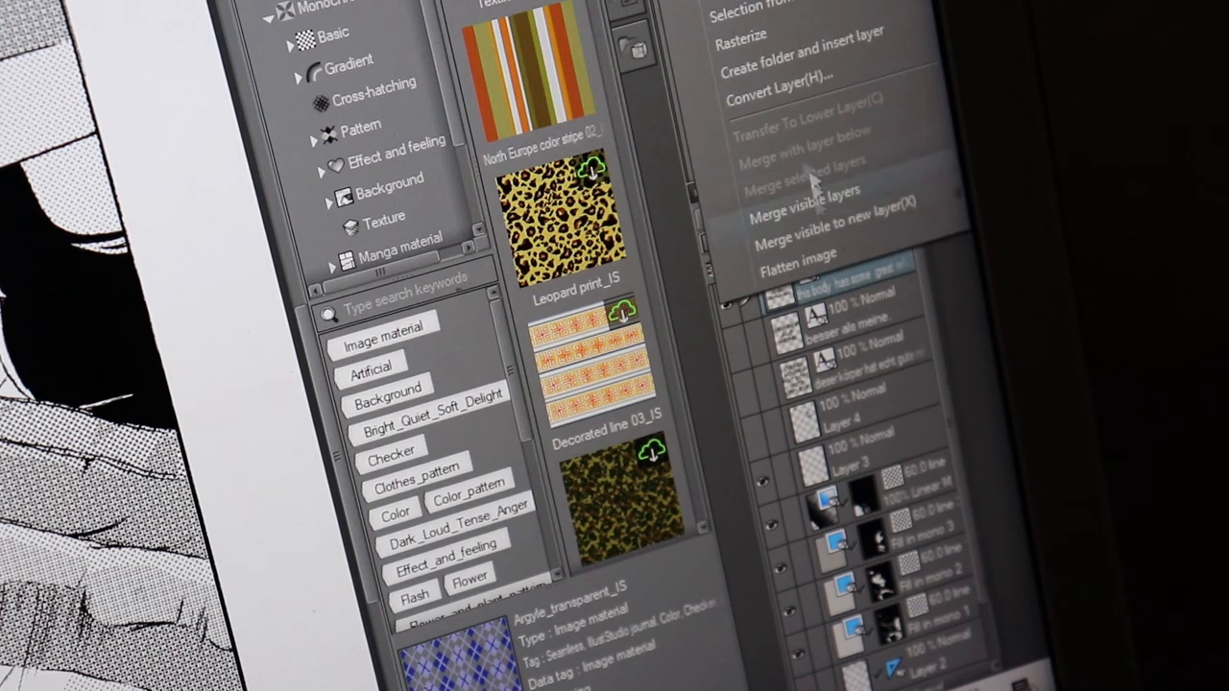
mouse_move(753, 46)
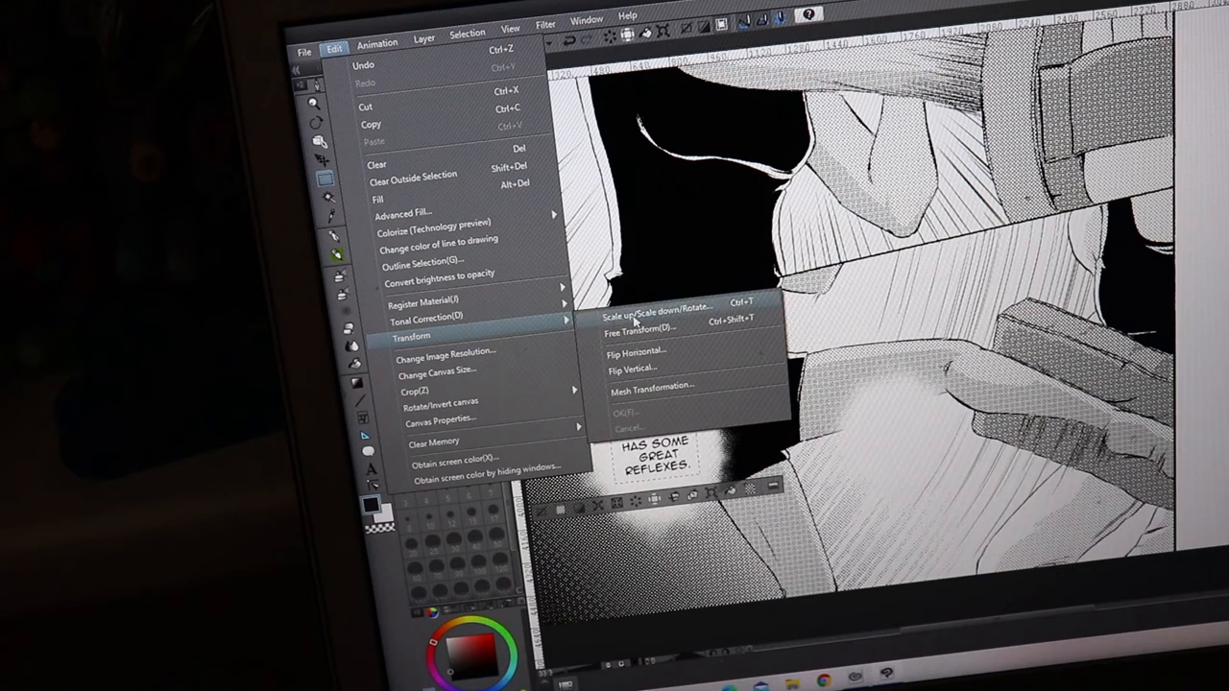
mouse_move(642, 330)
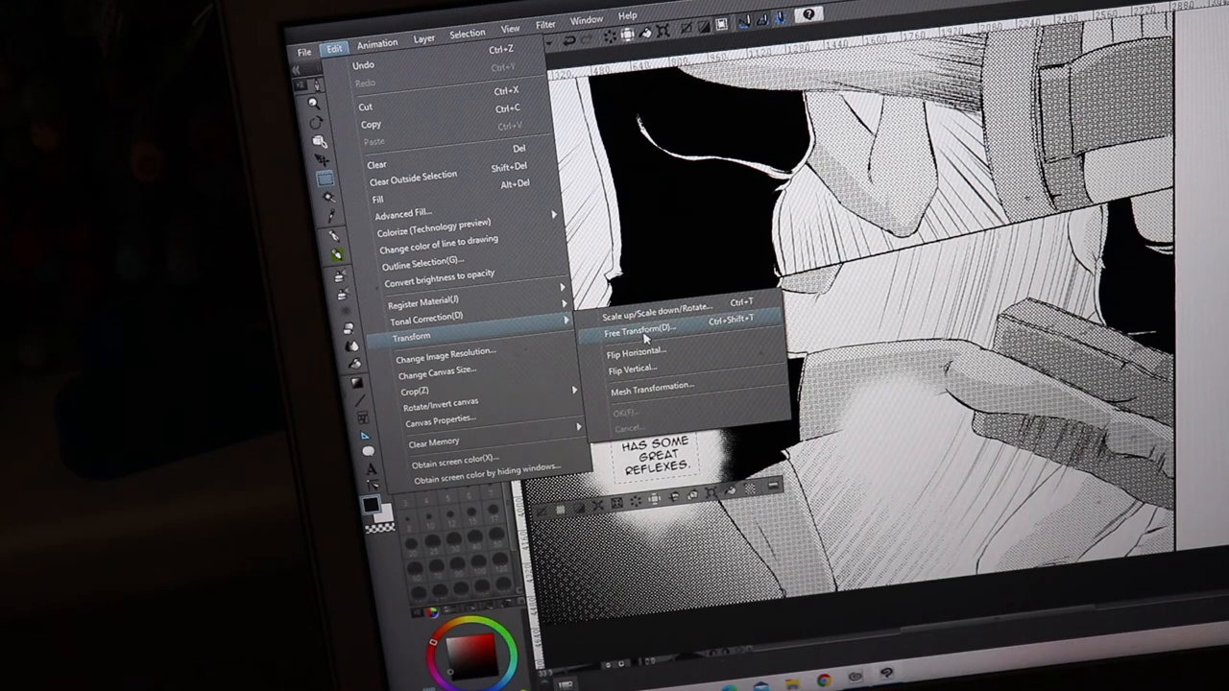
left_click(638, 331)
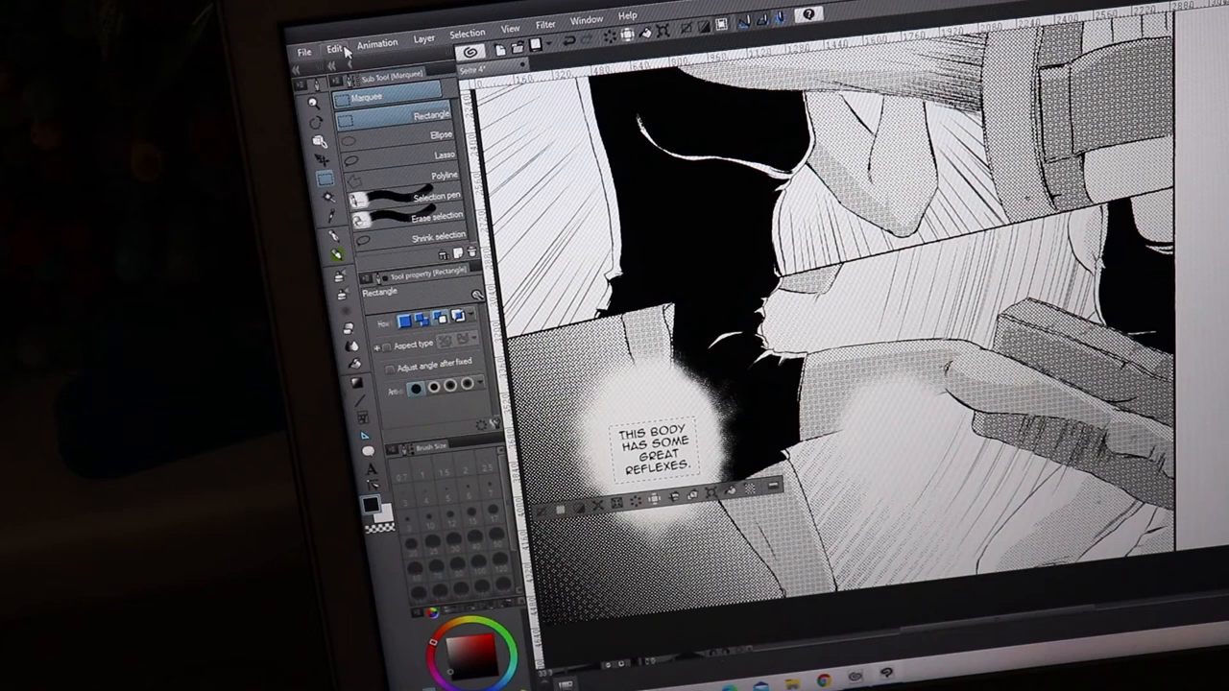
left_click(334, 50)
type("puff")
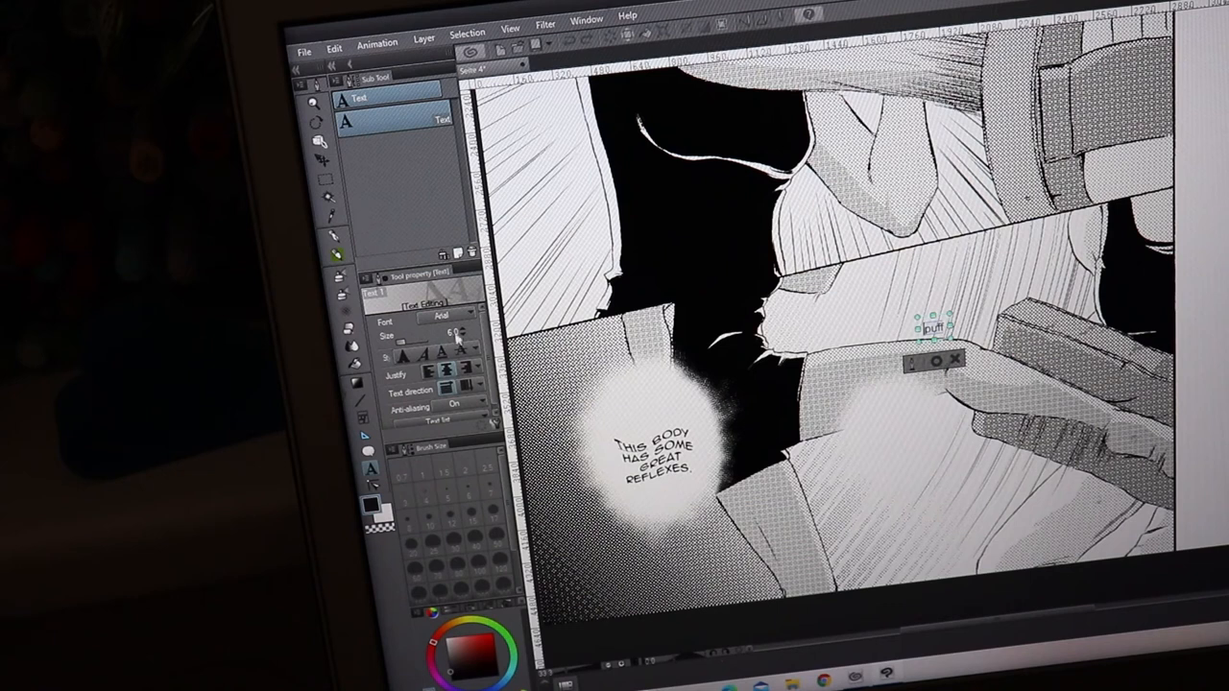
- Letter the PUFF sound effect on the right and Free Transform selected letters to stagger them
left_click(442, 317)
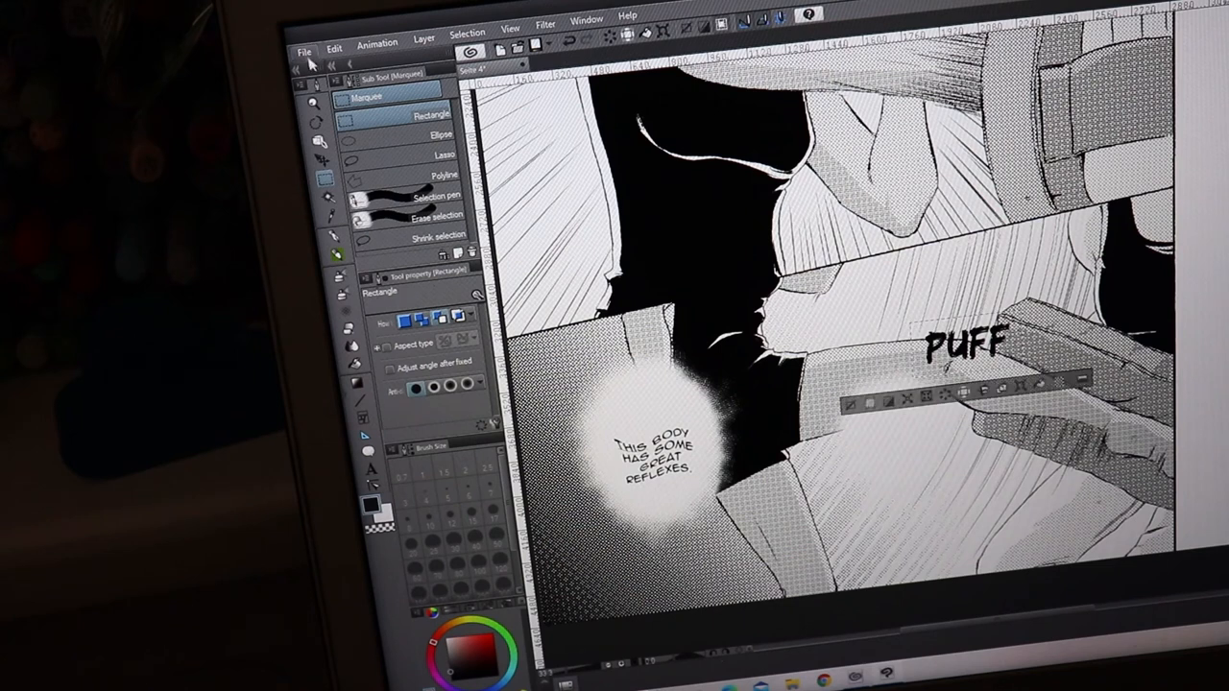
left_click(419, 175)
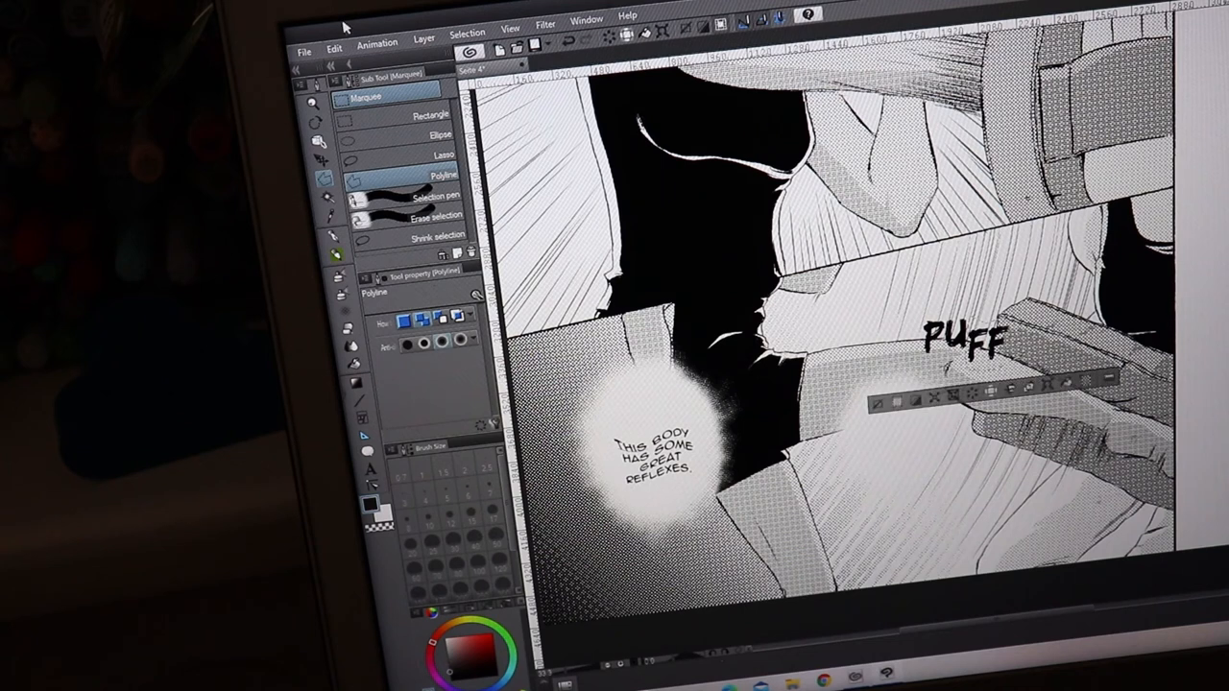
left_click(334, 48)
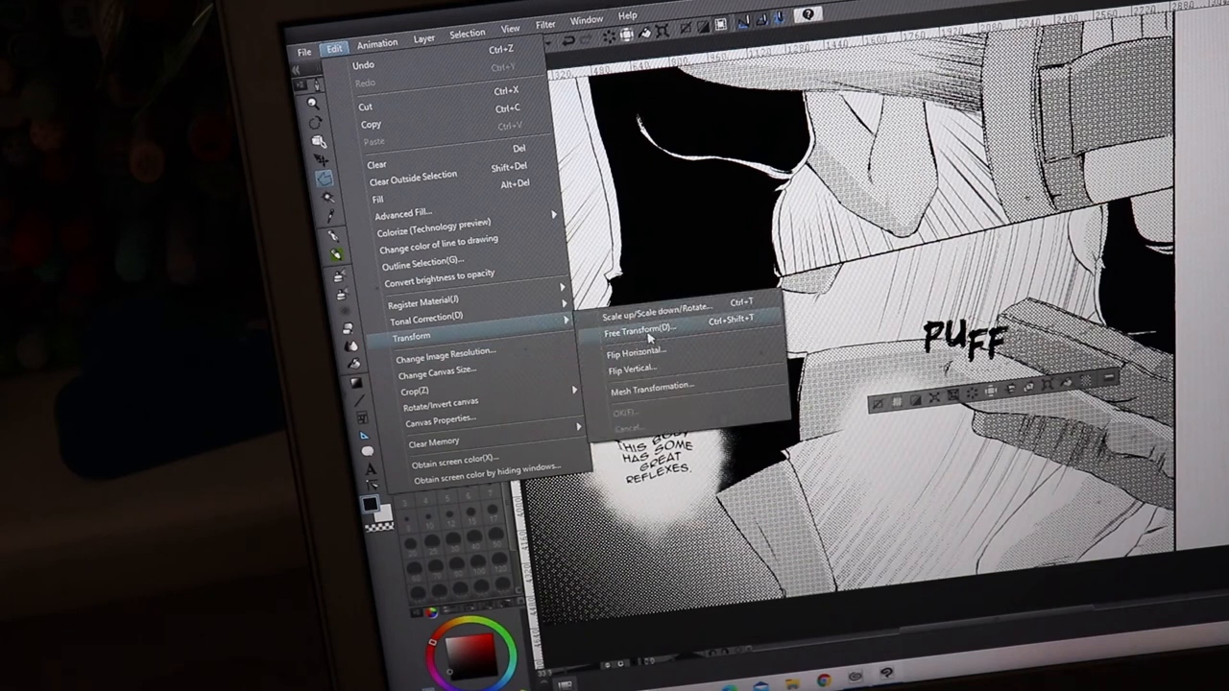
left_click(638, 331)
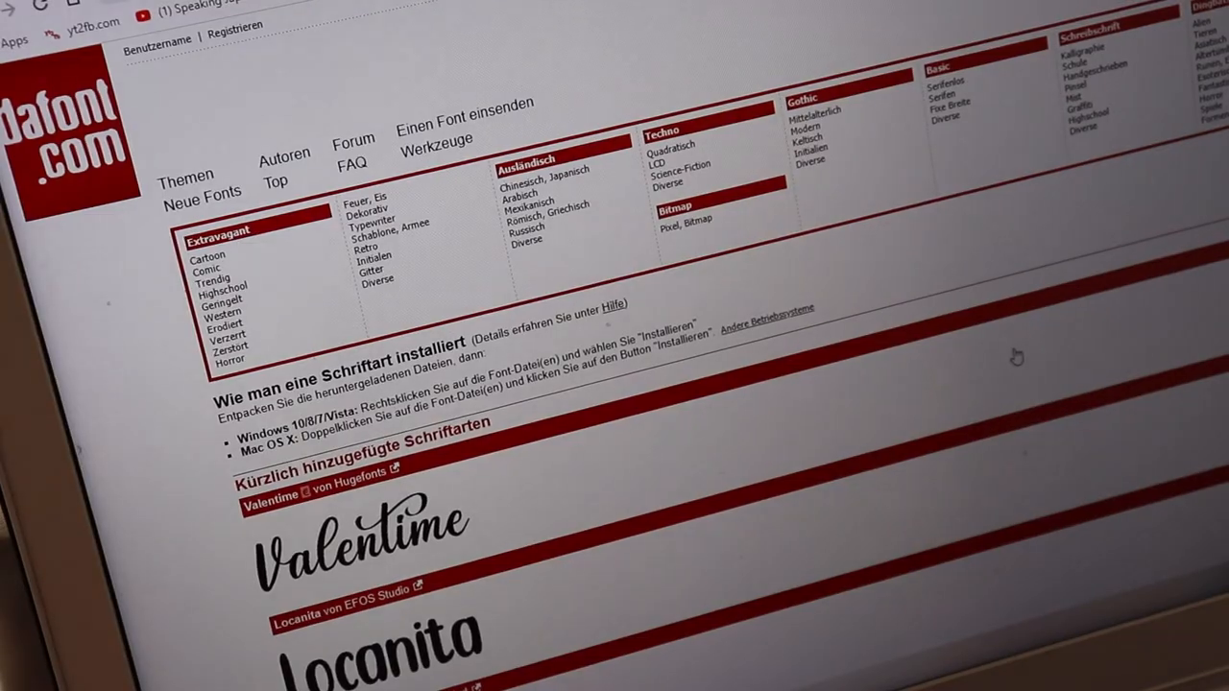
- Browse the Clip Studio Paint Material folder with the downloaded animeace font files
scroll("down", 3)
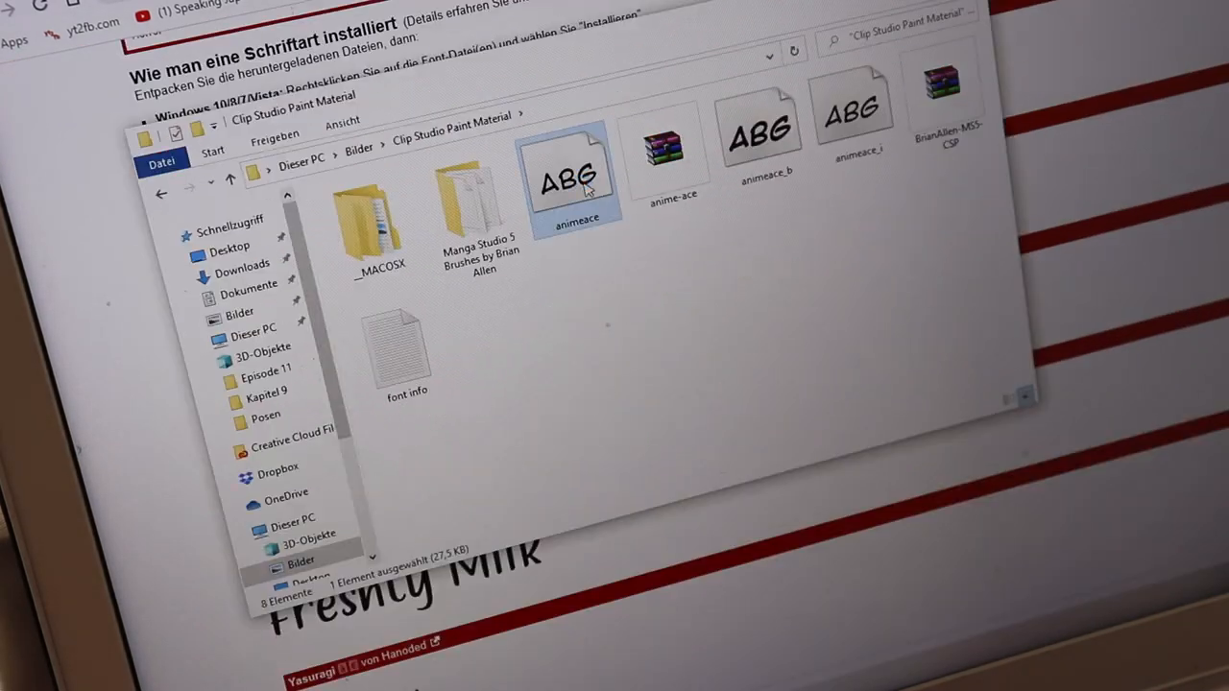
- Open the 'font info' text file from the Material folder to read the Blambot license
right_click(576, 177)
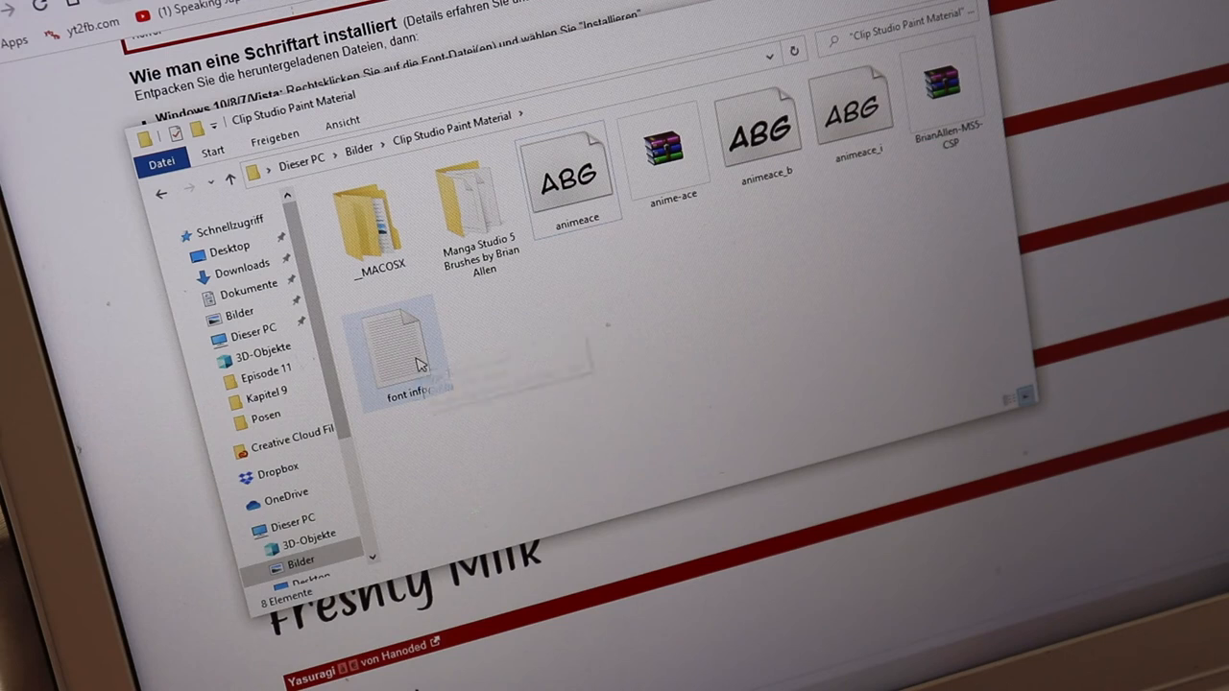
double_click(407, 342)
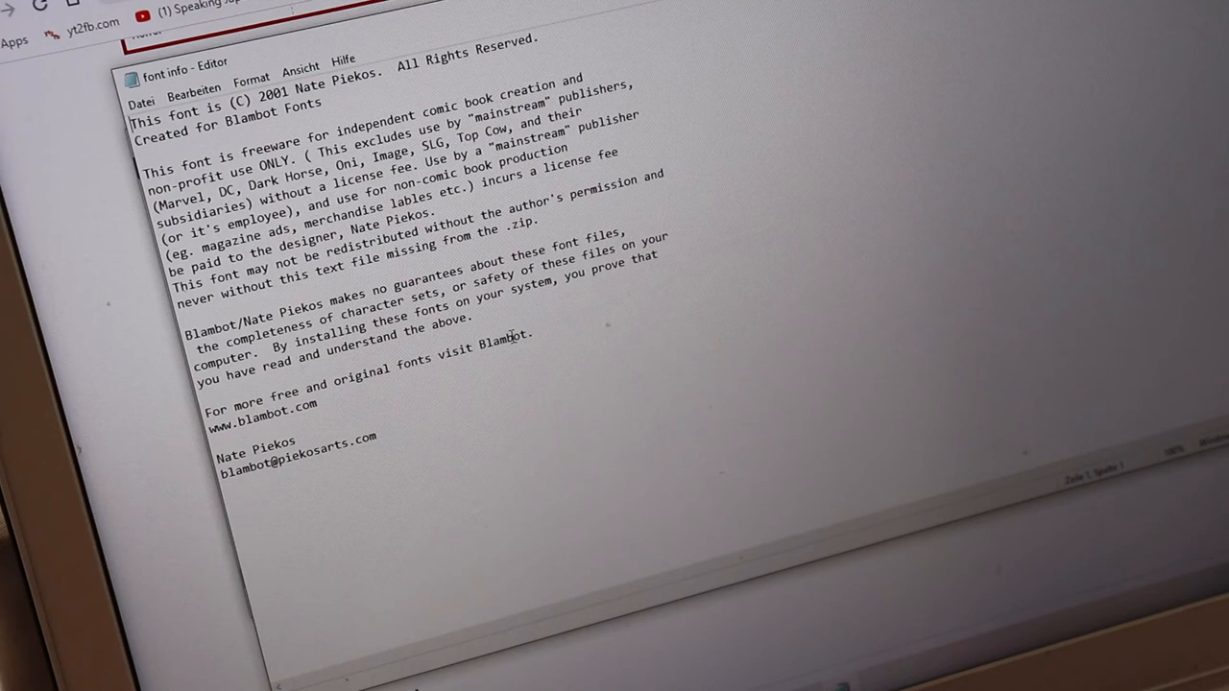
mouse_move(511, 338)
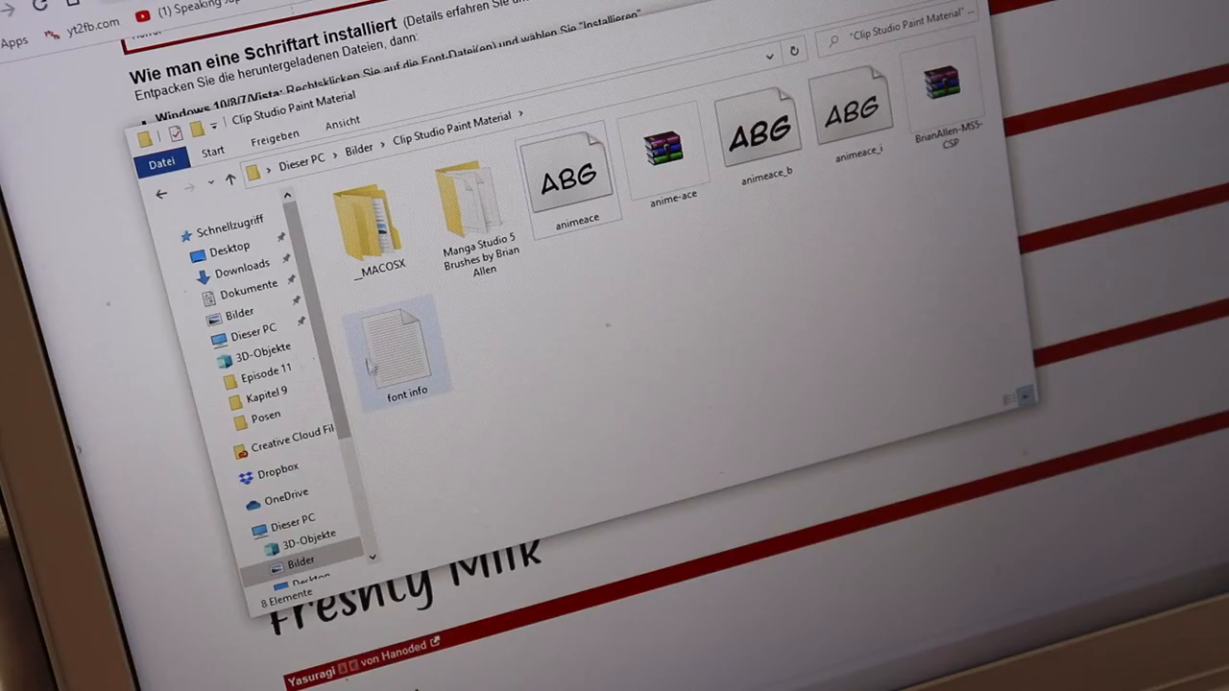
- Reopen the 'font info' file from the Clip Studio Paint Material folder
left_click(407, 350)
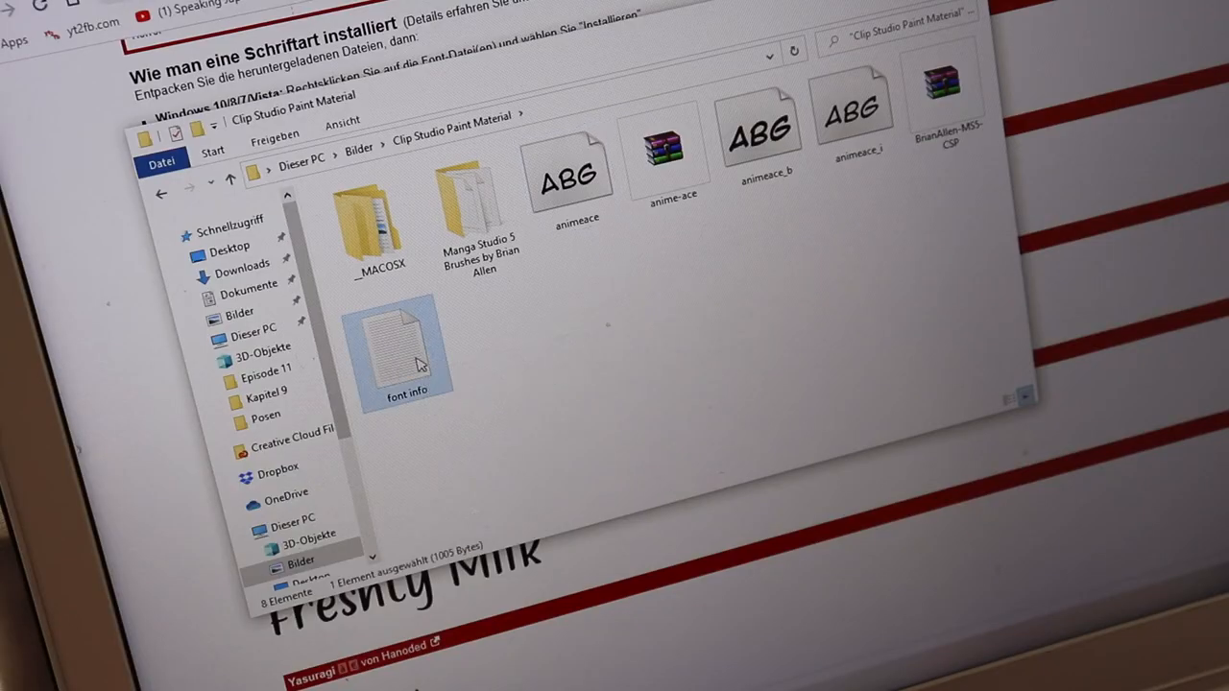
double_click(407, 349)
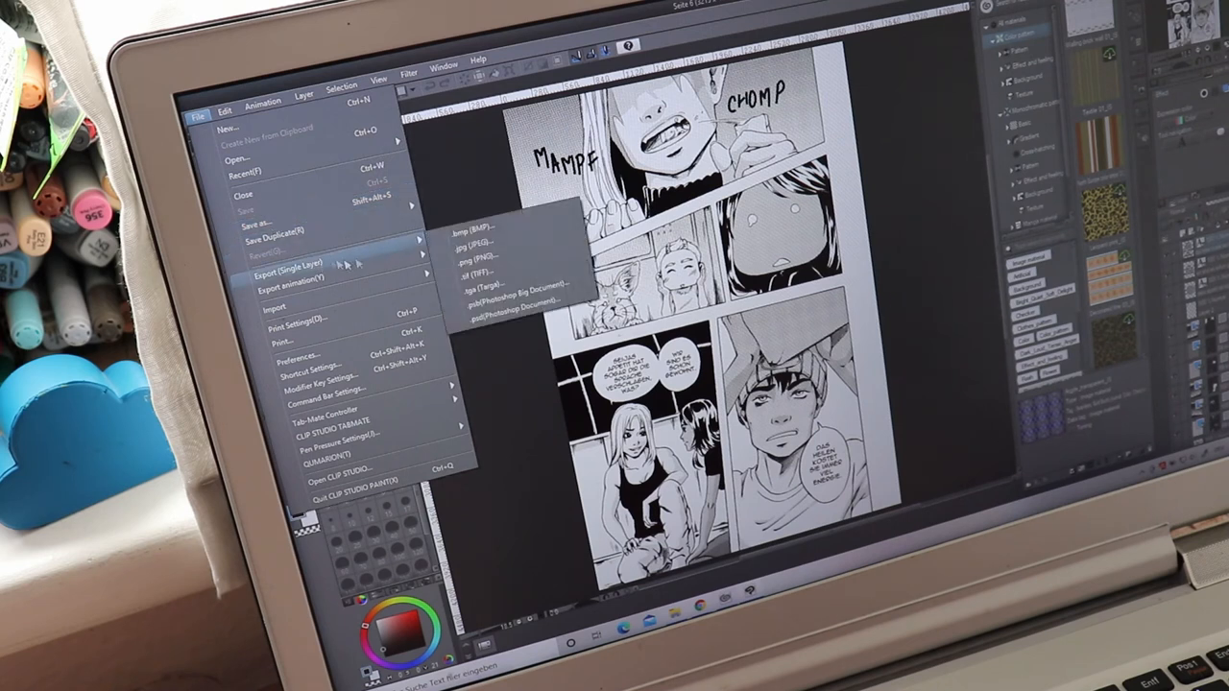
mouse_move(470, 242)
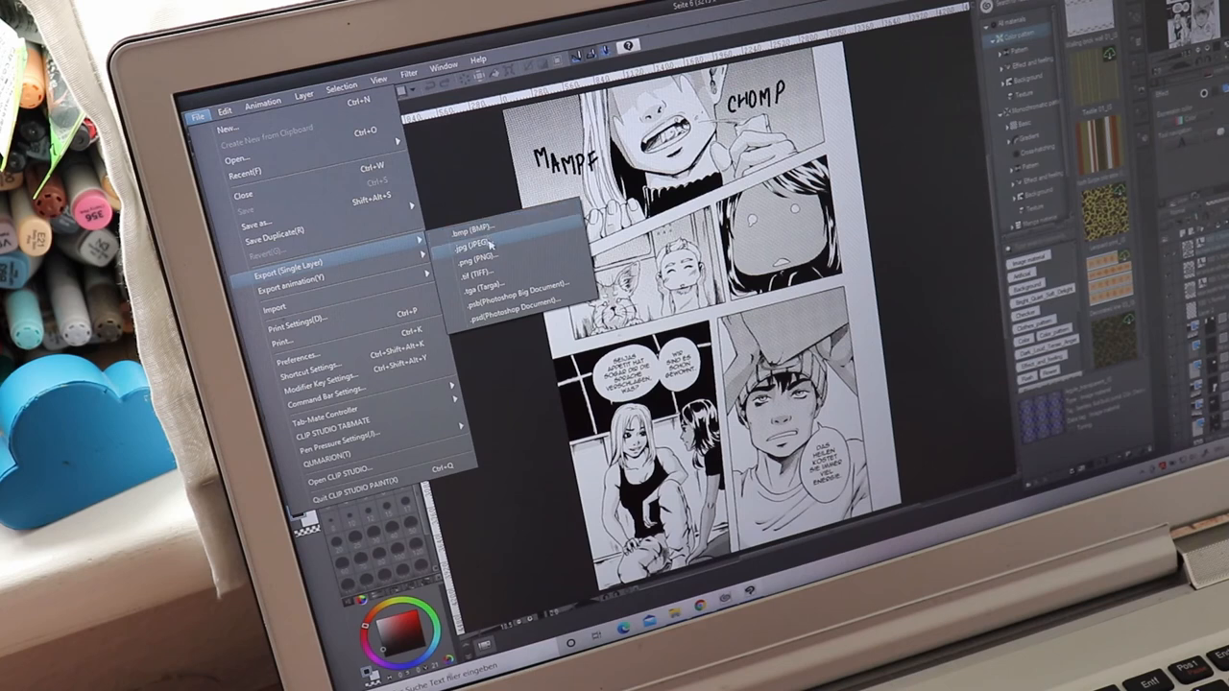
- Choose .jpg as the single-layer export format for the page
left_click(472, 246)
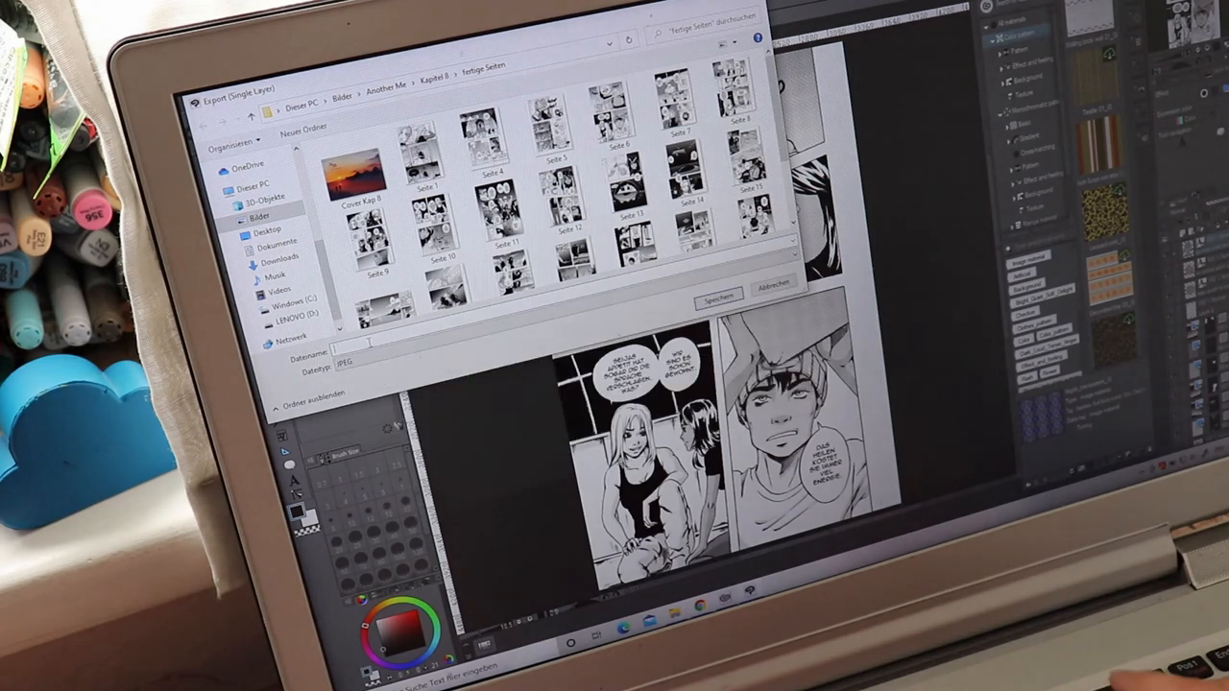
- Save as 'Text' in Fertige Seiten, with JPEG quality 100, Gray color and tone effects enabled
type("Text")
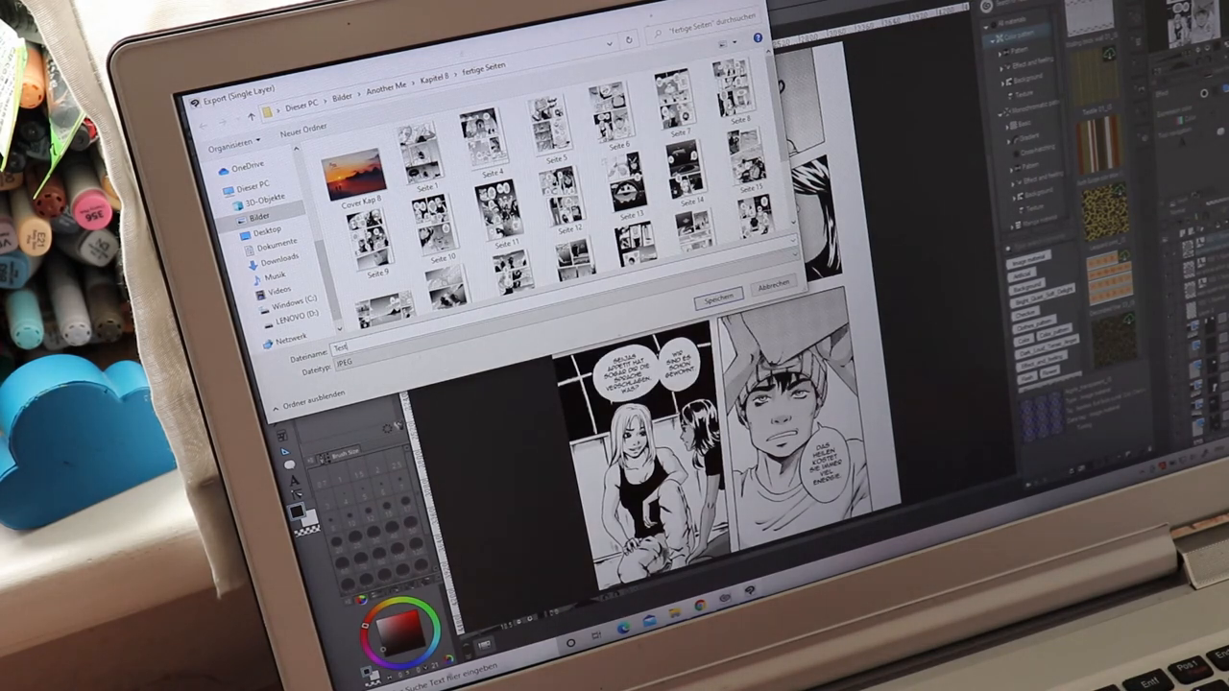
left_click(718, 296)
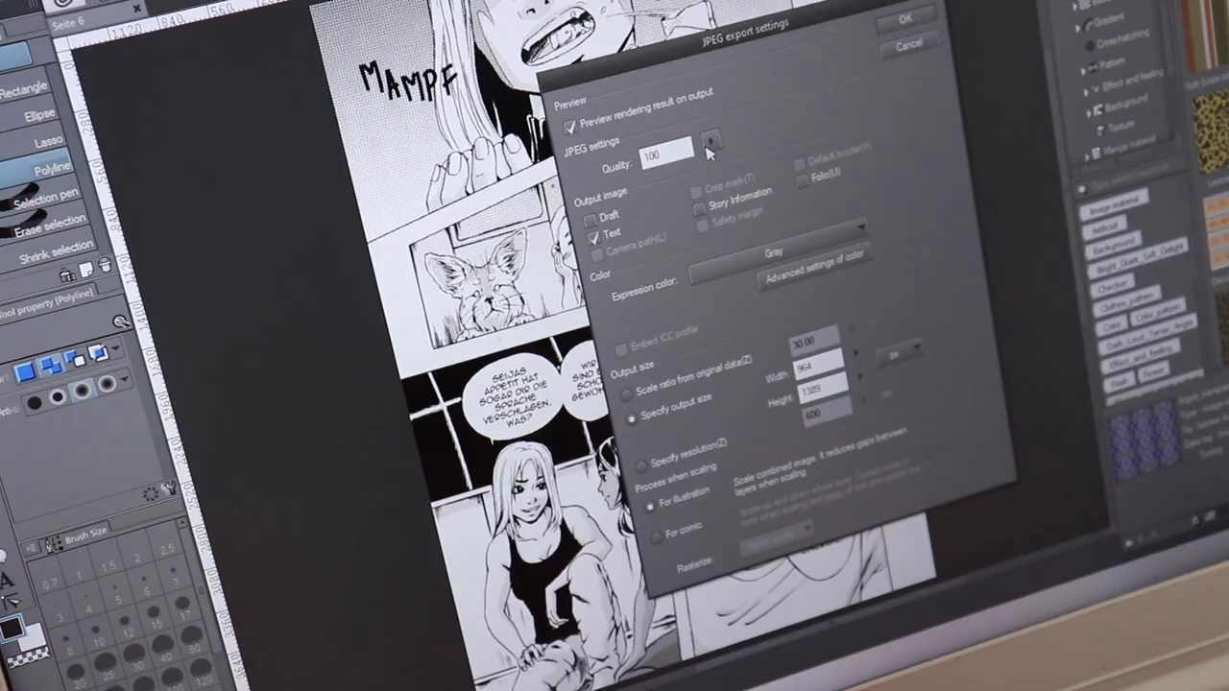
left_click(775, 256)
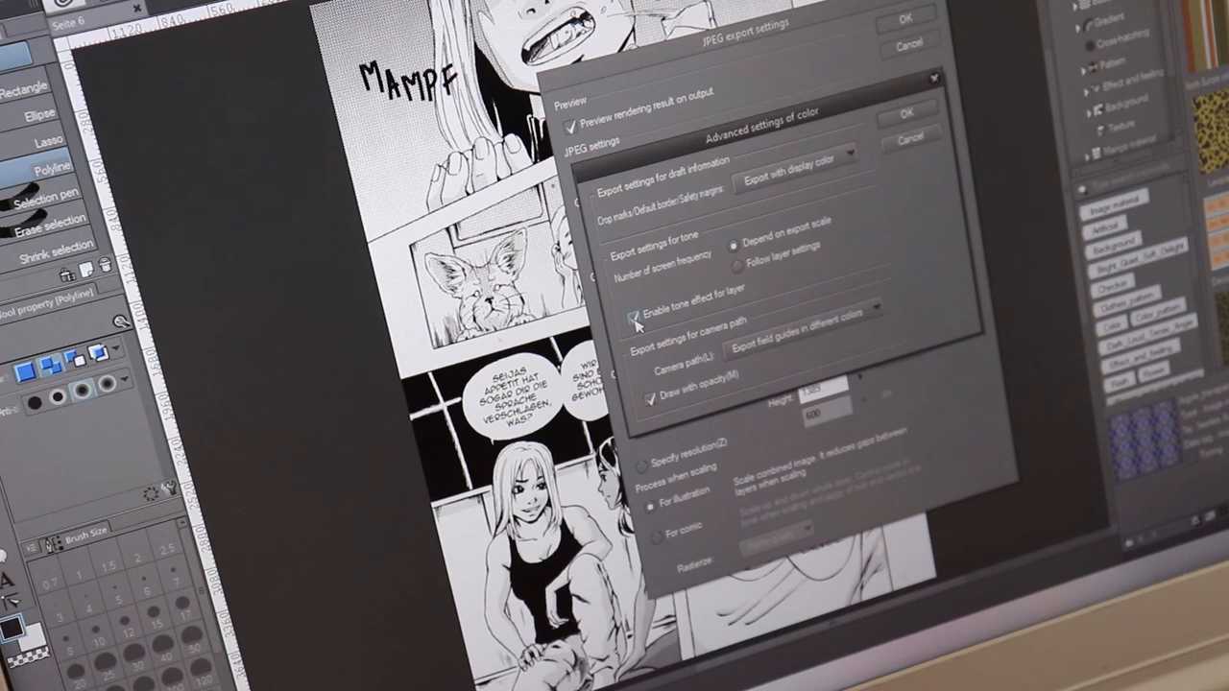
left_click(634, 317)
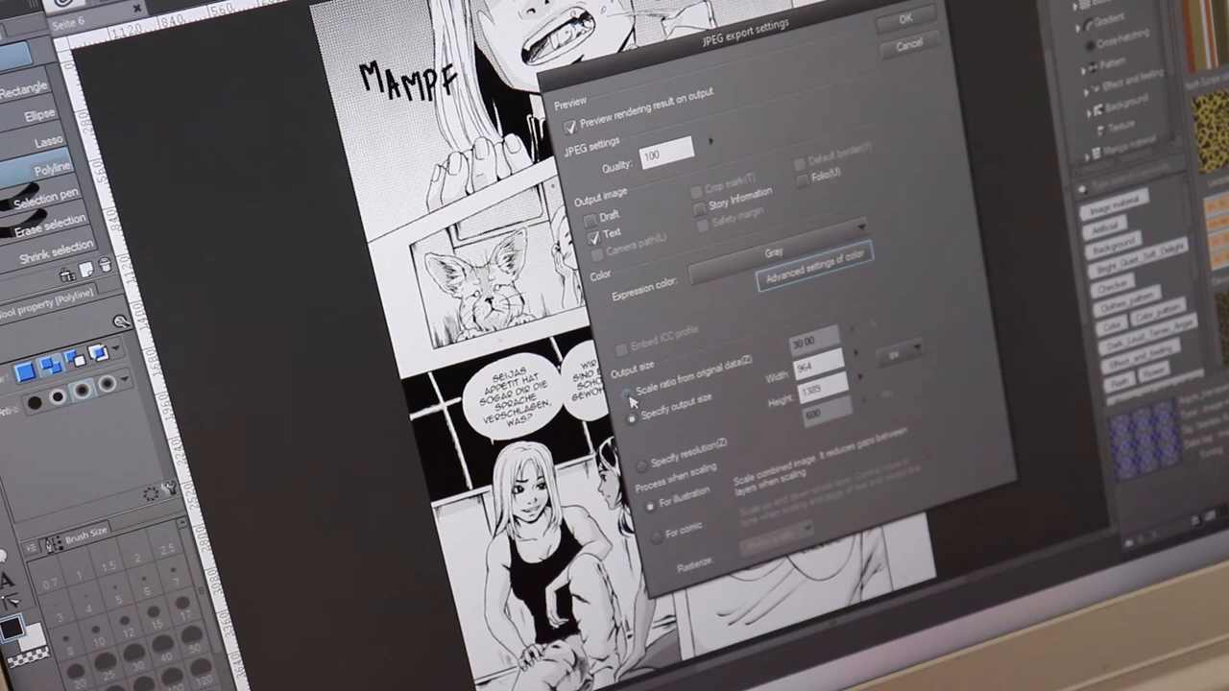
- Size the JPEG output by scale ratio at 100% of the original page
left_click(634, 393)
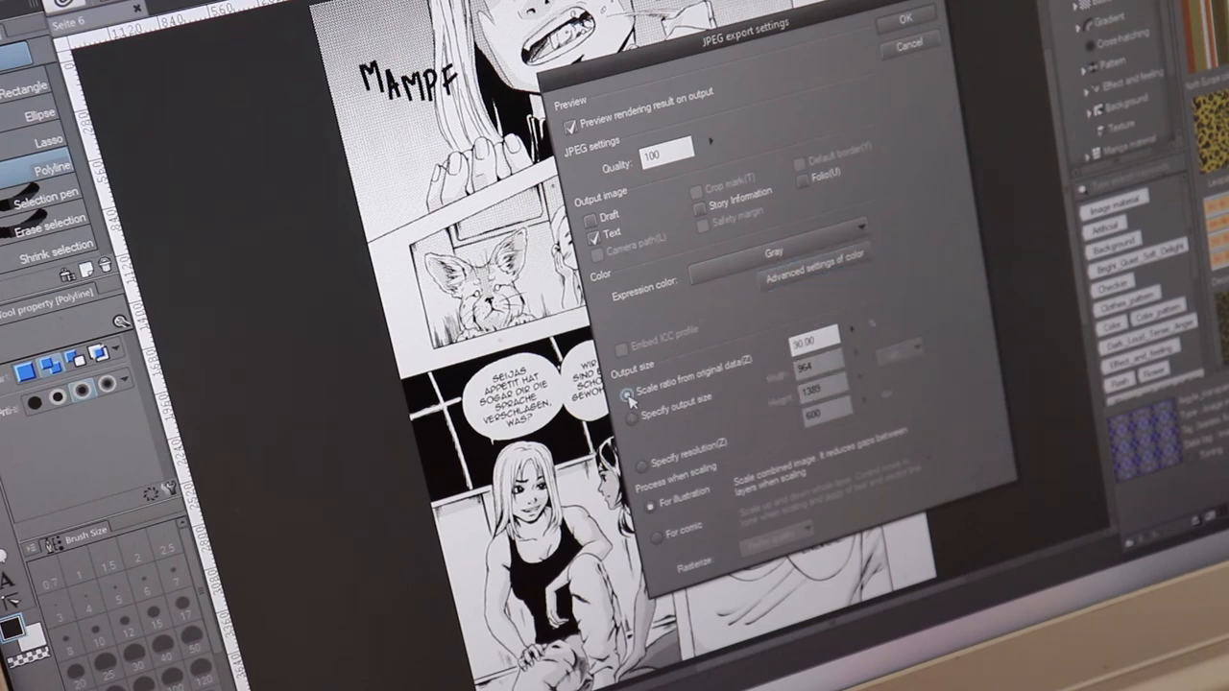
left_click(630, 395)
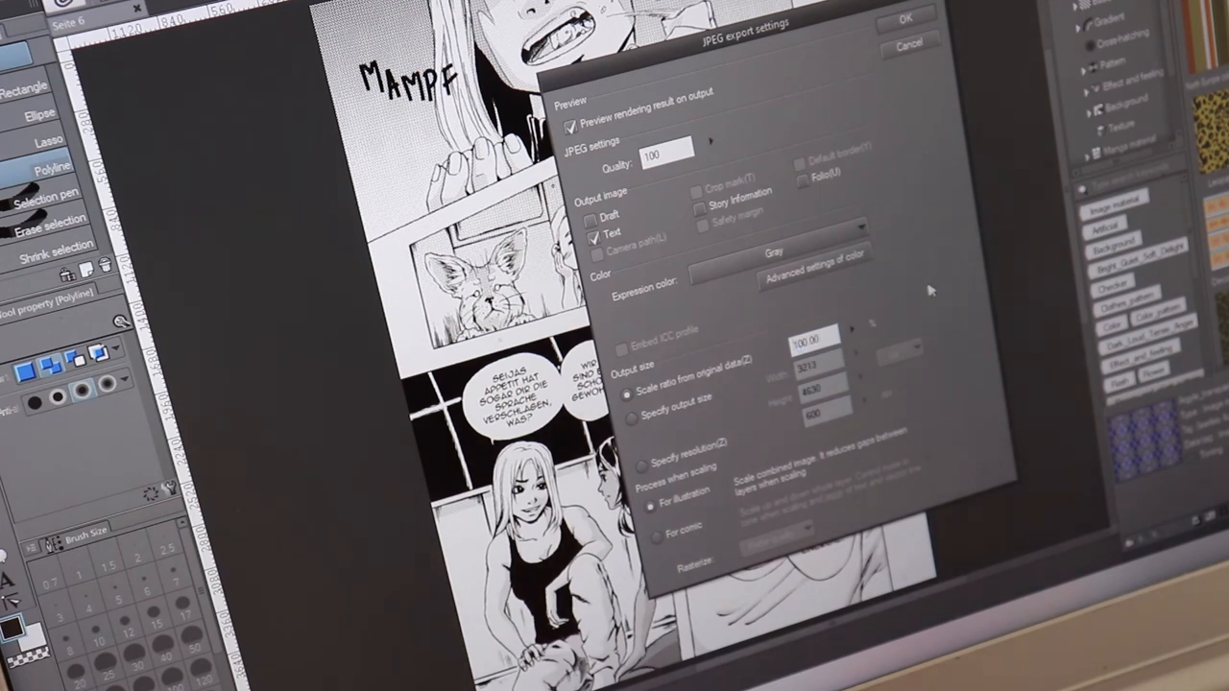
mouse_move(768, 300)
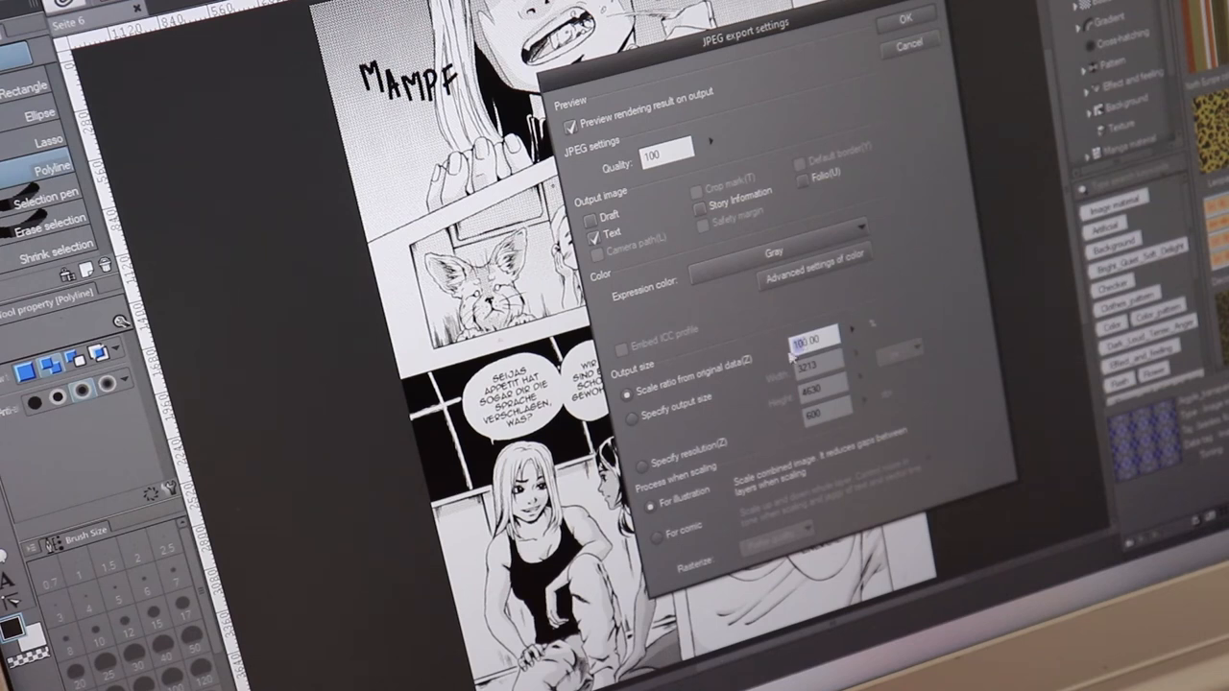
mouse_move(901, 153)
type("30")
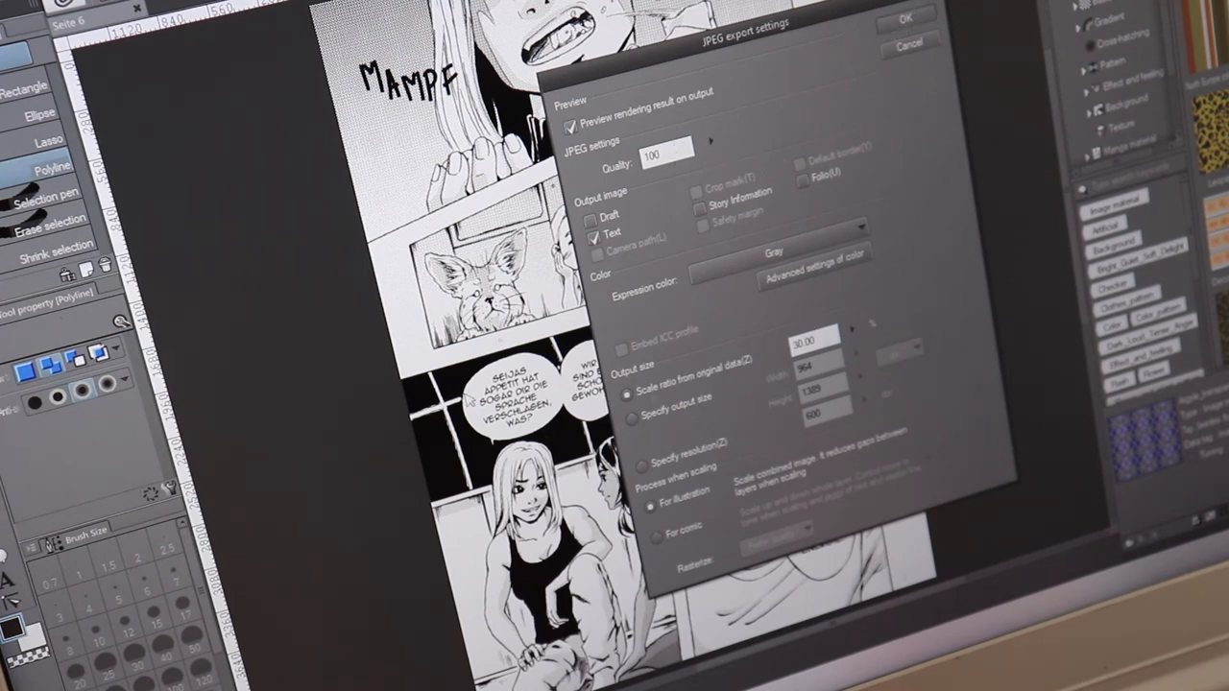
mouse_move(469, 402)
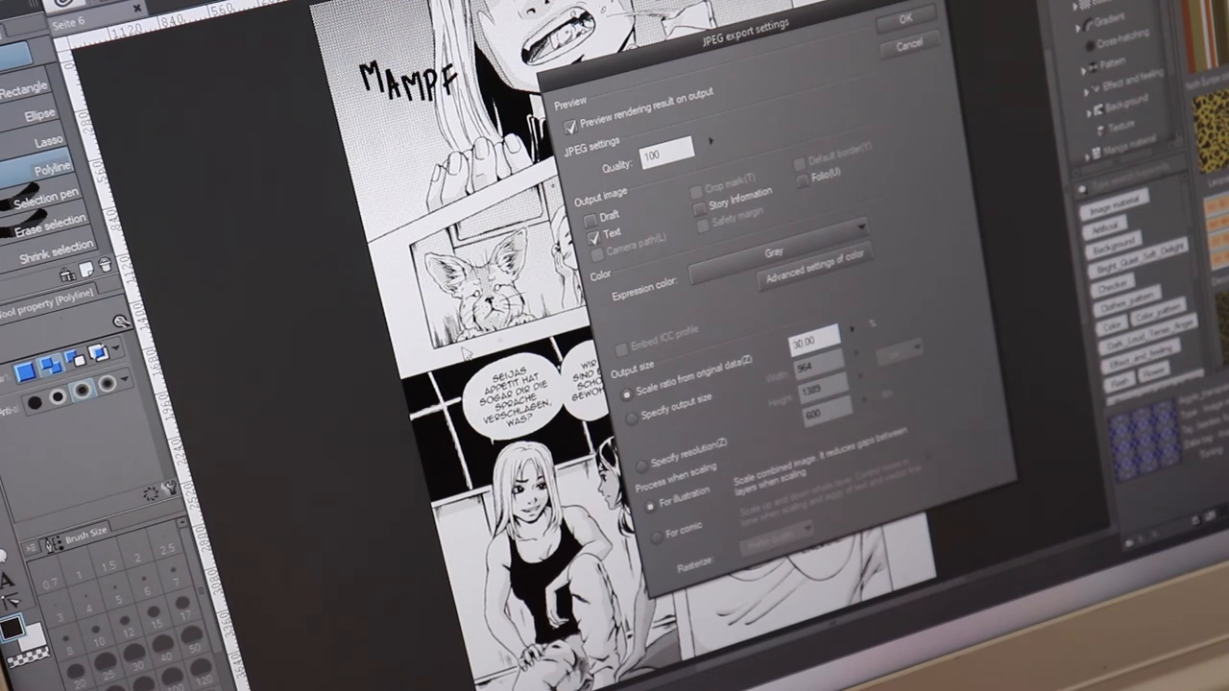
mouse_move(465, 353)
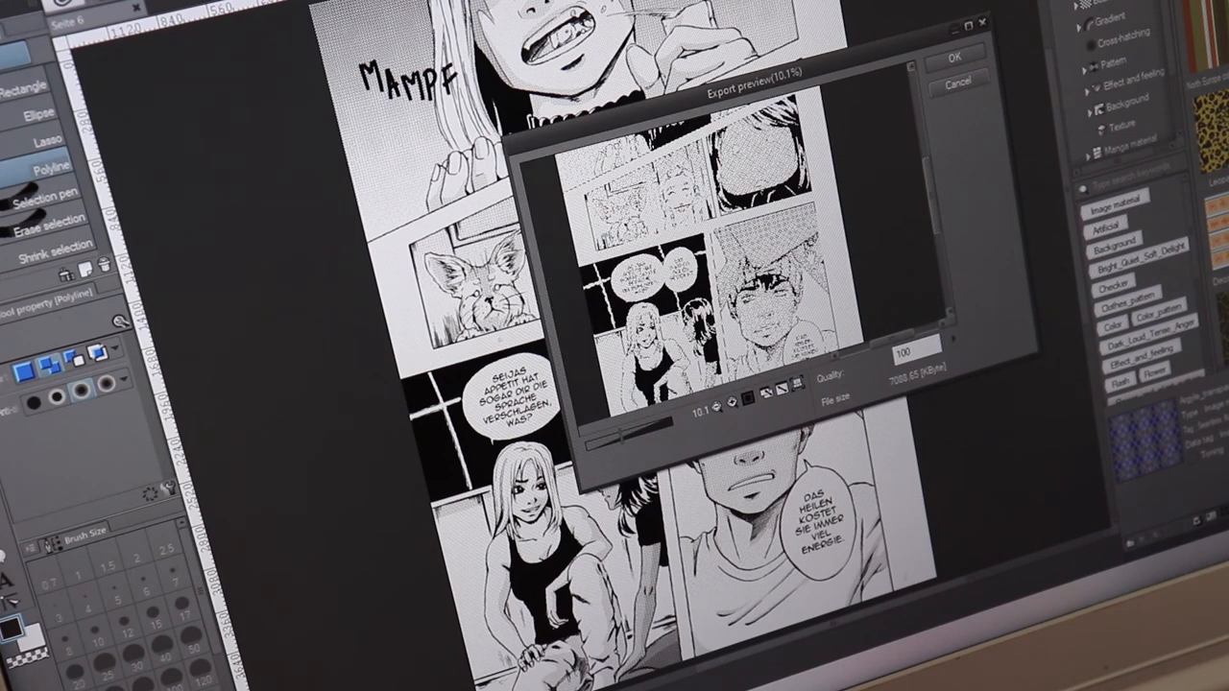
- Zoom the export preview out to the full page and confirm the grayscale JPEG export
left_click(699, 402)
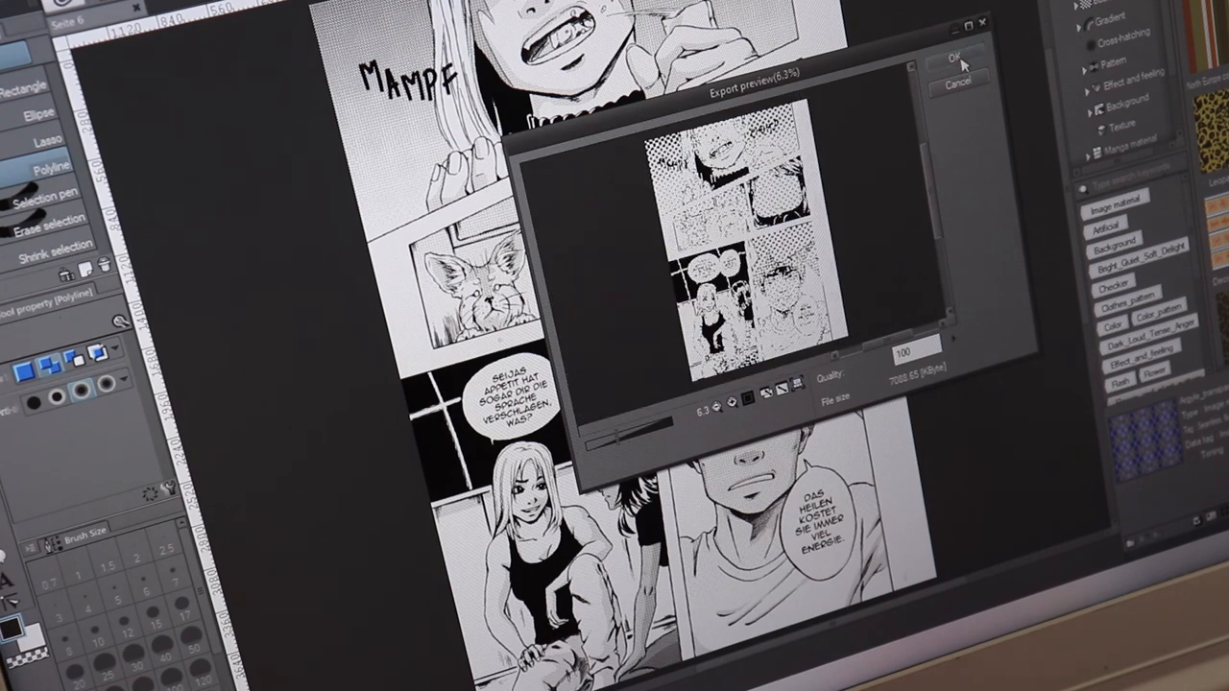
left_click(952, 59)
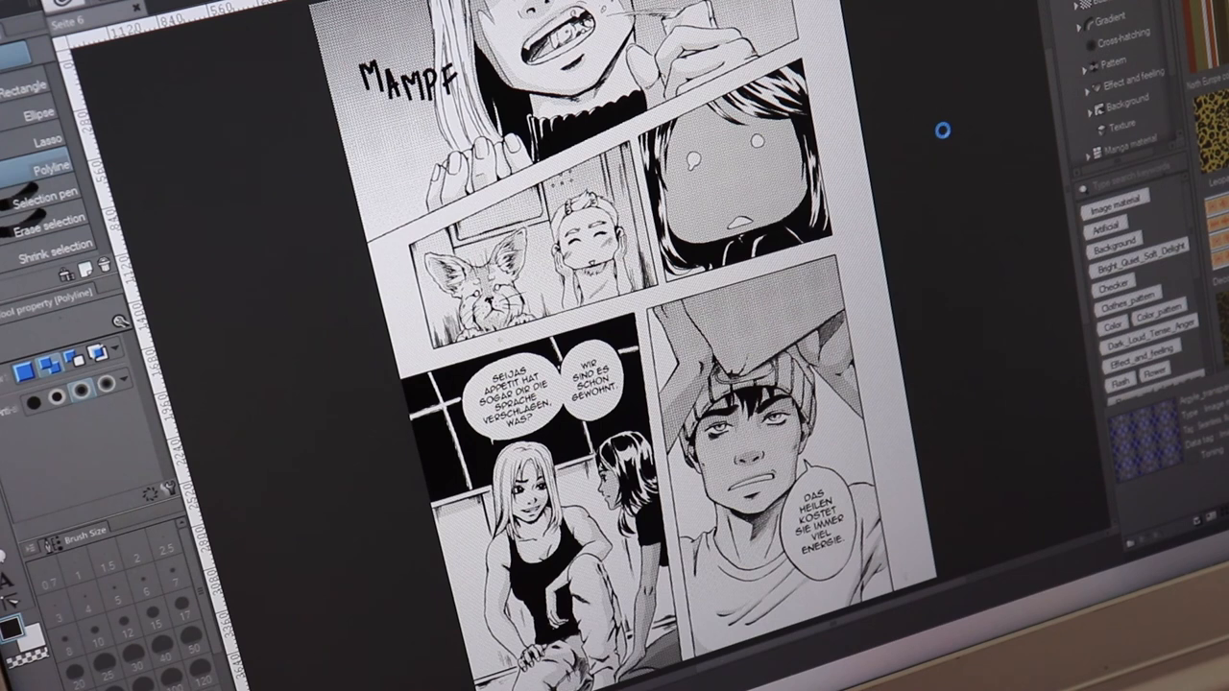